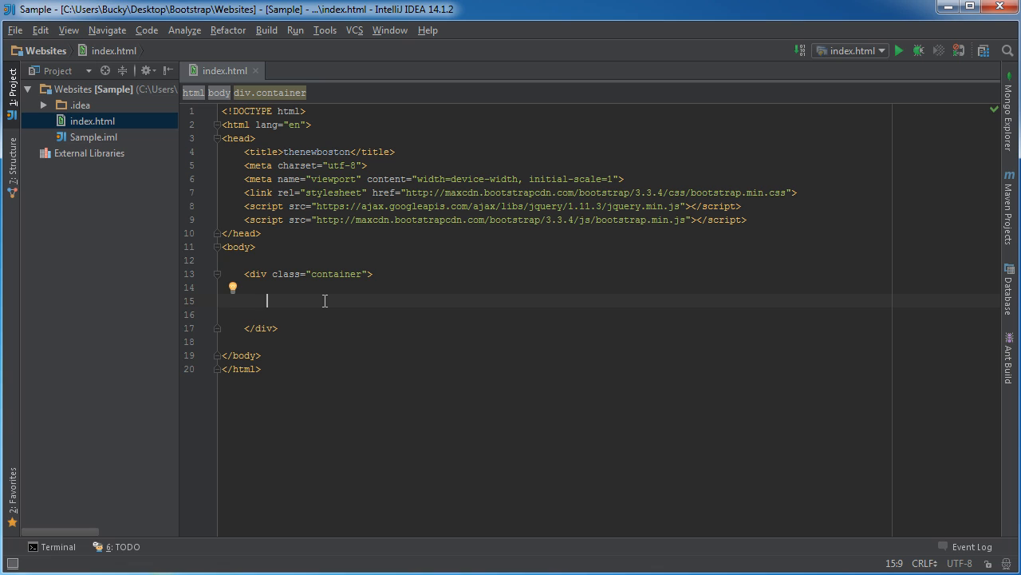
Write the paragraph 'You can highlight words or text using the mark tags.' with the phrase wrapped in <mark>.
text(<p></p>)
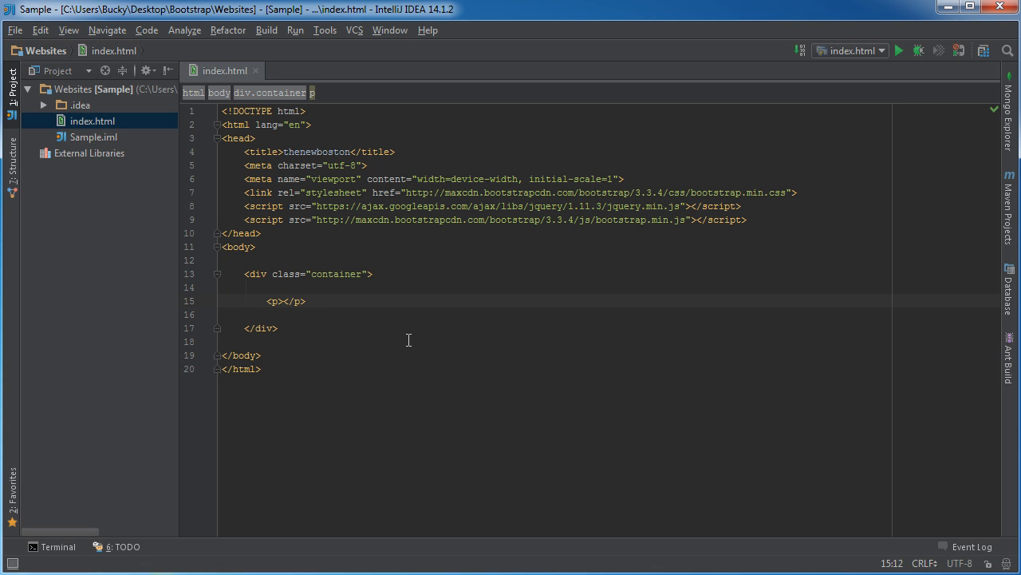
mouse_move(521, 454)
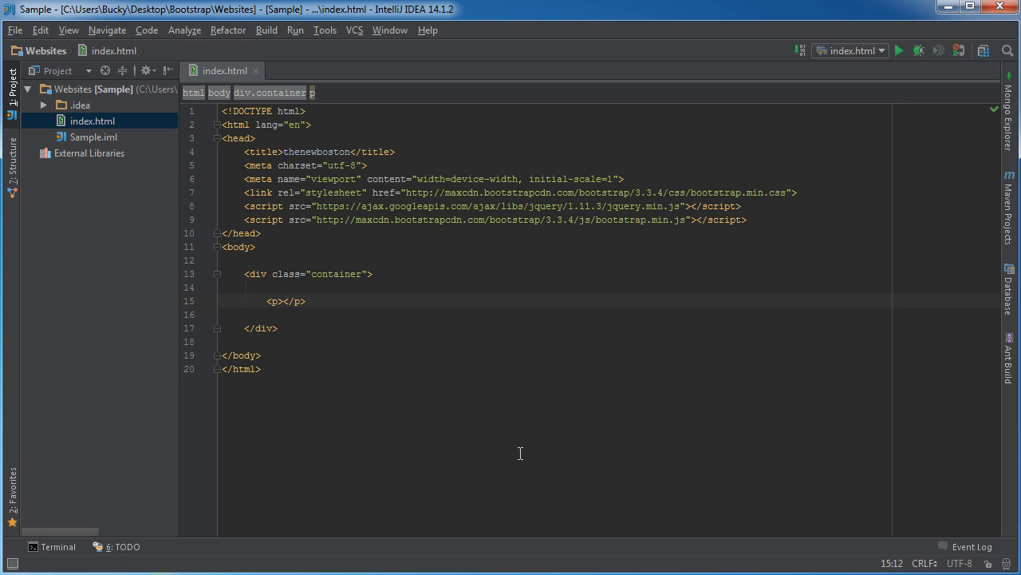
mouse_move(517, 451)
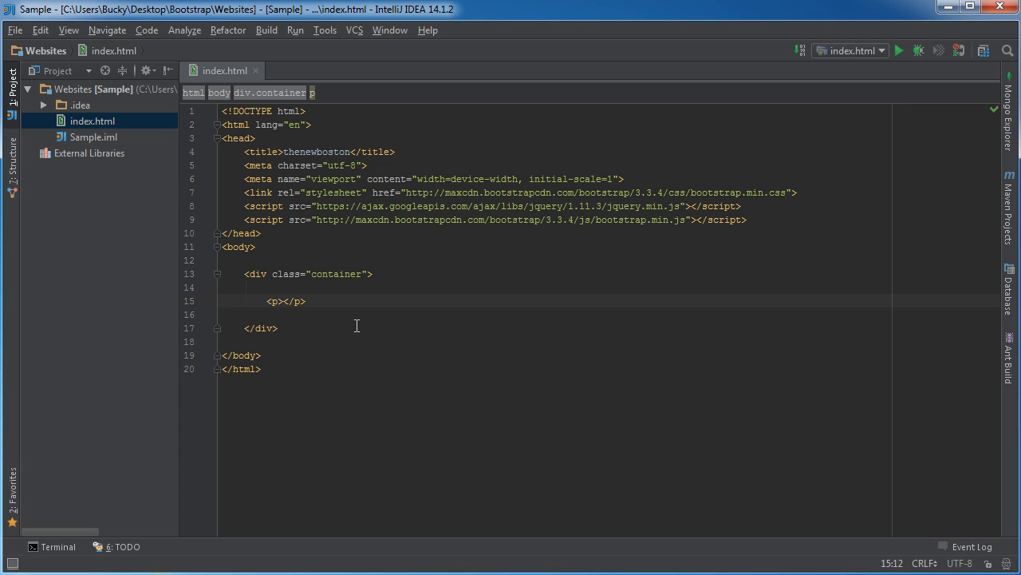
text(You ca)
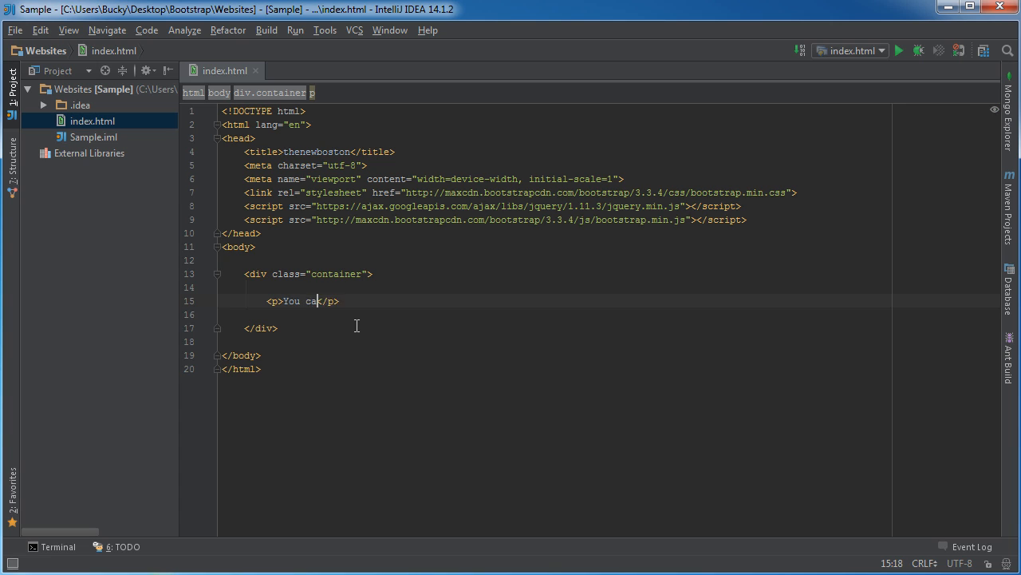
text(n highlight words or text using the mark)
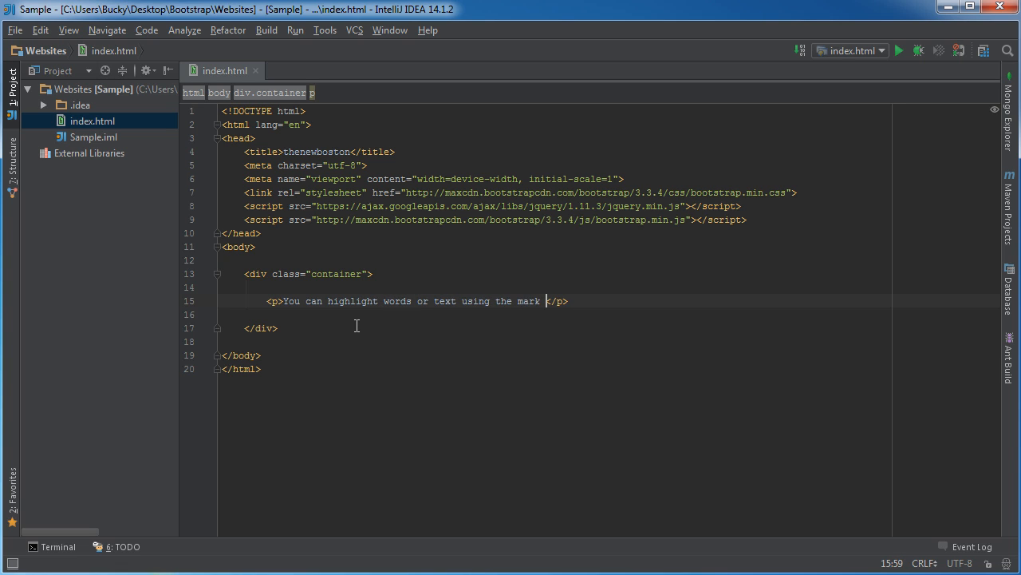
text(tags.)
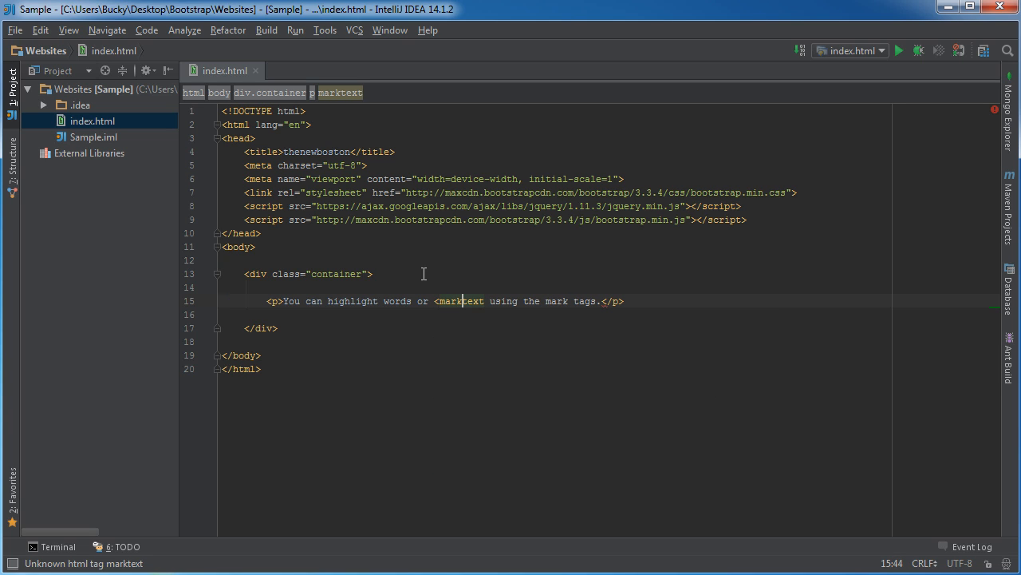
text(>)
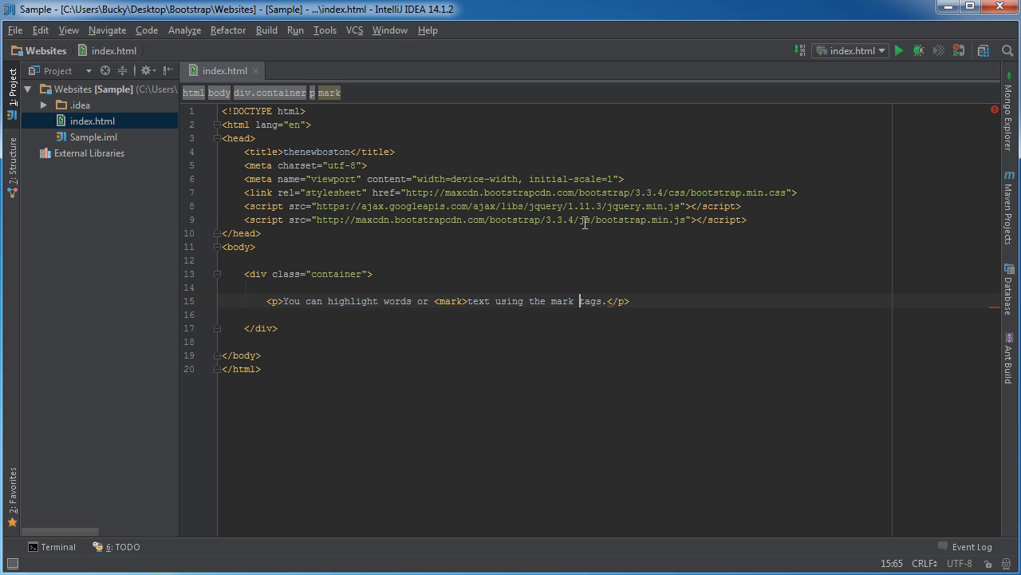
text(<mark>)
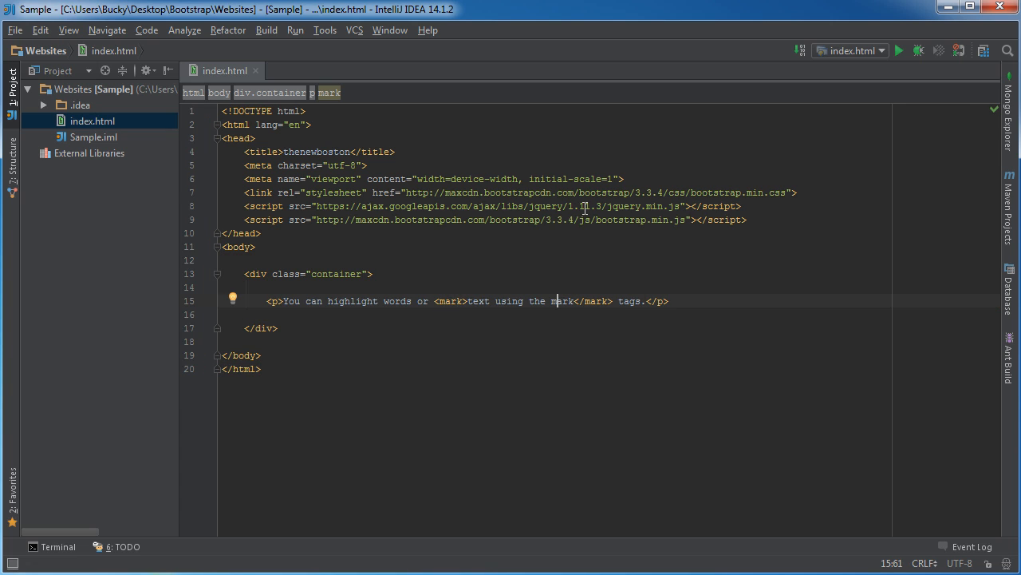
key(Enter)
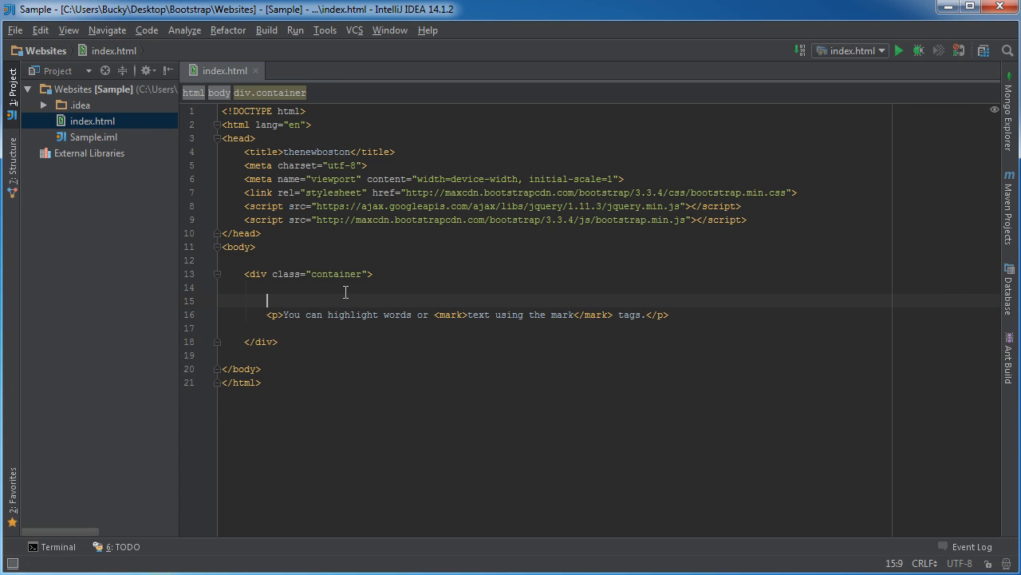
Add a <br> above the paragraph and check the highlighted phrase in Chrome.
text(<br>)
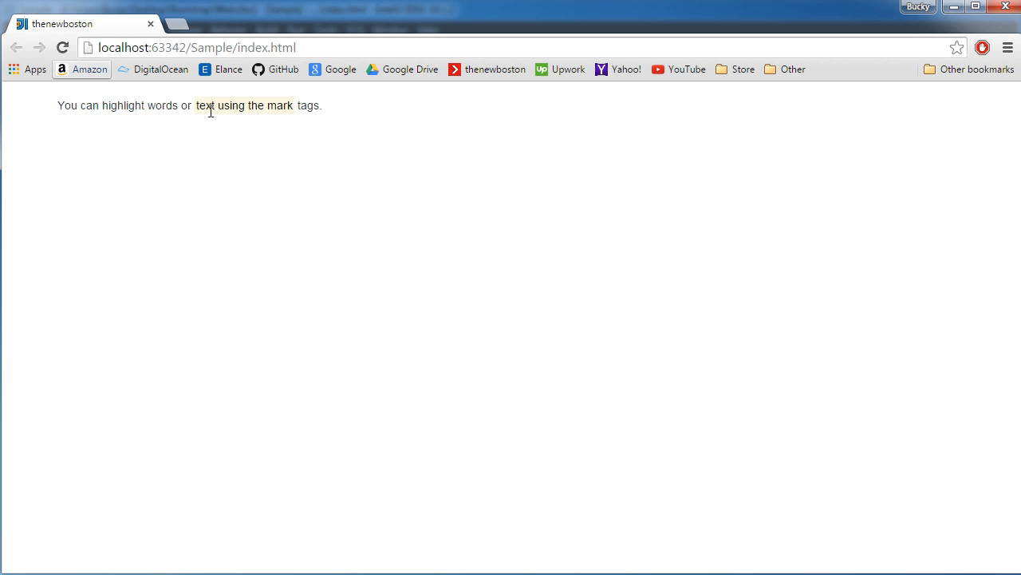
mouse_move(160, 71)
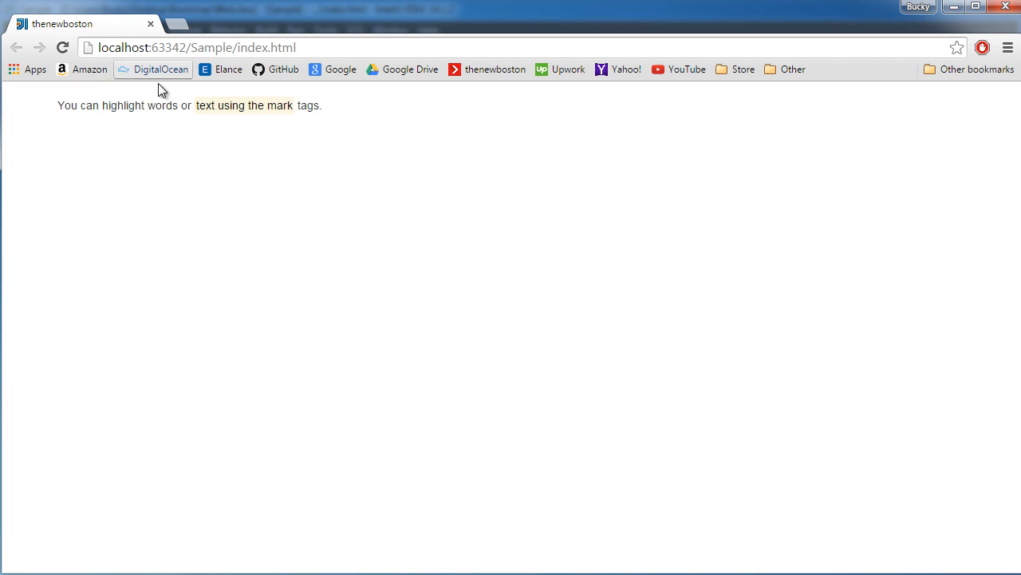
drag(196, 105, 290, 106)
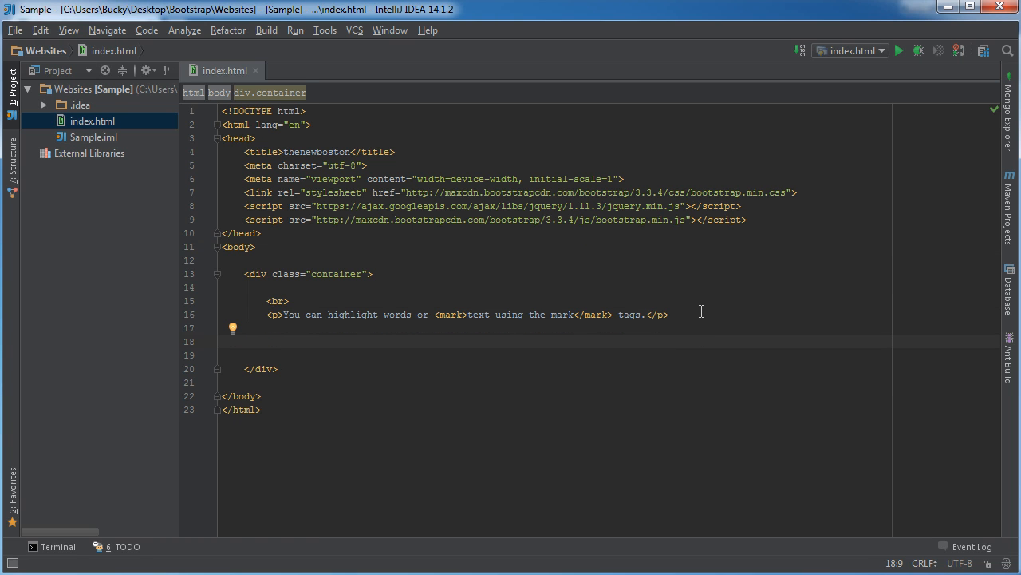
Add a blockquote with the paragraph 'Sometimes I wet the bed, on purpose.'.
text(<)
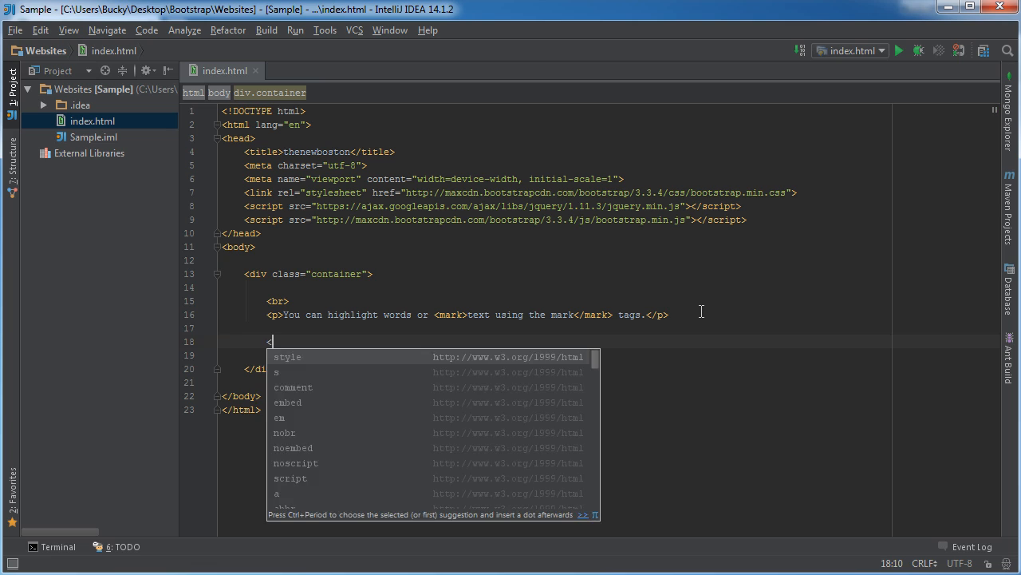
text(blockquote></blockquote>)
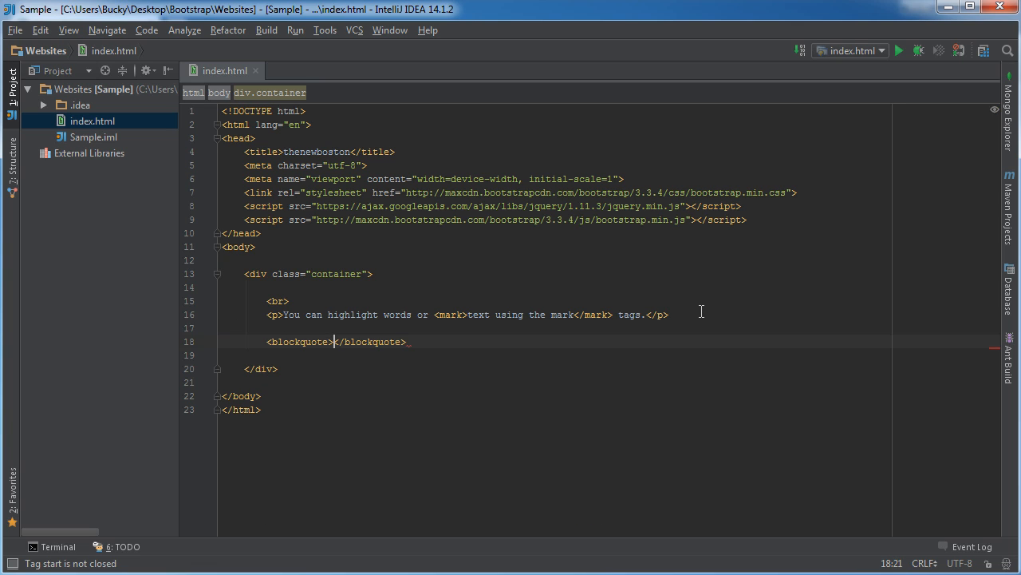
key(enter)
text(<p></p>)
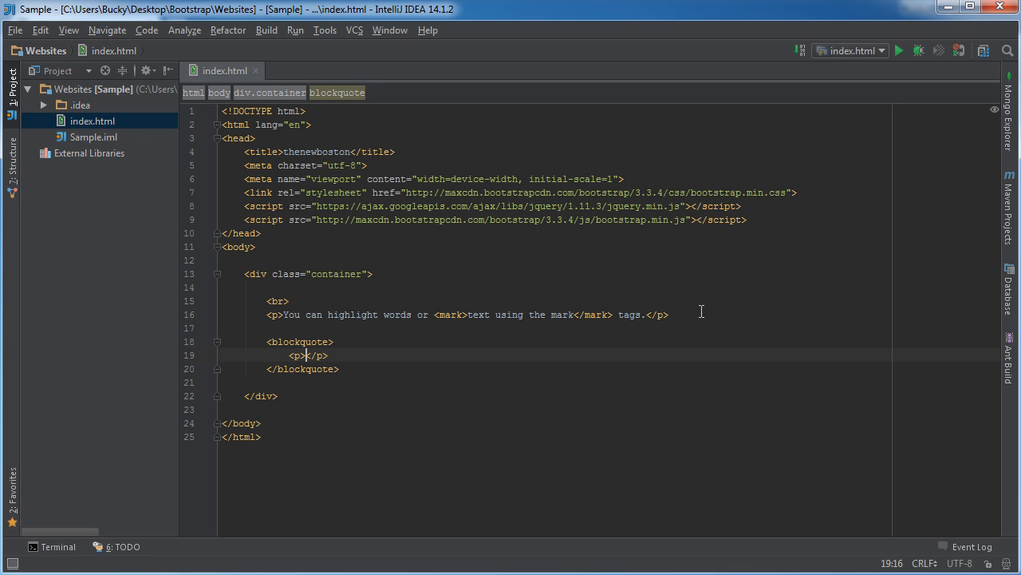
click(308, 354)
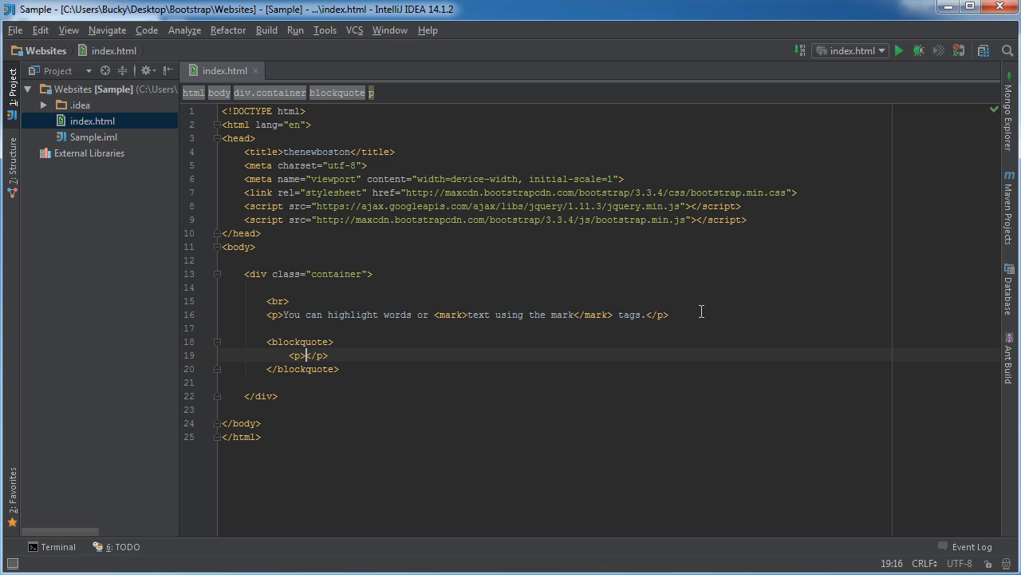
text(Sometimes I we)
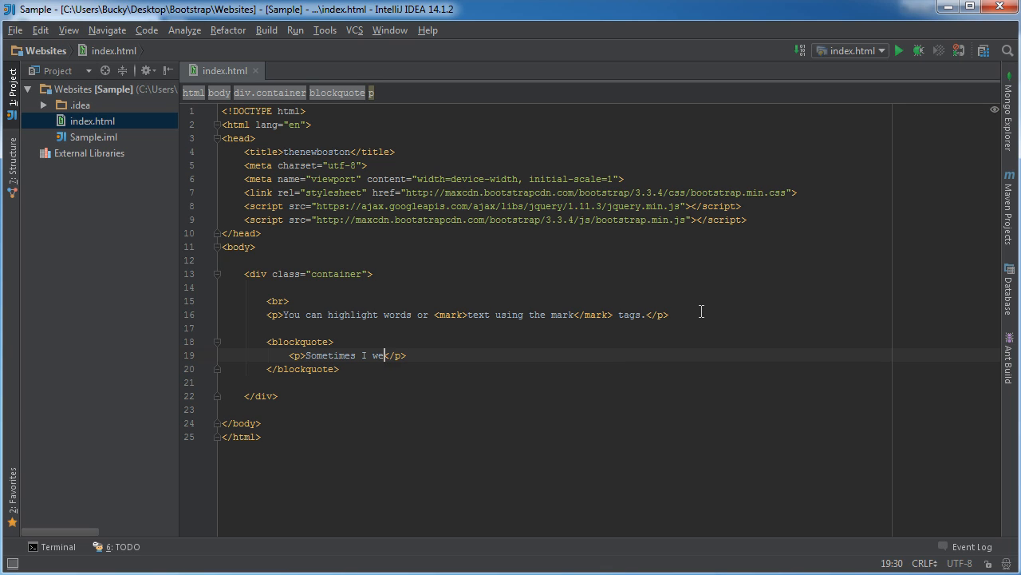
text(the bed)
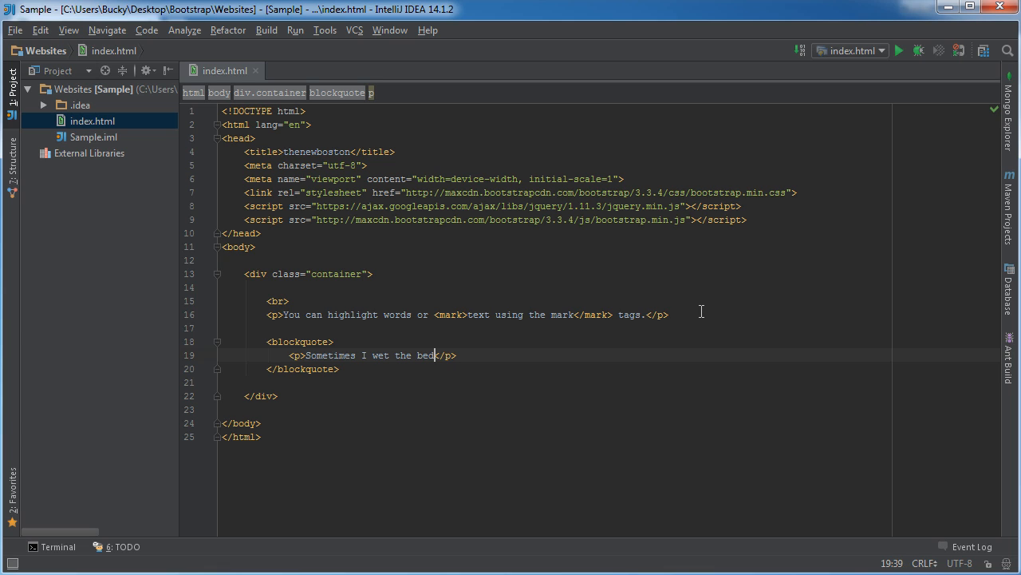
text(, on purpose.)
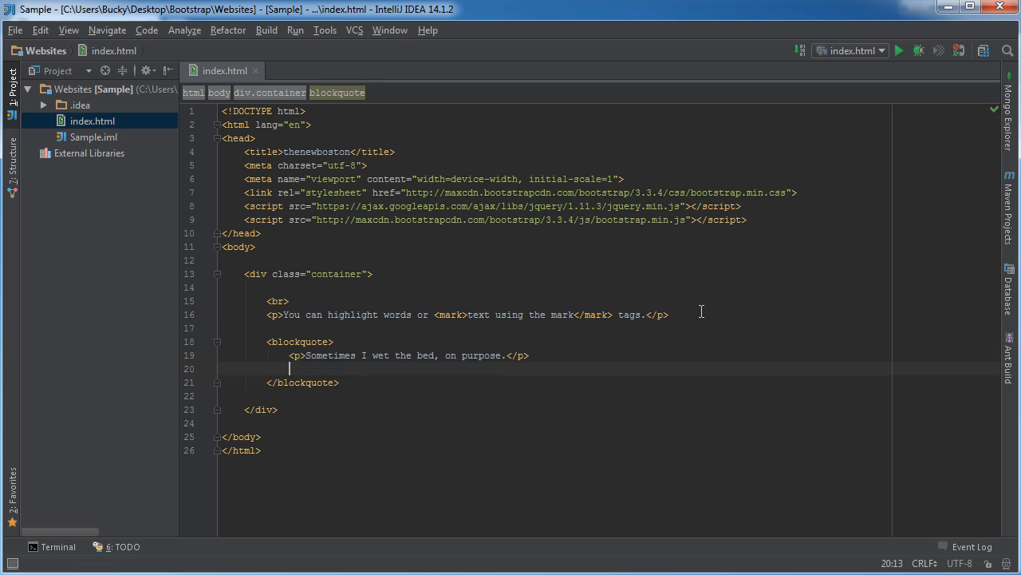
Credit the quote with a footer reading 'My Grandpa'.
text(<footer></footer>)
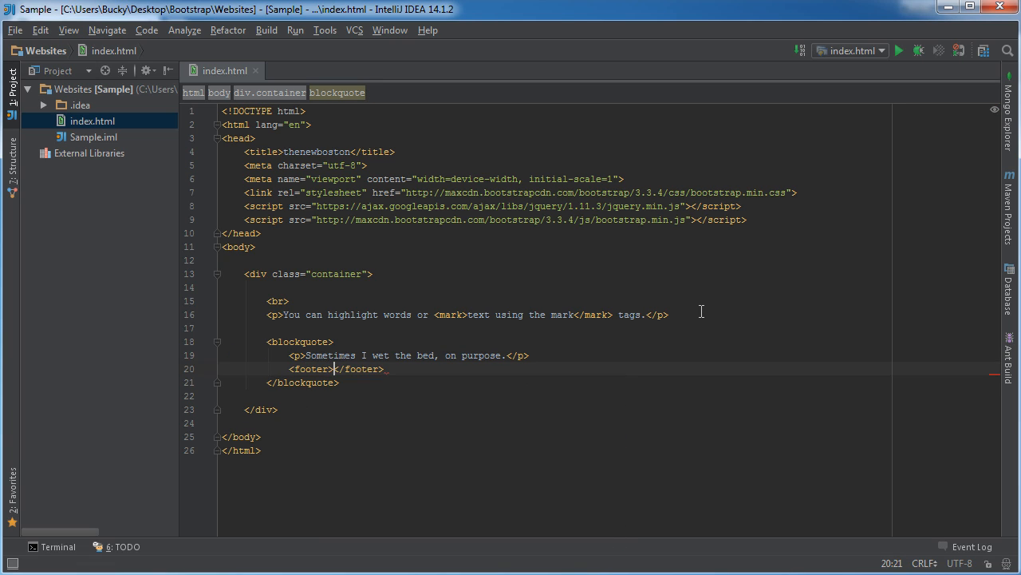
text(My Grandpa)
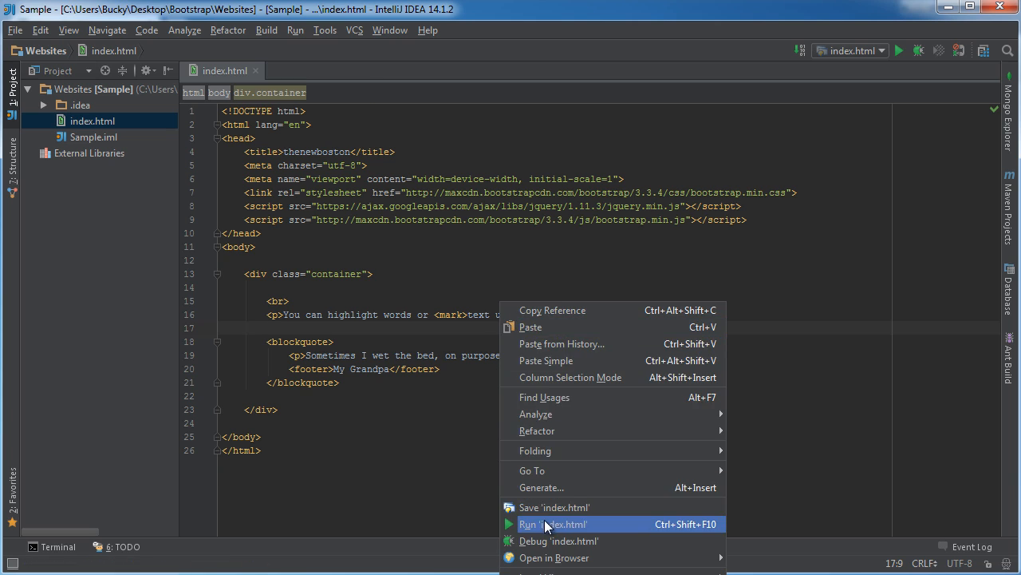
Run index.html to preview the blockquote and its attribution in Chrome.
click(552, 524)
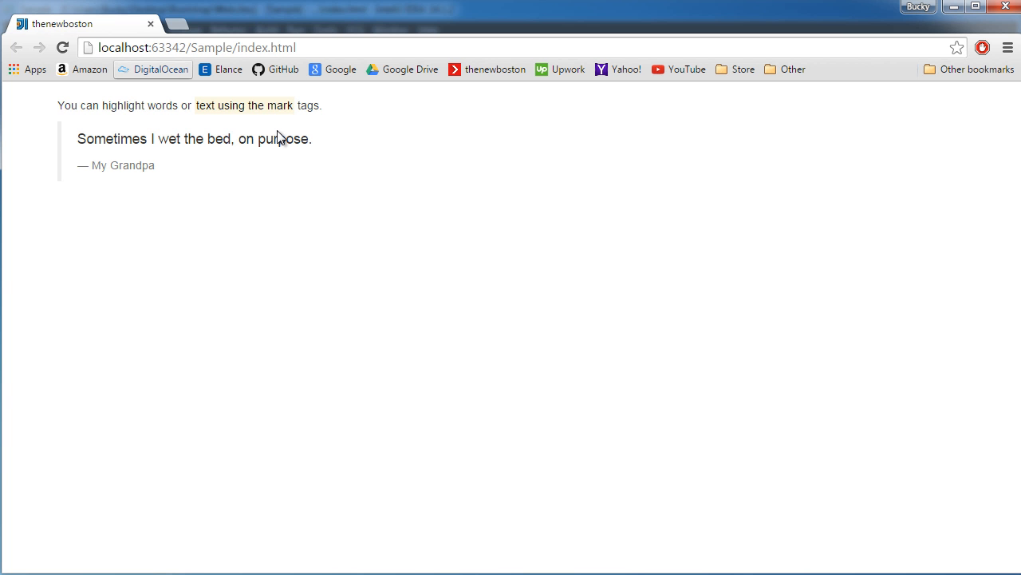
mouse_move(92, 129)
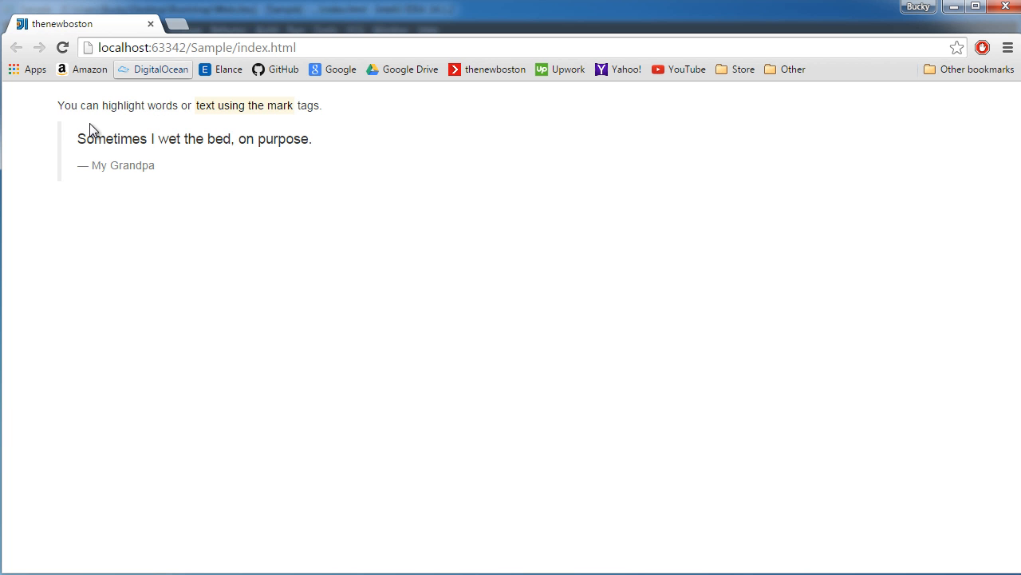
mouse_move(57, 185)
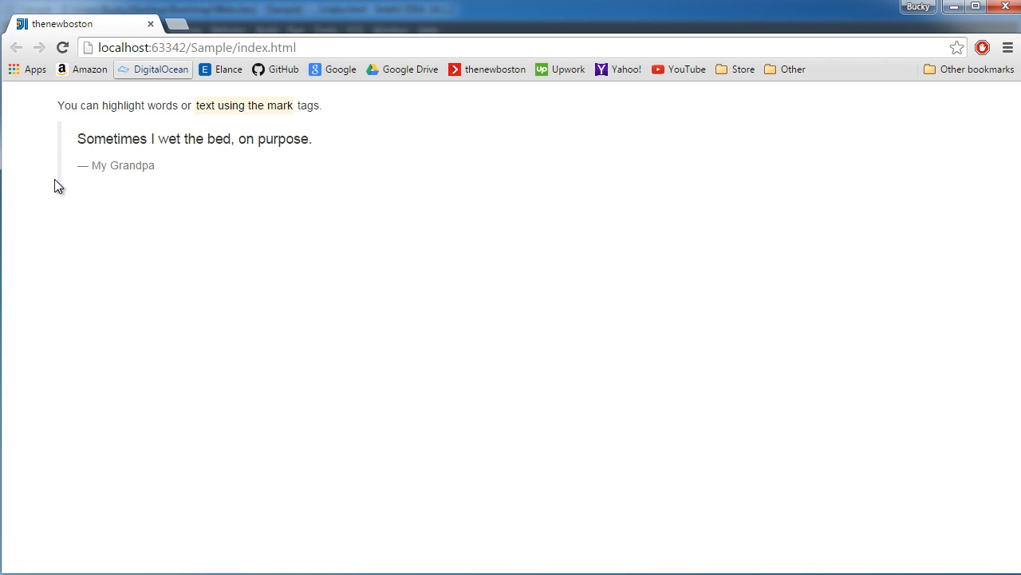
mouse_move(102, 157)
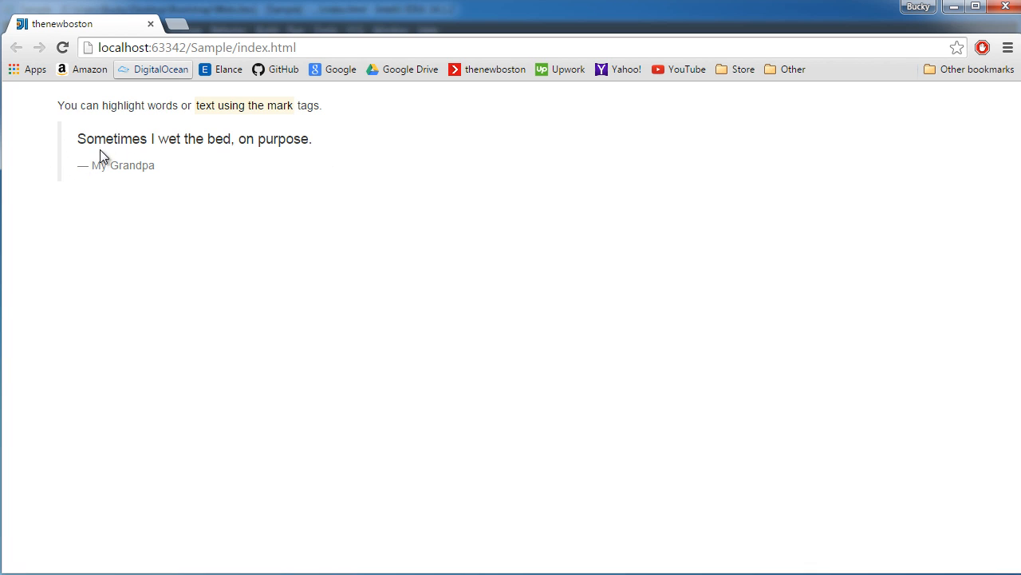
mouse_move(92, 174)
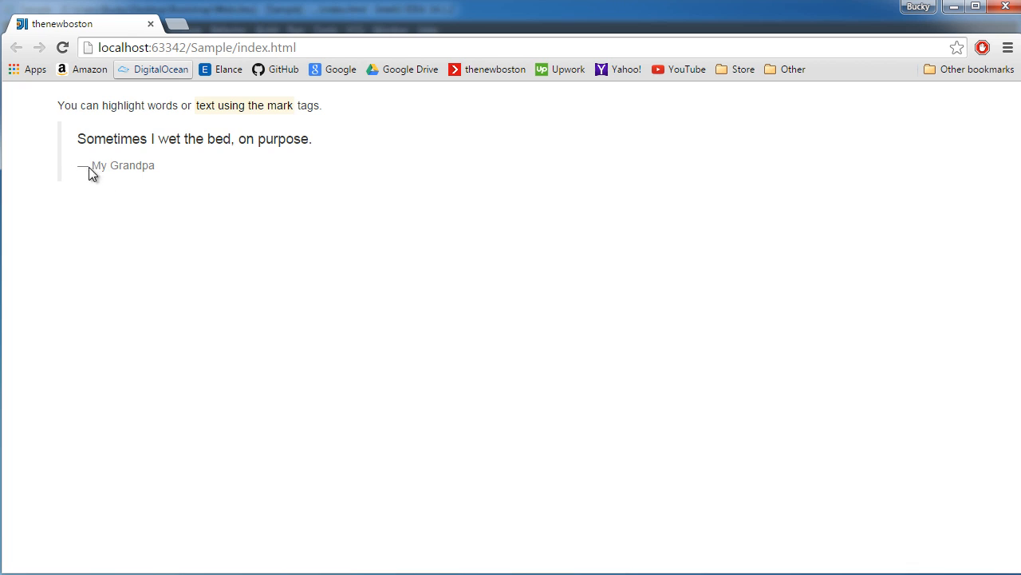
mouse_move(316, 269)
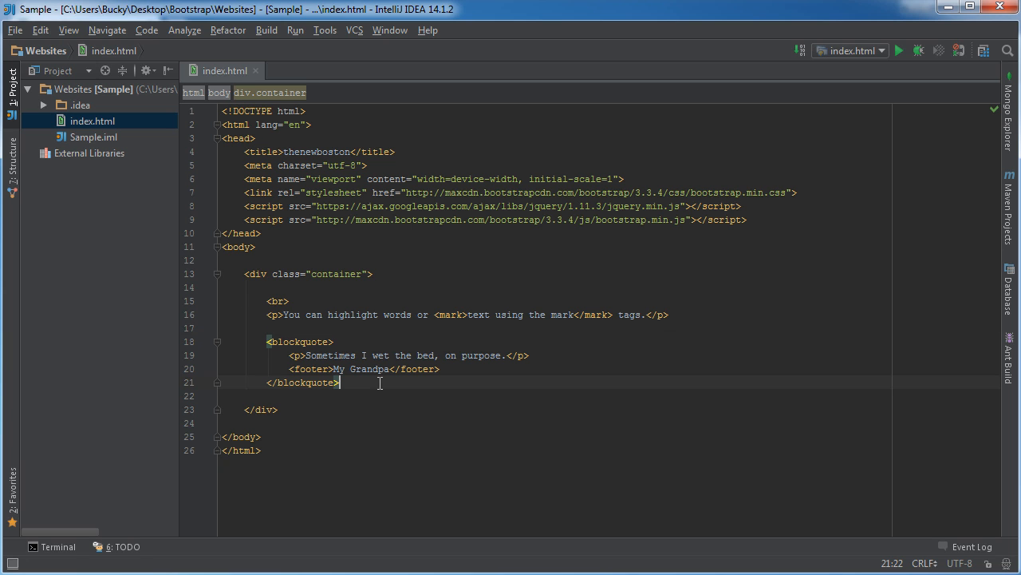
Add an h4 heading reading 'Things to do when you're bored'.
text(<)
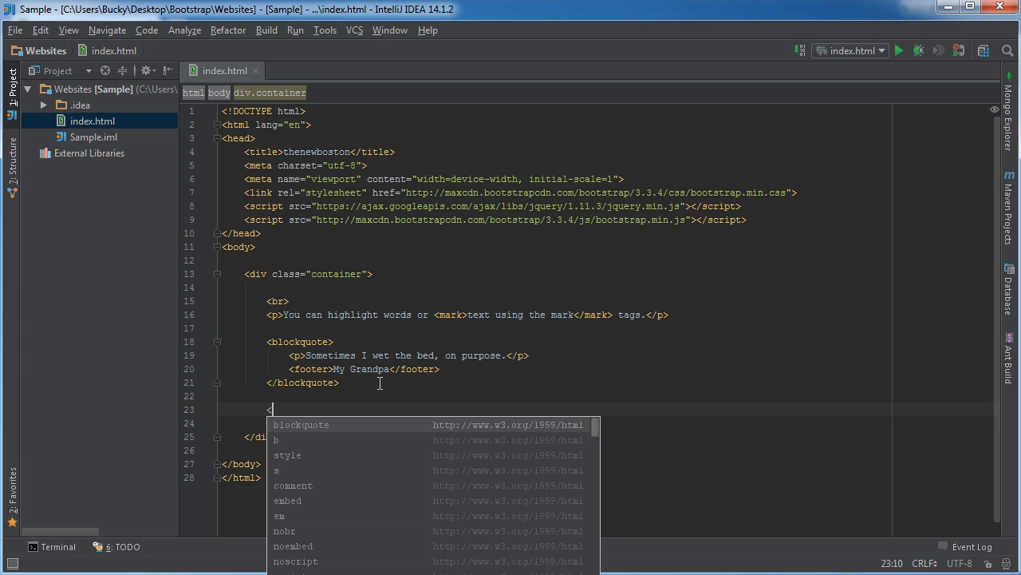
text(h4)
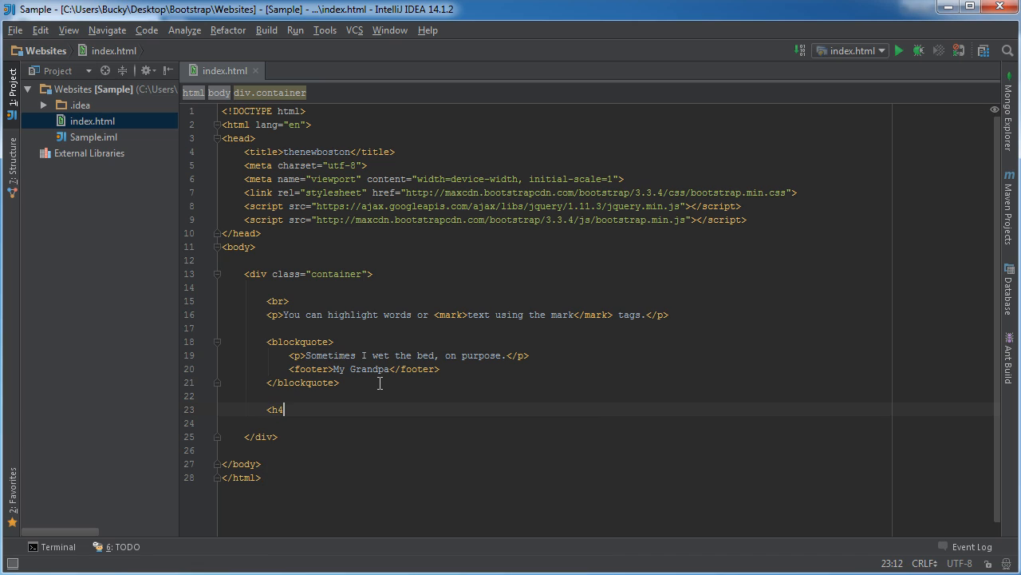
text(></h4>)
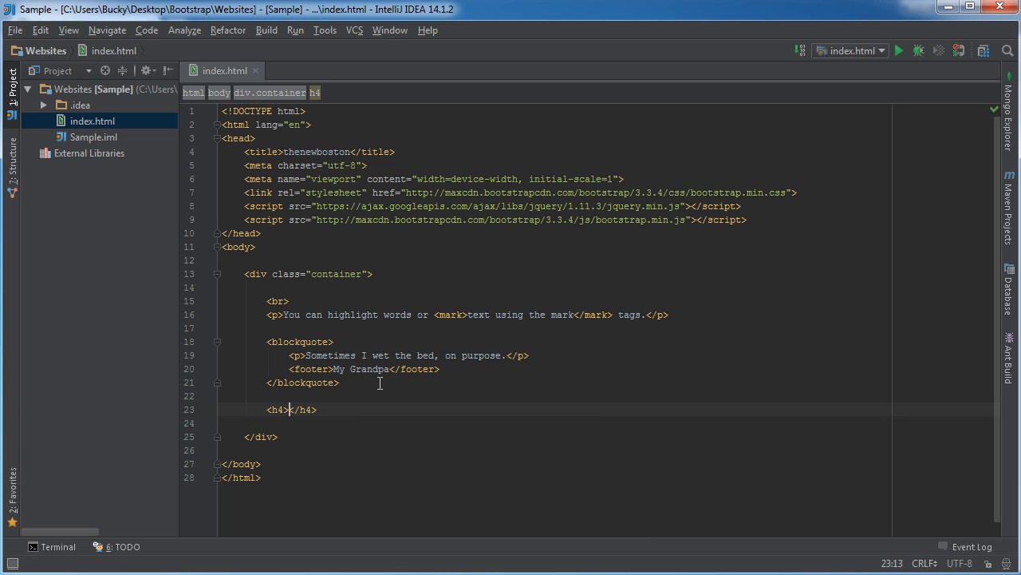
text(Things to do)
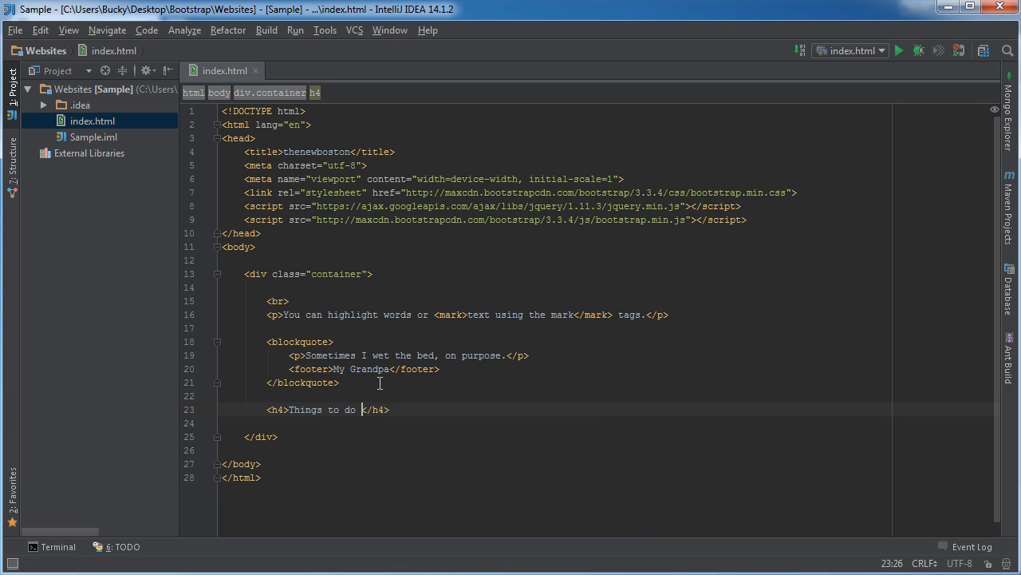
text(when you're bored)
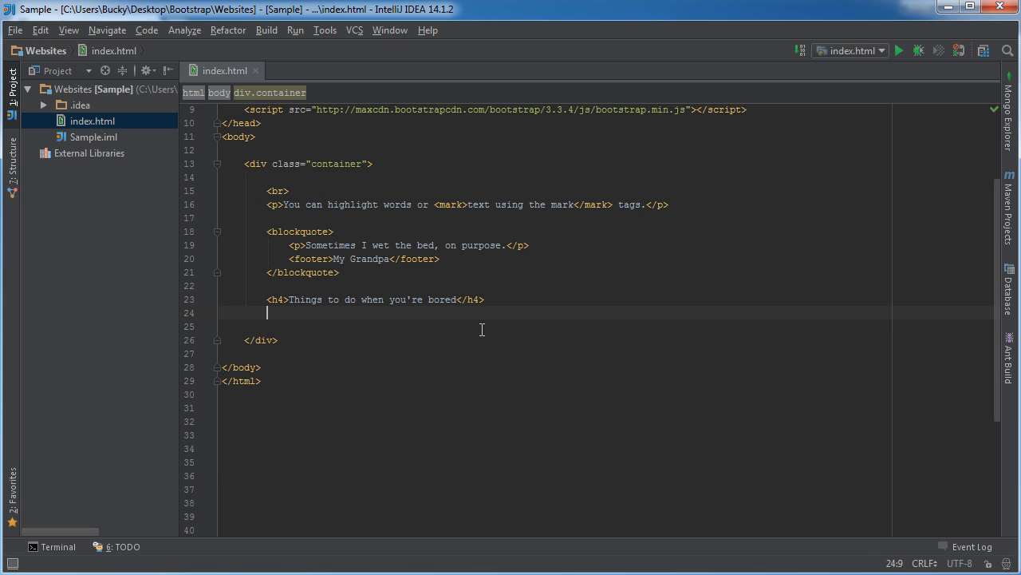
Start a <dl> with an Indoors term and its '- take a nap' and Netflix items.
text(<)
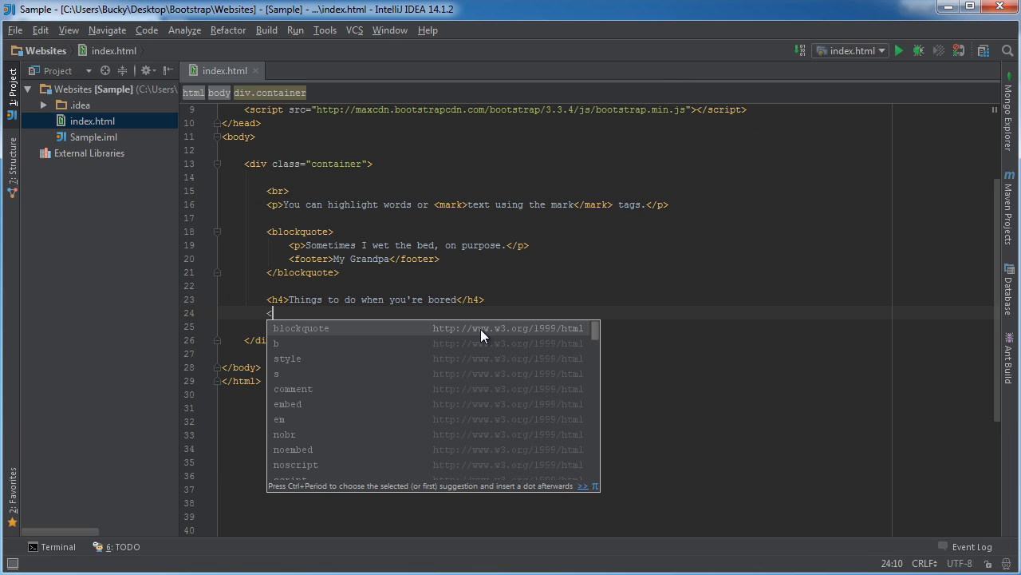
text(dl>)
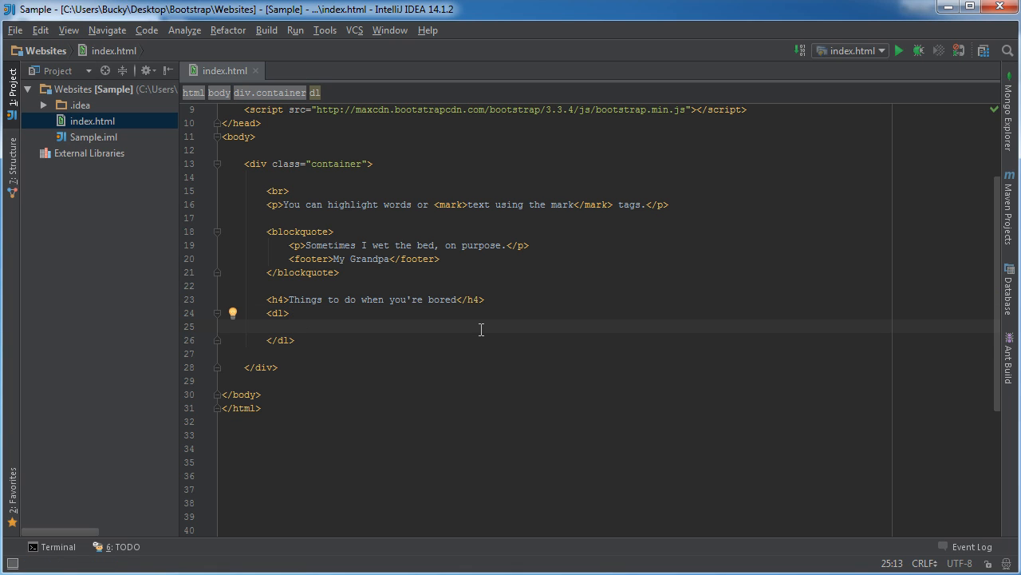
text(<)
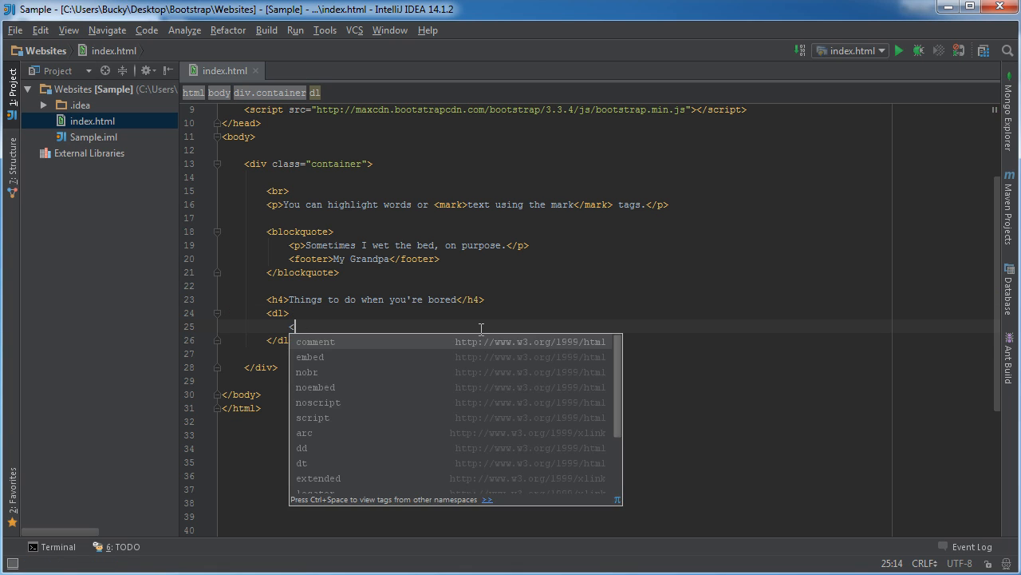
text(dt>Indoors</dt>)
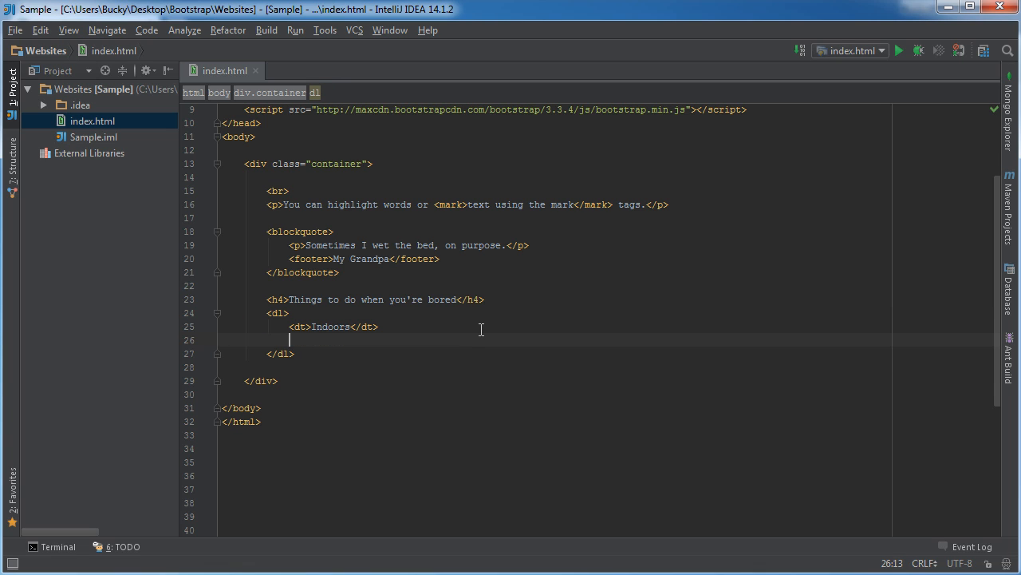
text(<dd)
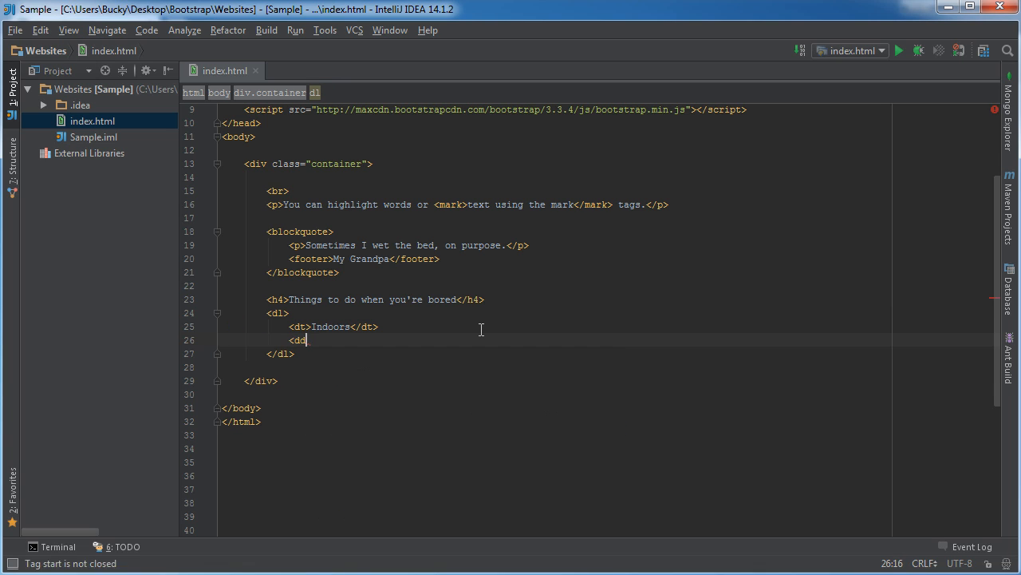
text(dd>)
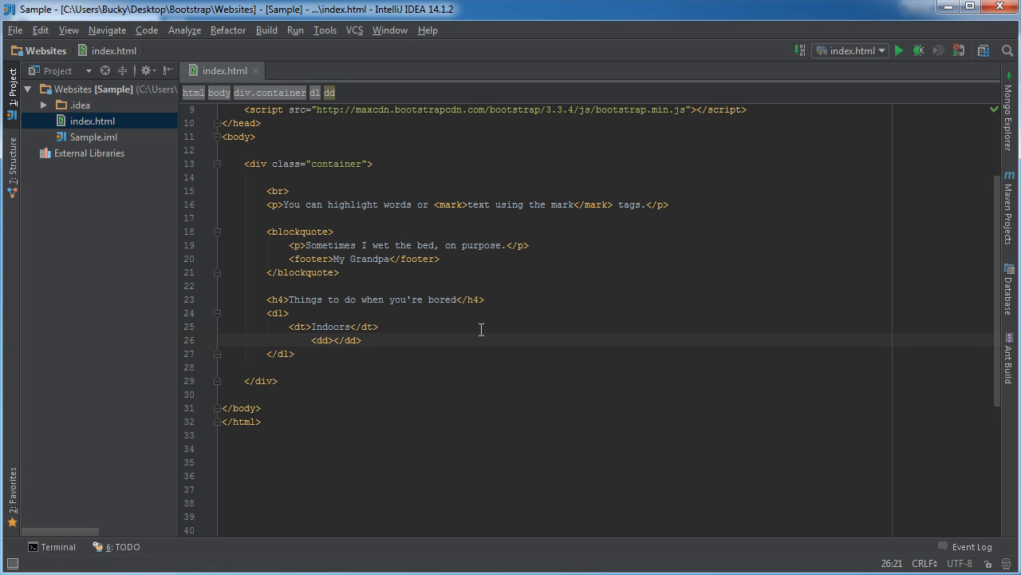
text(- take a)
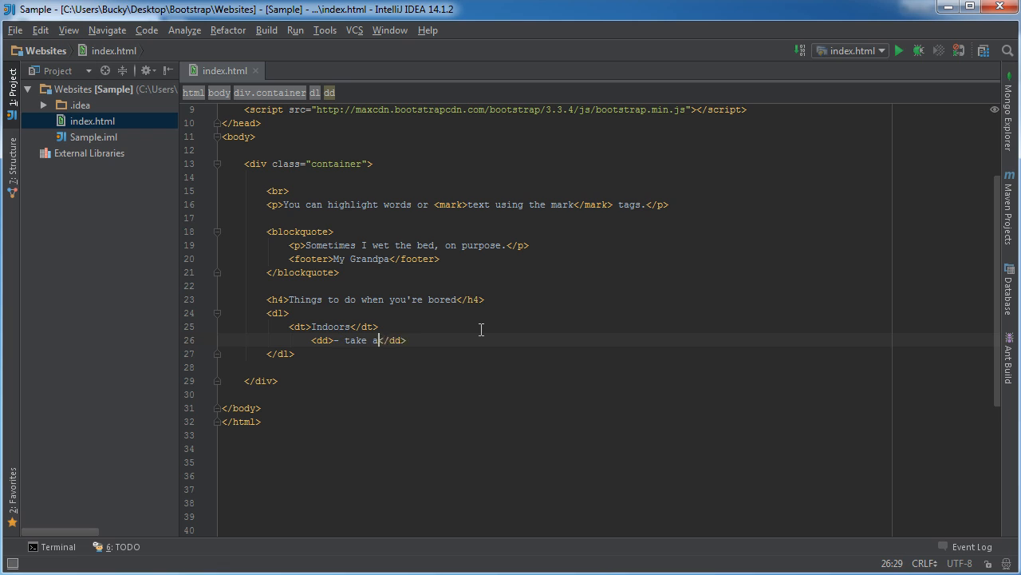
text(nap)
text(<dd>- watch Netflix for 8 hours</dd>)
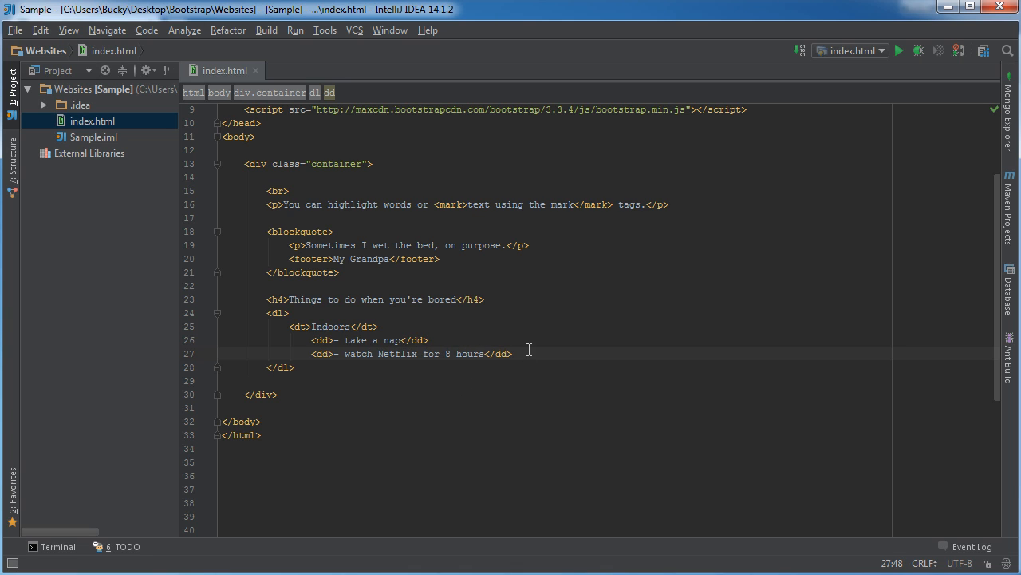
key(Enter)
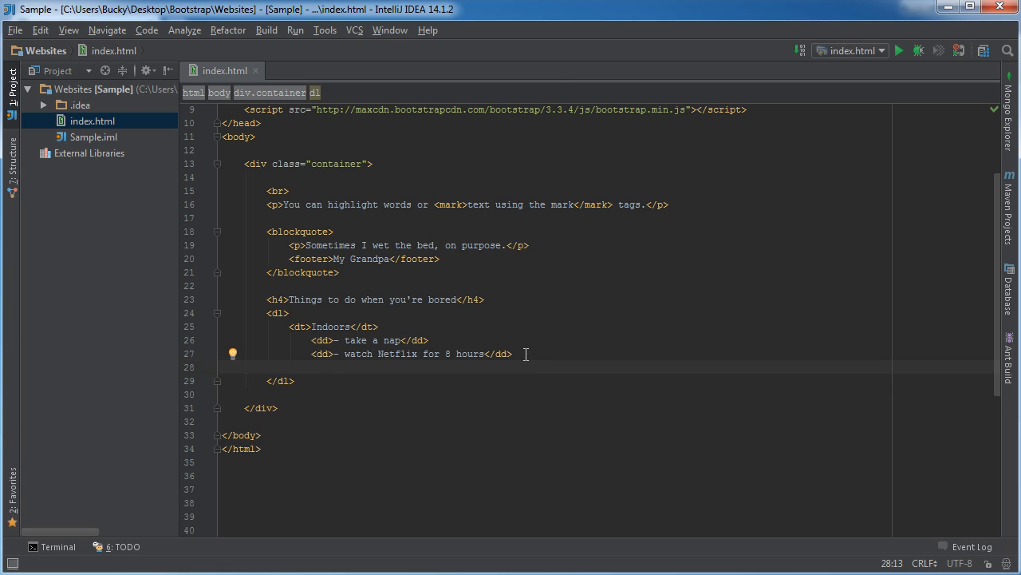
Add the Outdoors term followed by a <dd> item.
text(<)
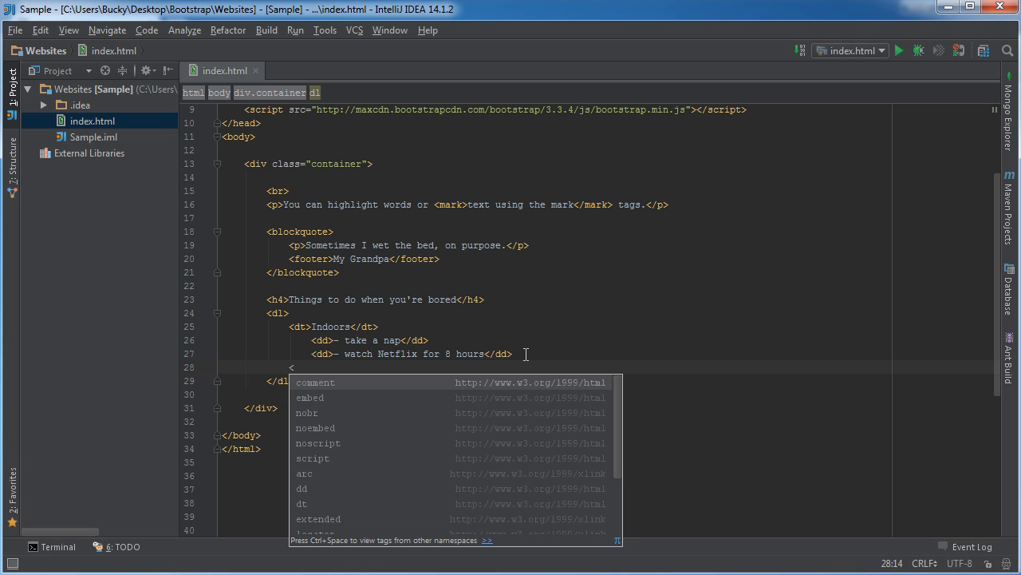
text(dt></dt>)
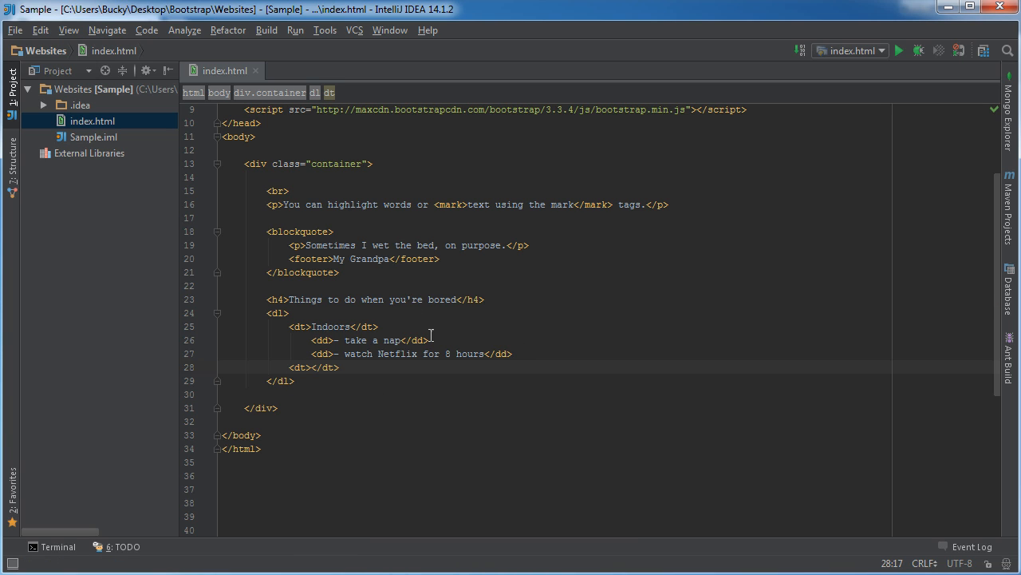
text(Outdoors)
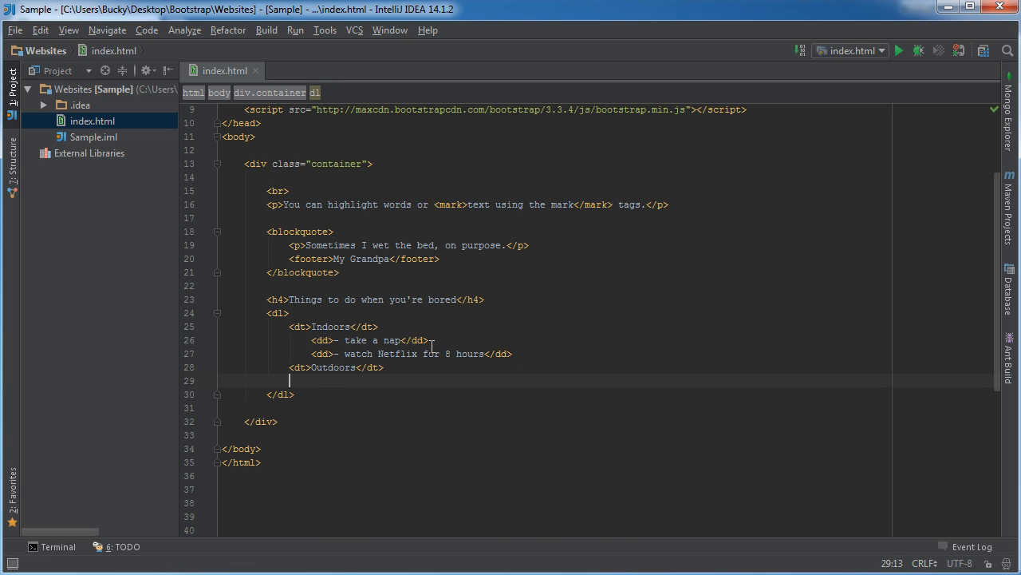
text(<dd>)
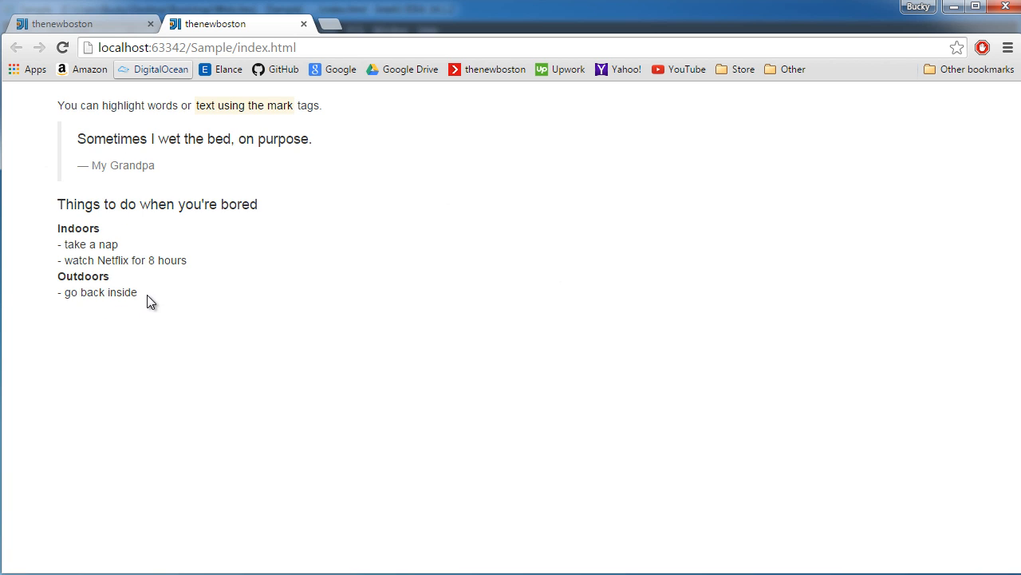
mouse_move(109, 323)
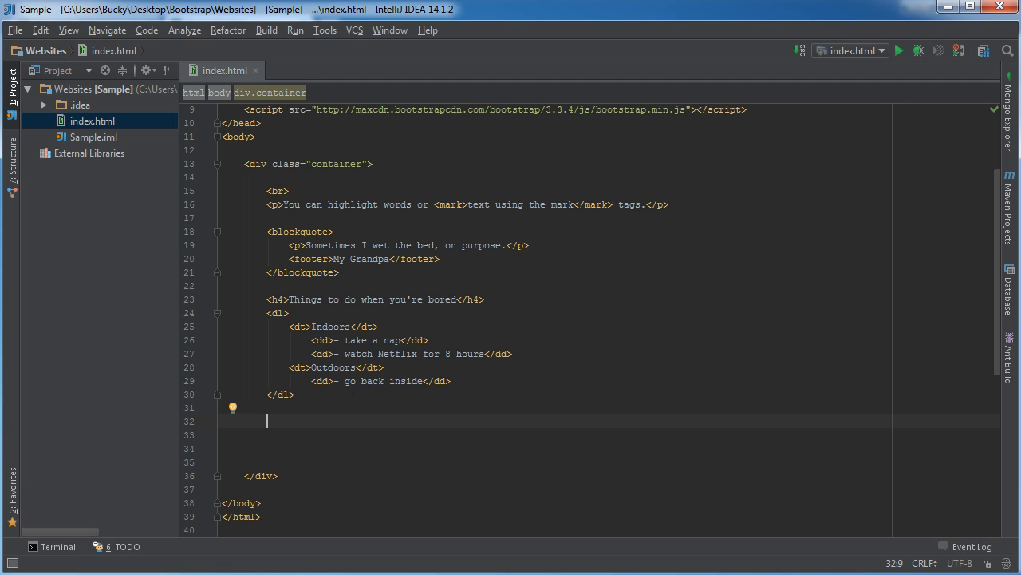
mouse_move(357, 399)
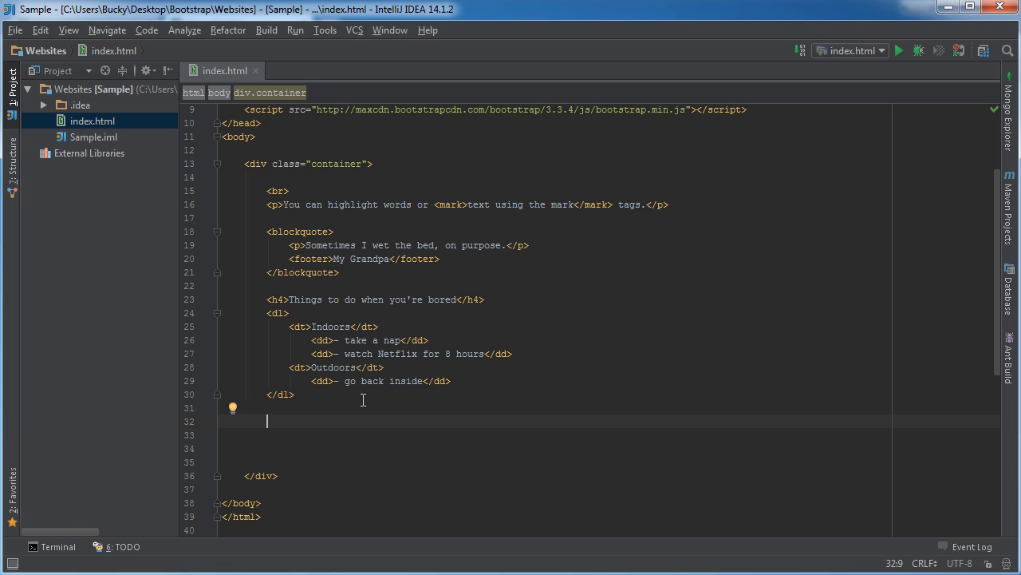
Write 'To set the users weight use setUserWeight(374); with an integer', wrapping the call in <code>.
text(<p></p>)
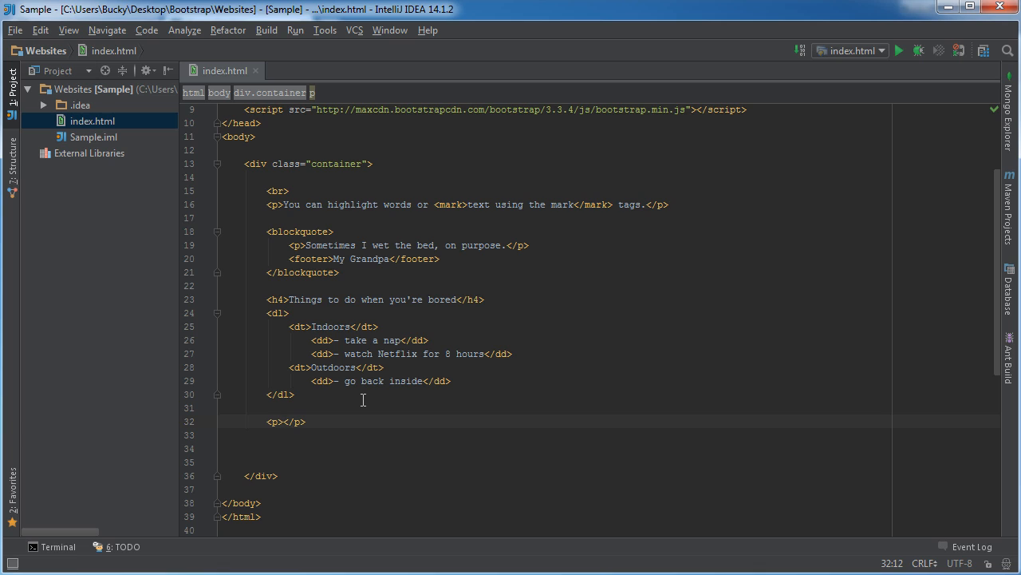
text(To set the us)
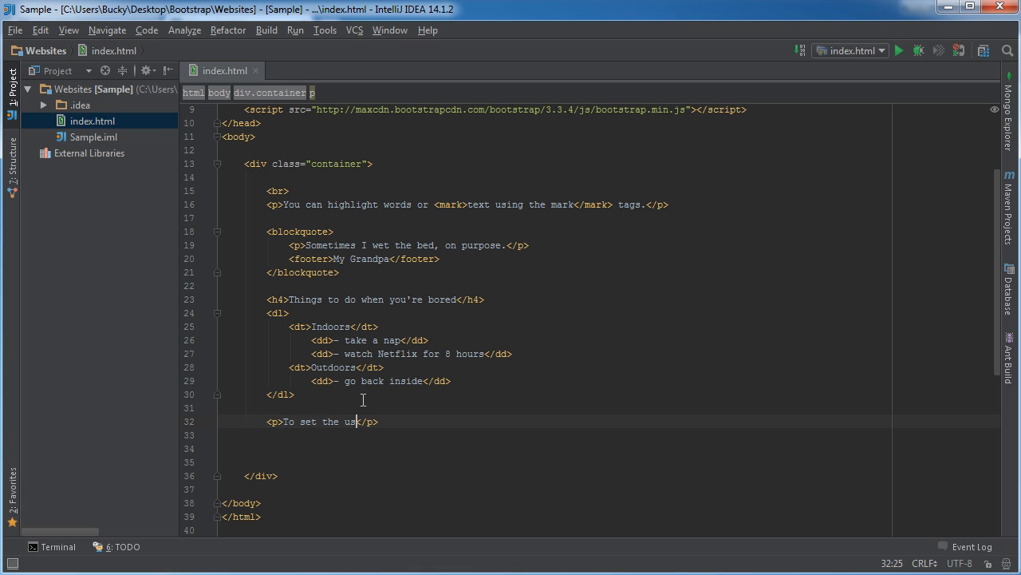
text(ers weight)
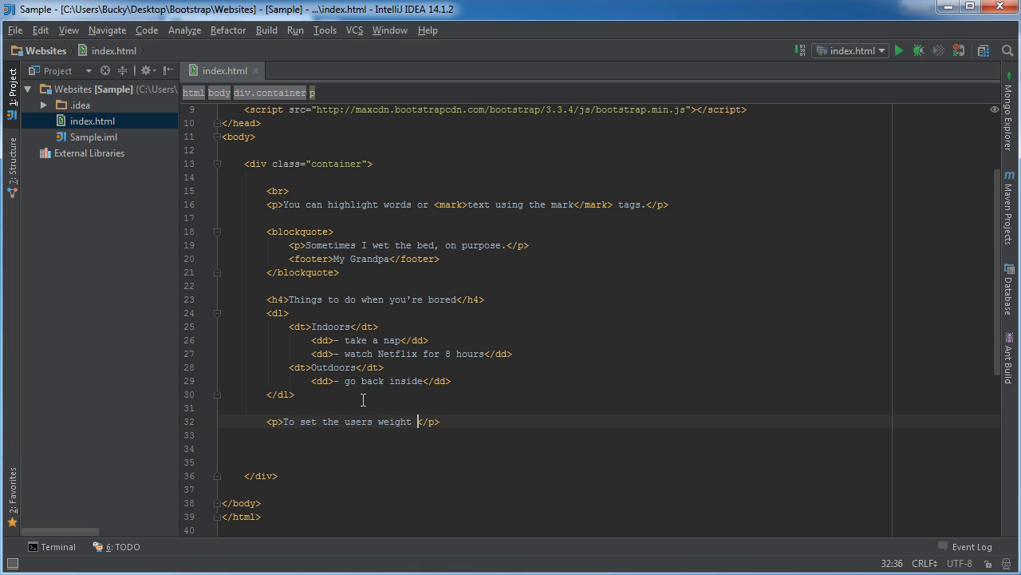
text(use set)
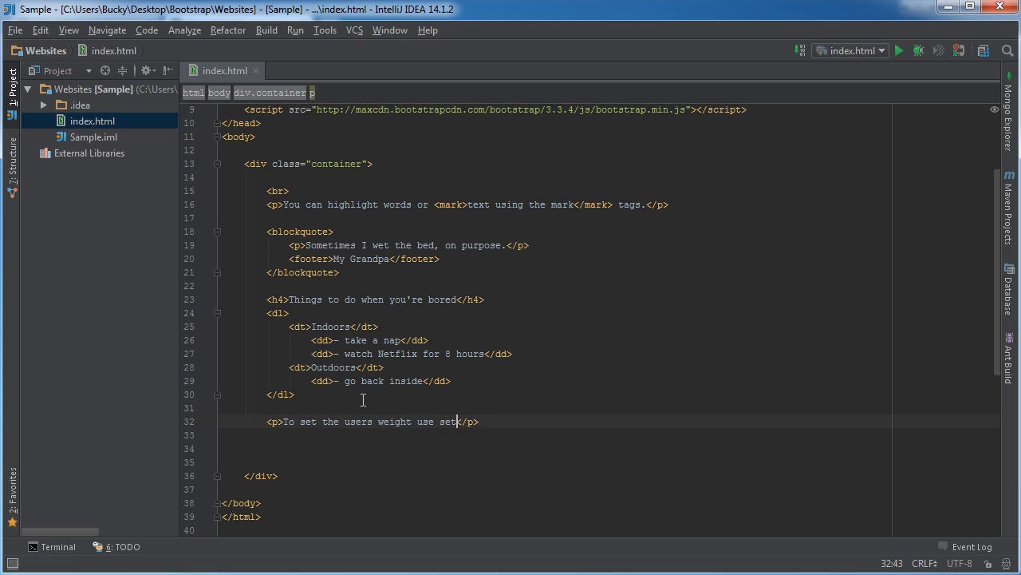
text(UserWeight)
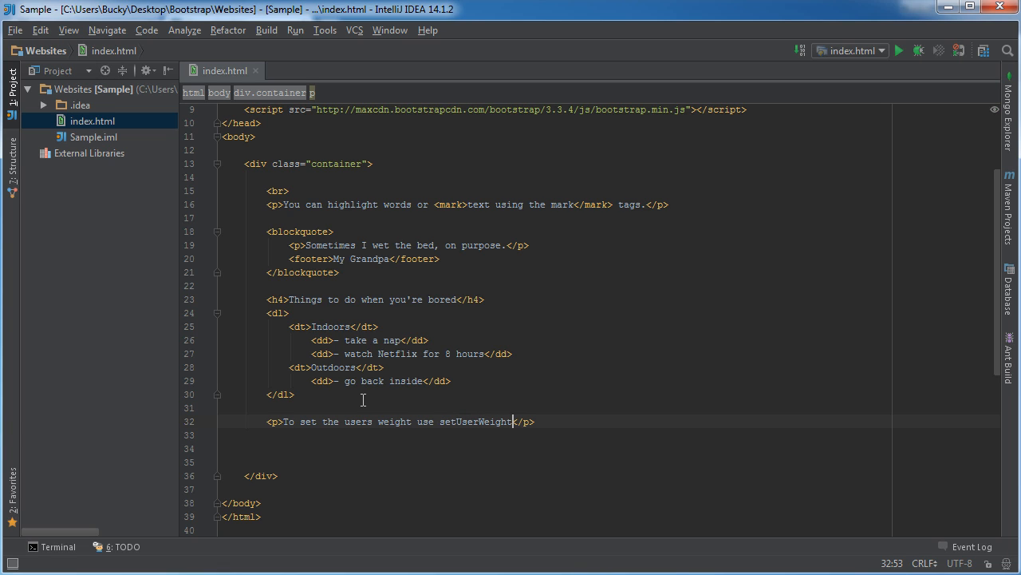
text(())
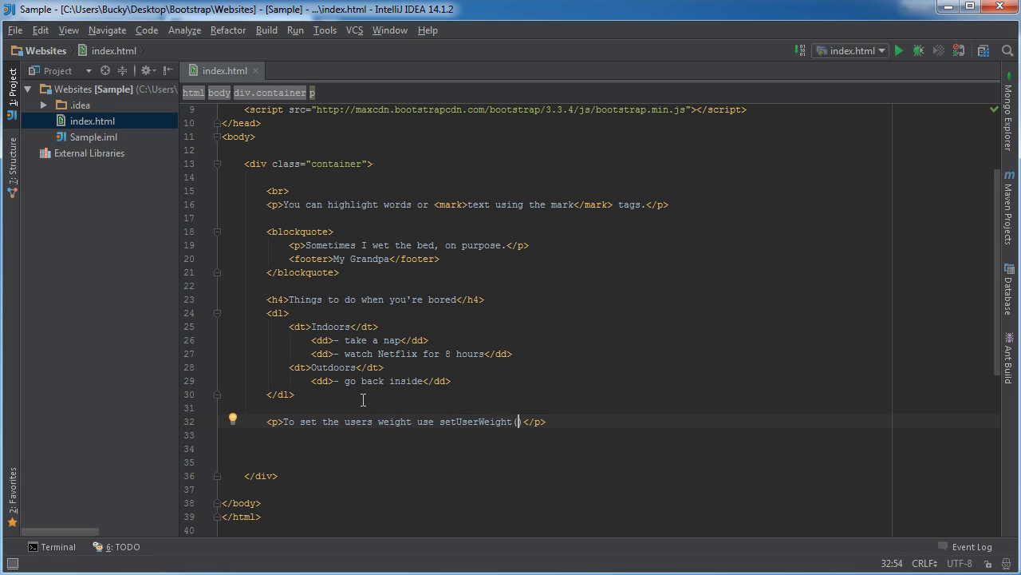
text(374)
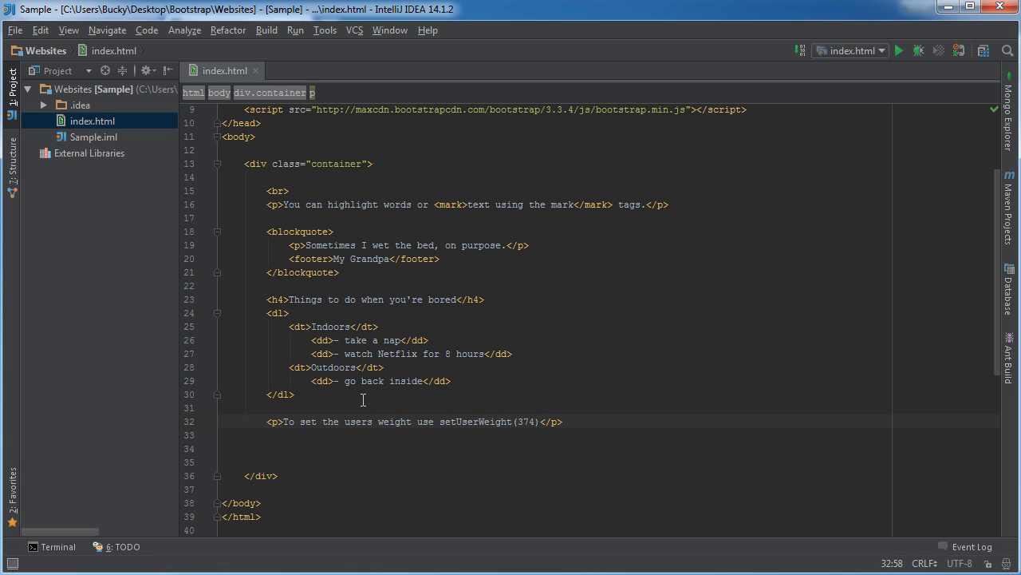
text(with an)
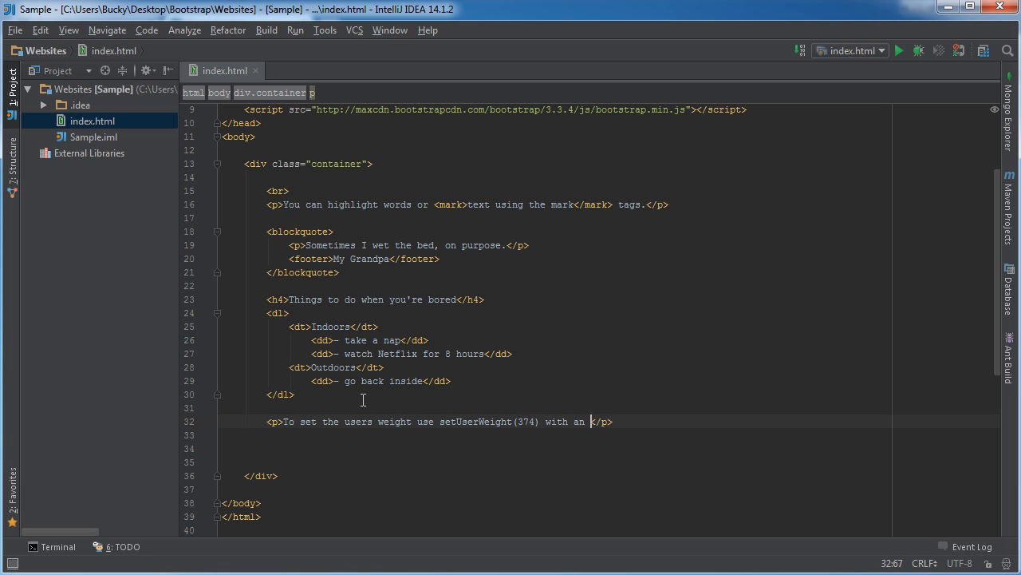
text(integer)
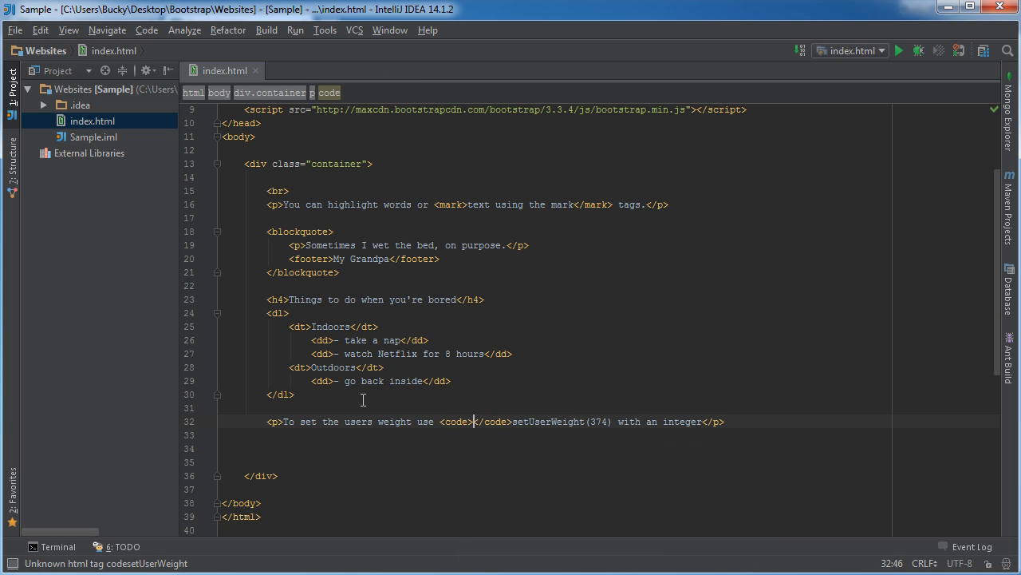
double_click(558, 421)
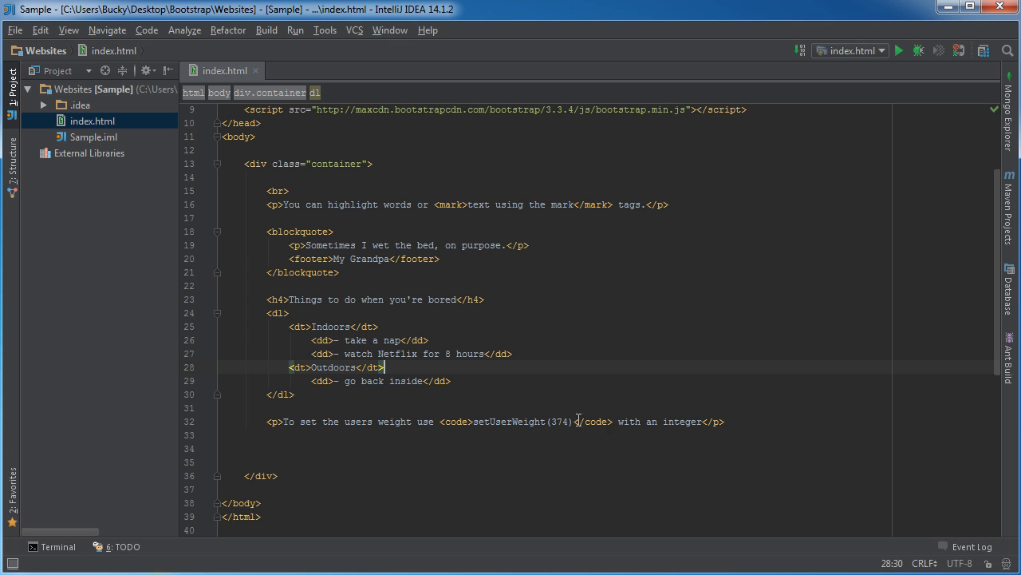
Run index.html to view the inline-code styling of setUserWeight(374); in Chrome.
right_click(577, 421)
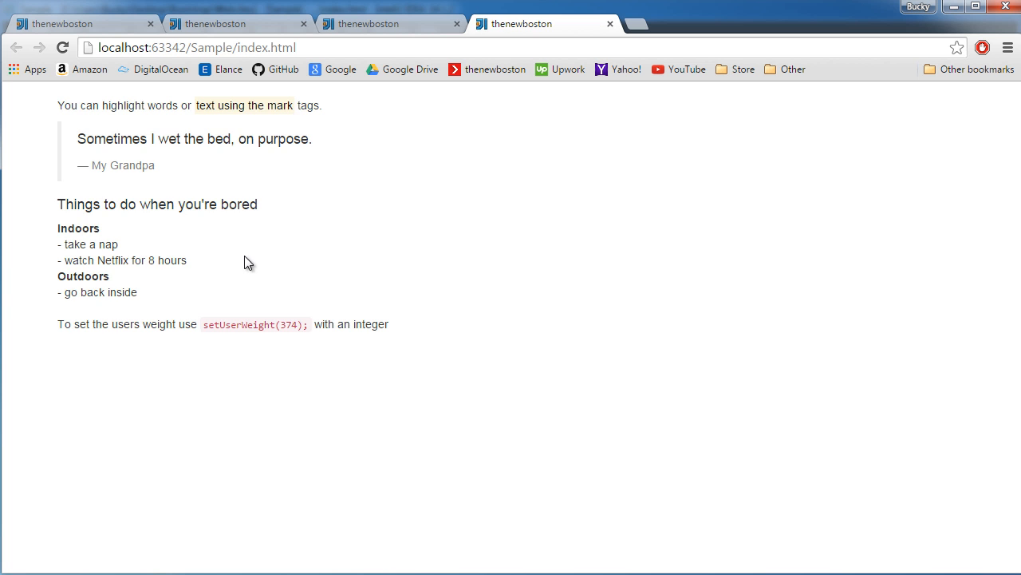
mouse_move(206, 331)
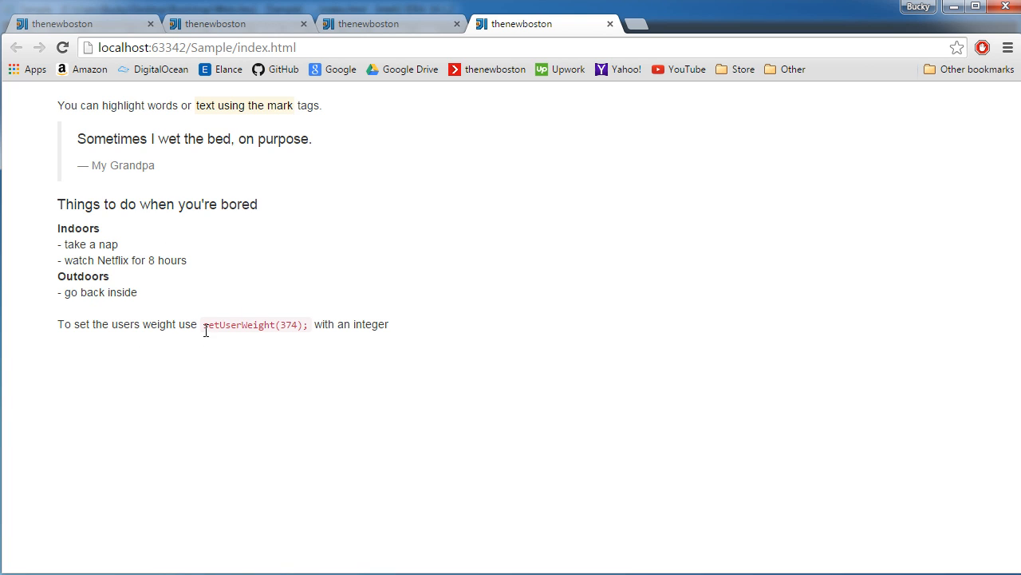
mouse_move(233, 326)
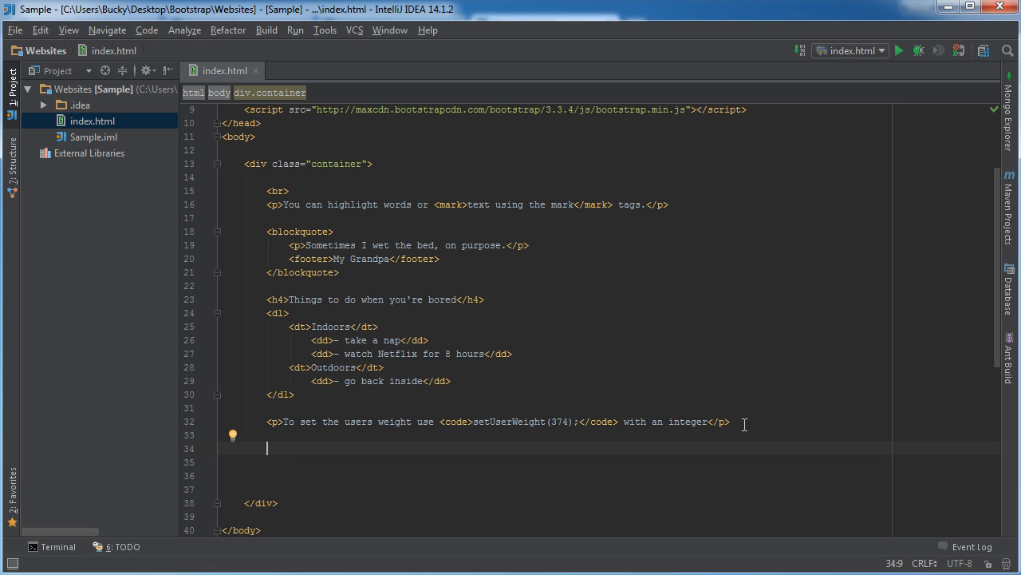
Add the paragraph 'For multi line code use the pre tags' and open a <pre> block.
text(<p></p>)
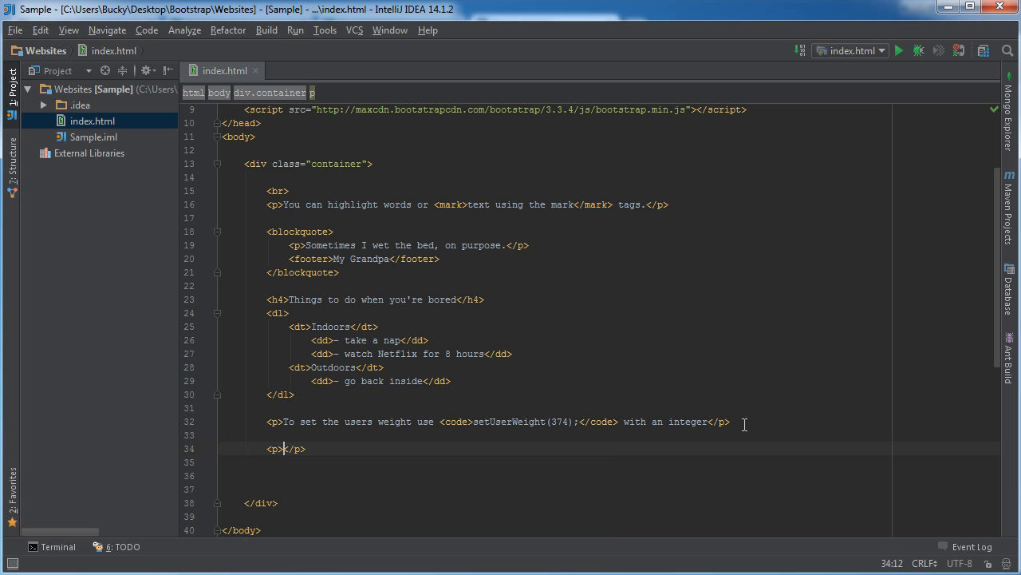
text(For multi c)
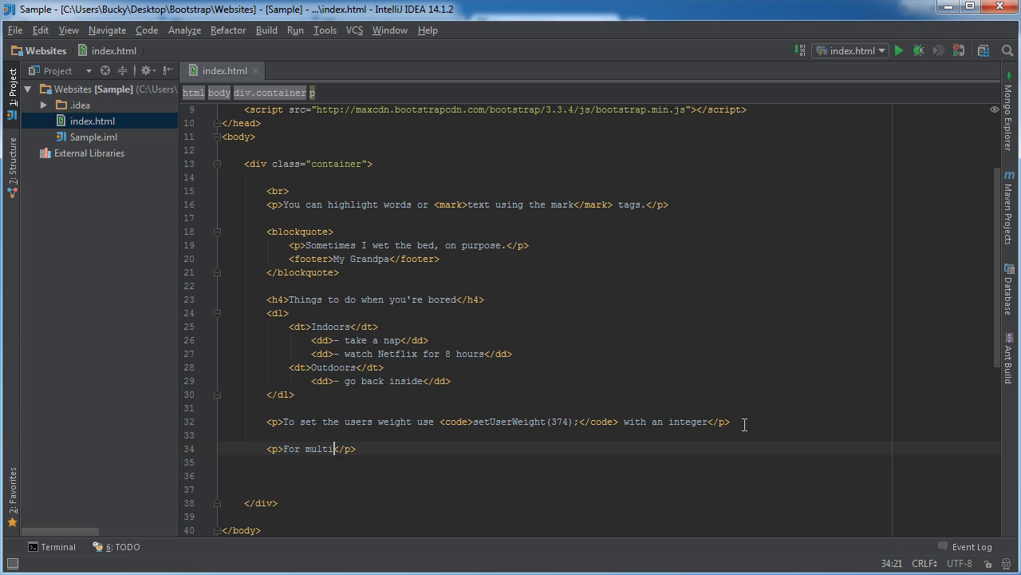
text(line code use the)
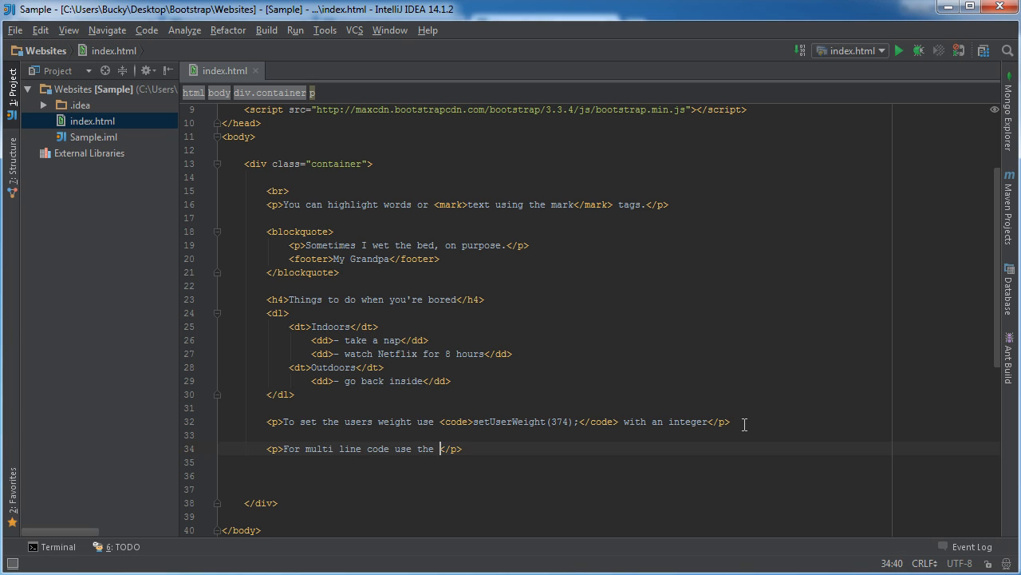
text(pre tags)
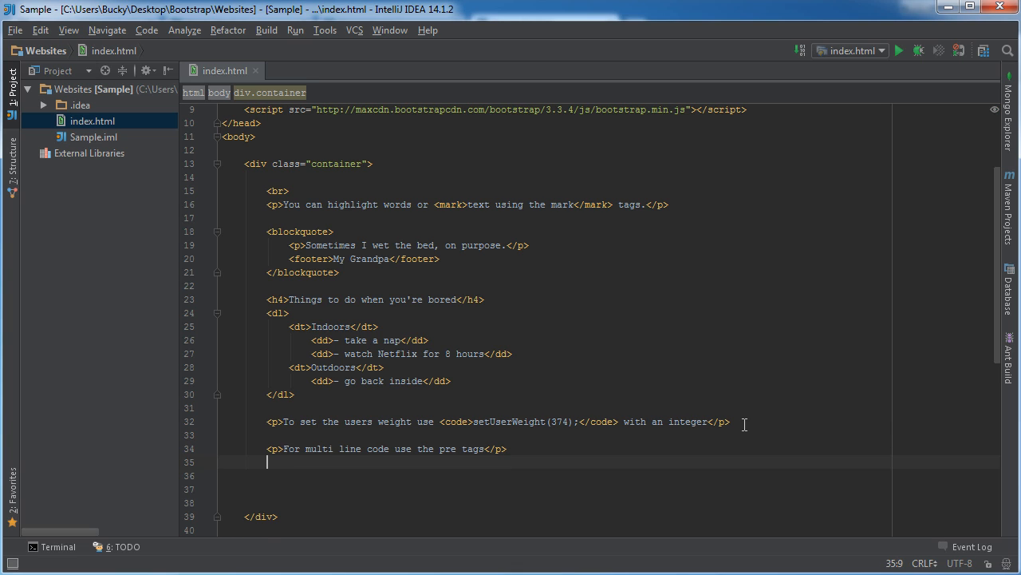
text(<pre>)
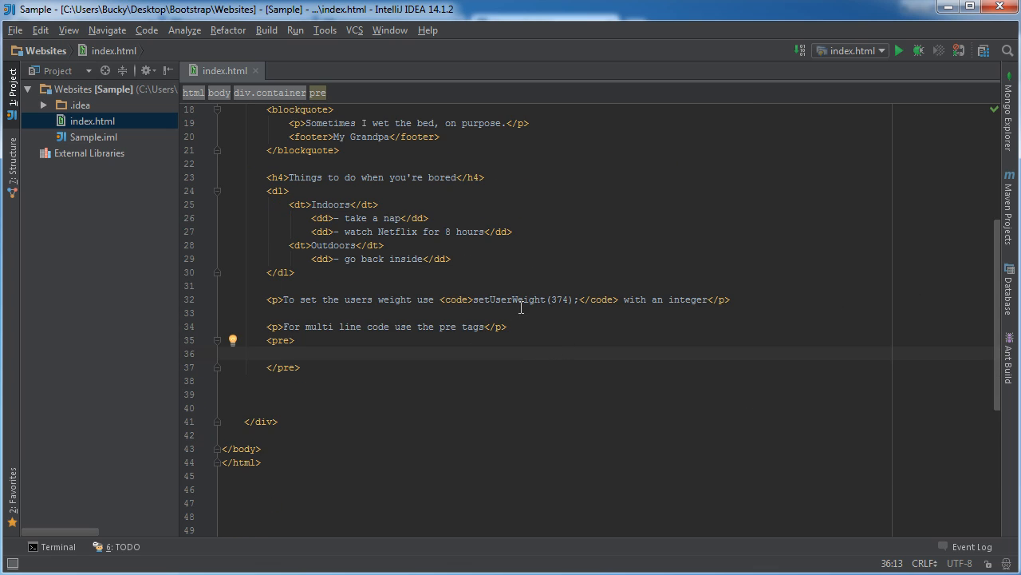
mouse_move(503, 316)
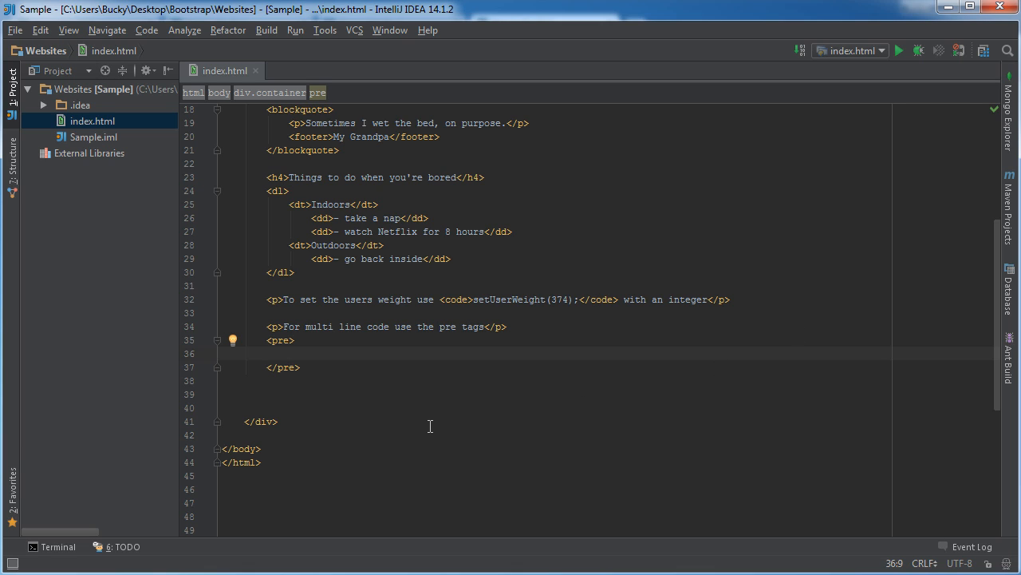
Fill the pre block with a for-loop printing n when n % 4 is 0, adjusting its indentation.
text(for n in range(101):)
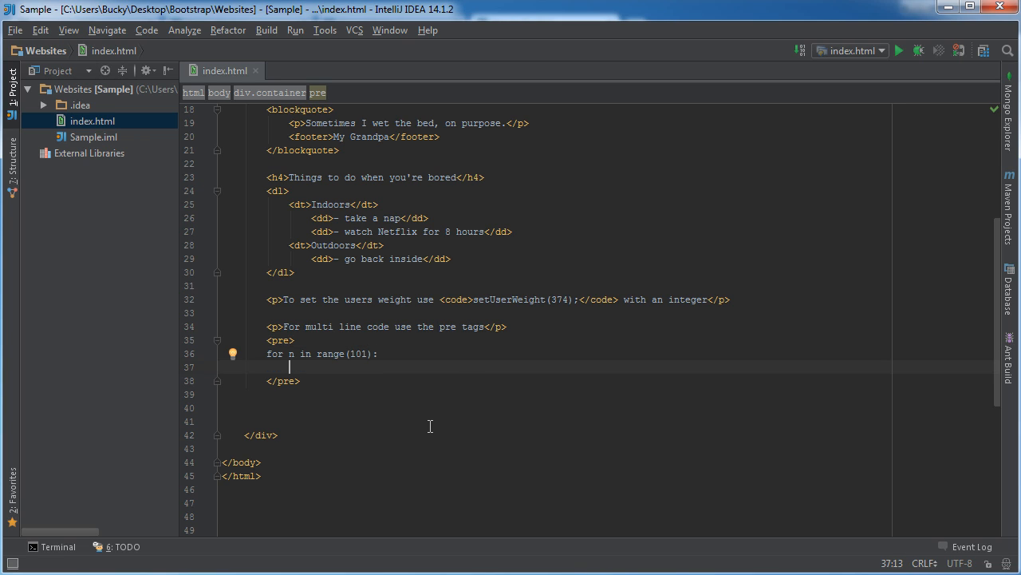
text(if)
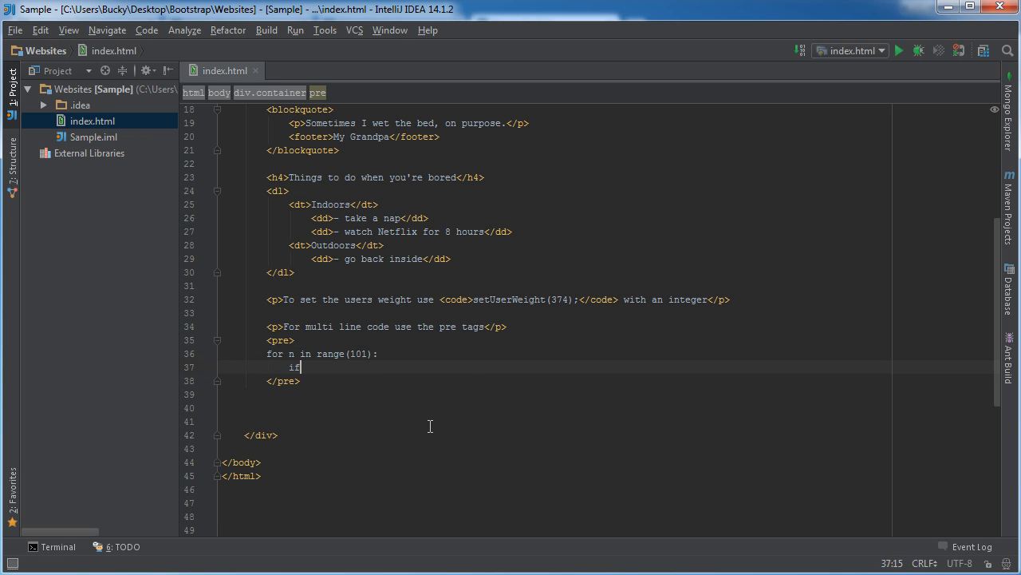
text((n)
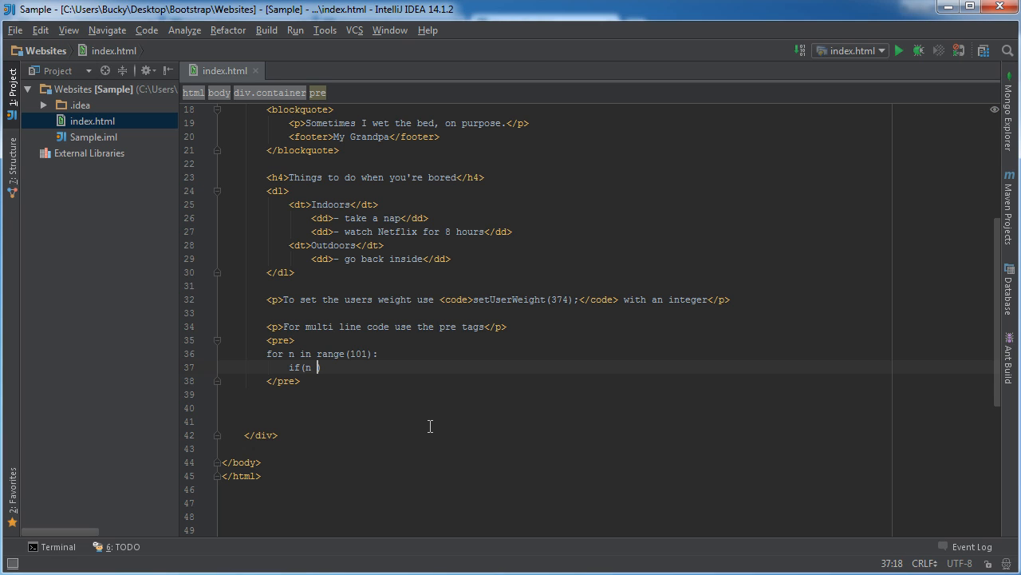
text(% 4)
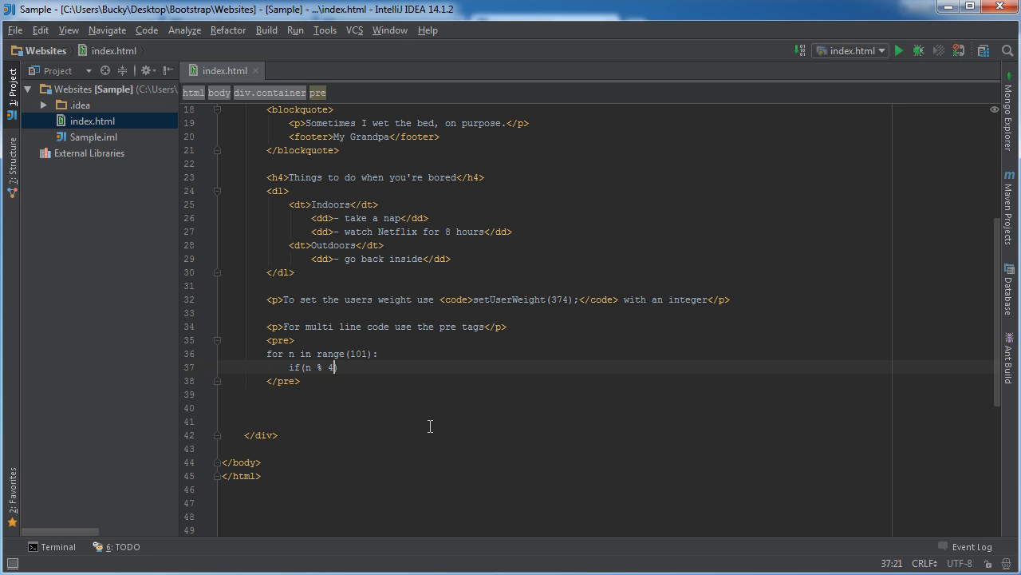
text(is 0)
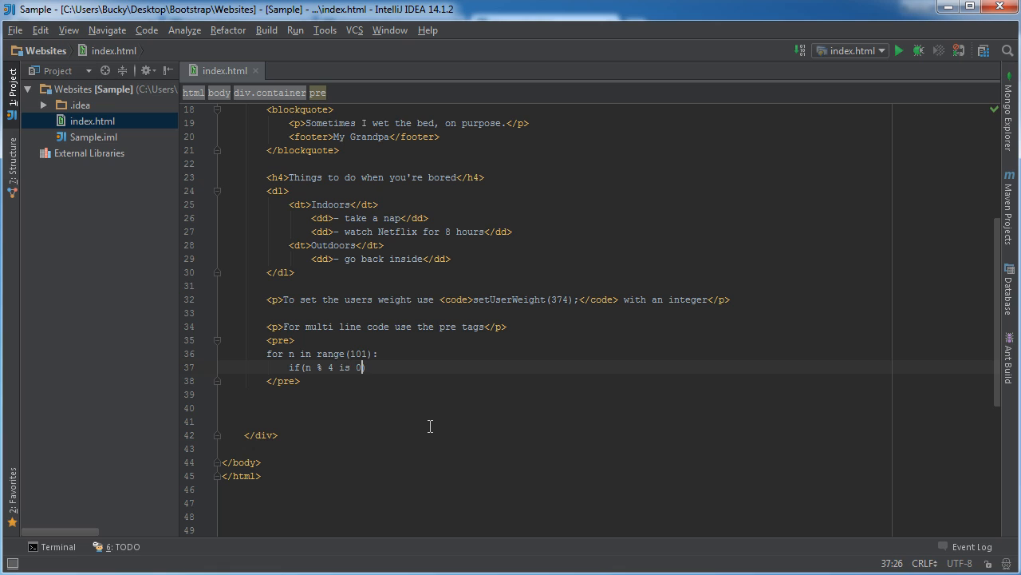
text():)
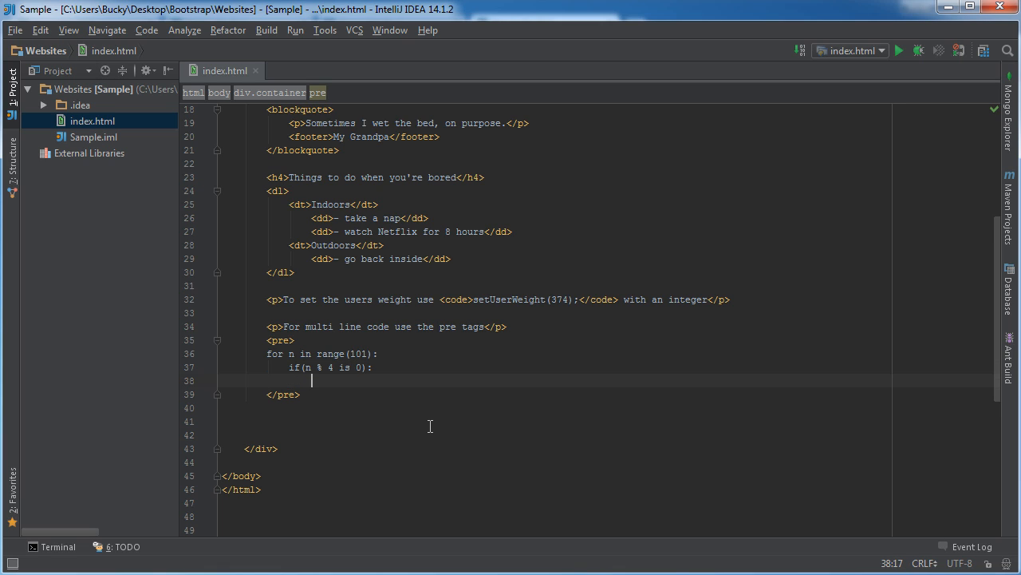
text(print)
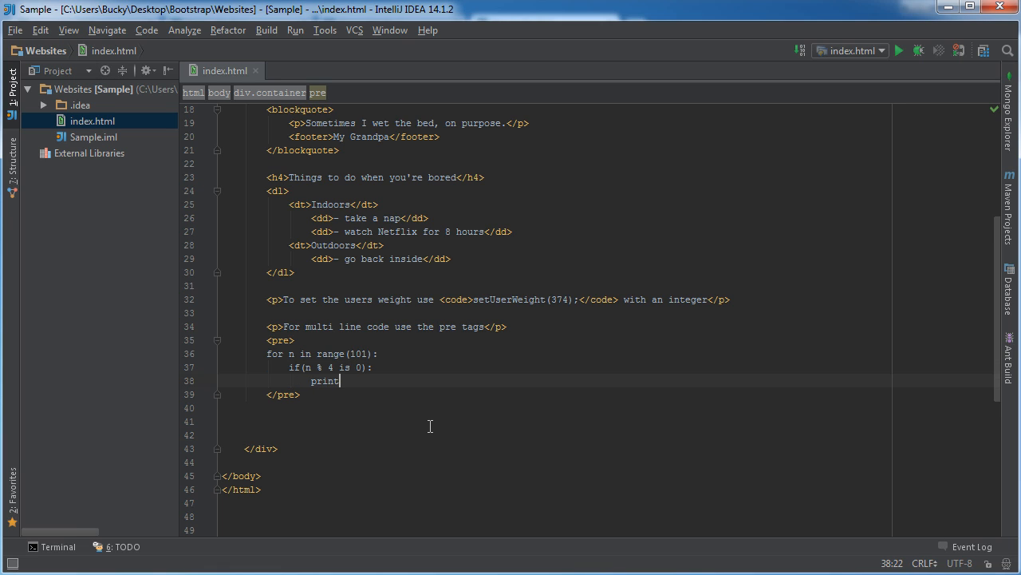
text((n))
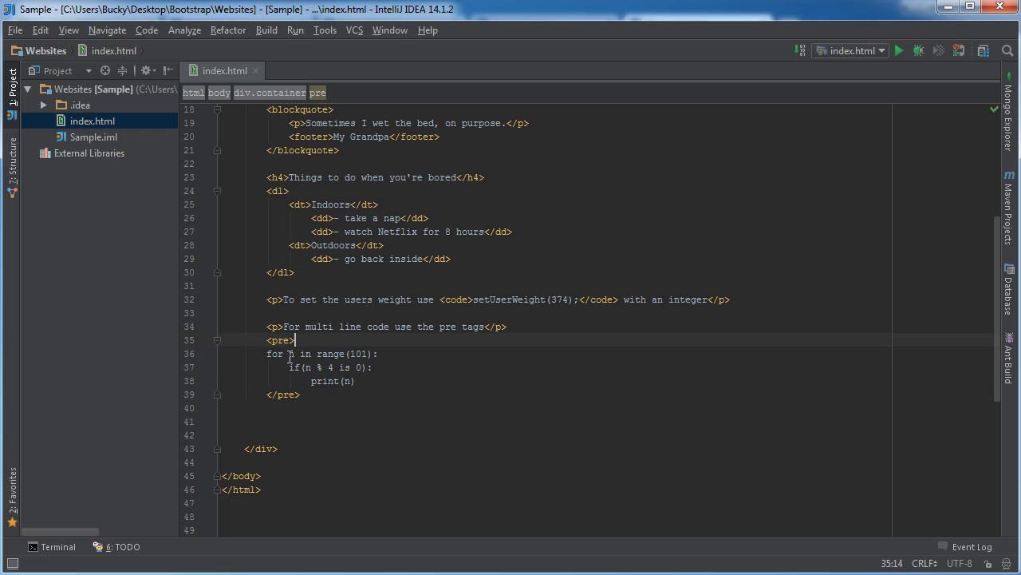
drag(268, 355, 354, 380)
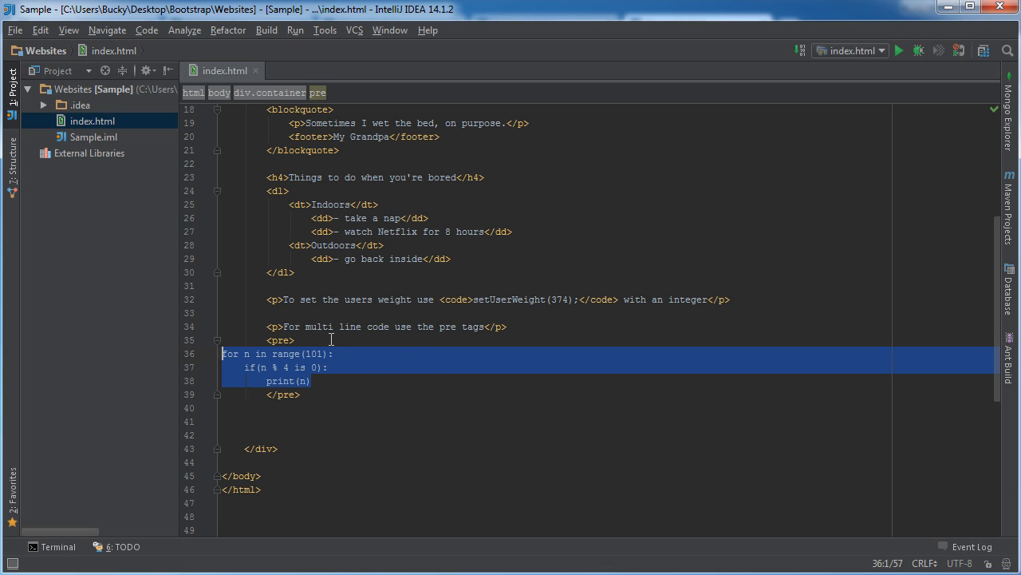
click(295, 338)
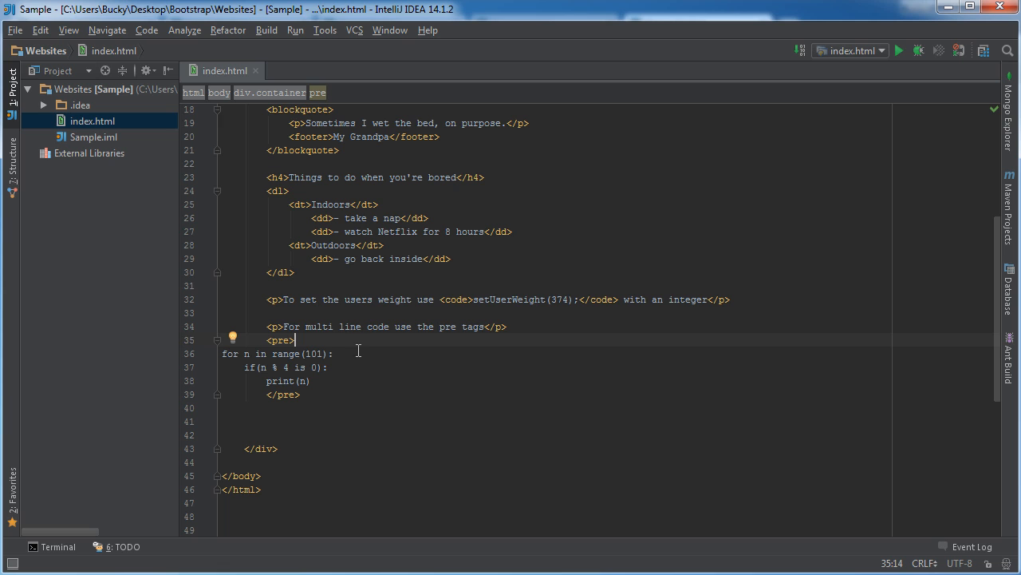
Run index.html to see the loop rendered as a shaded preformatted block.
right_click(357, 350)
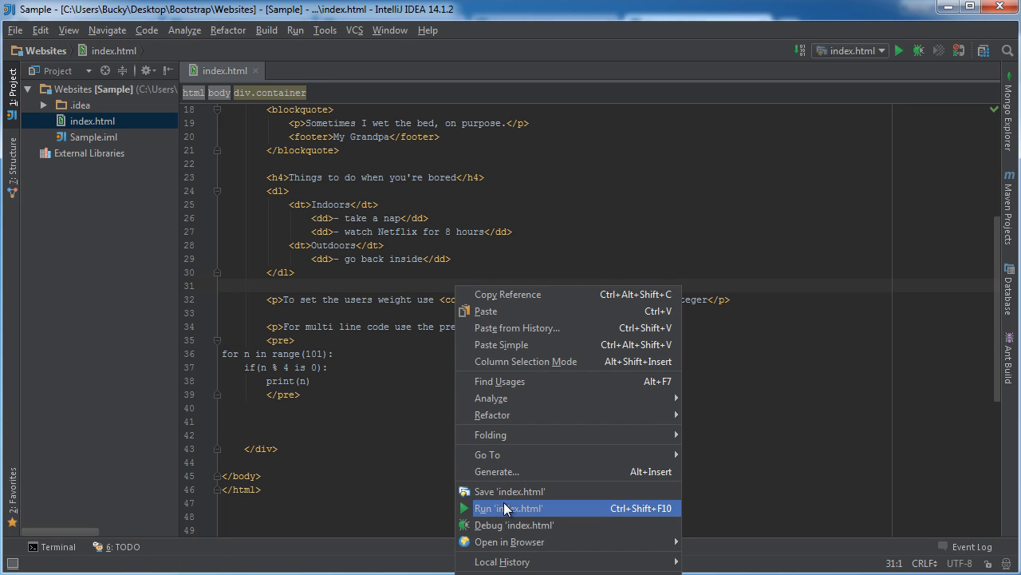
click(508, 508)
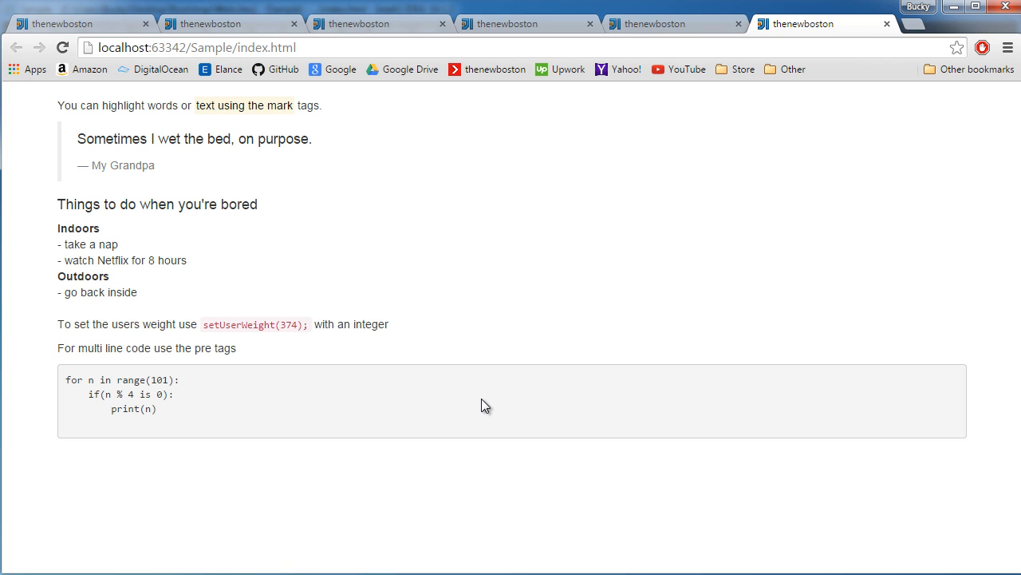
mouse_move(163, 421)
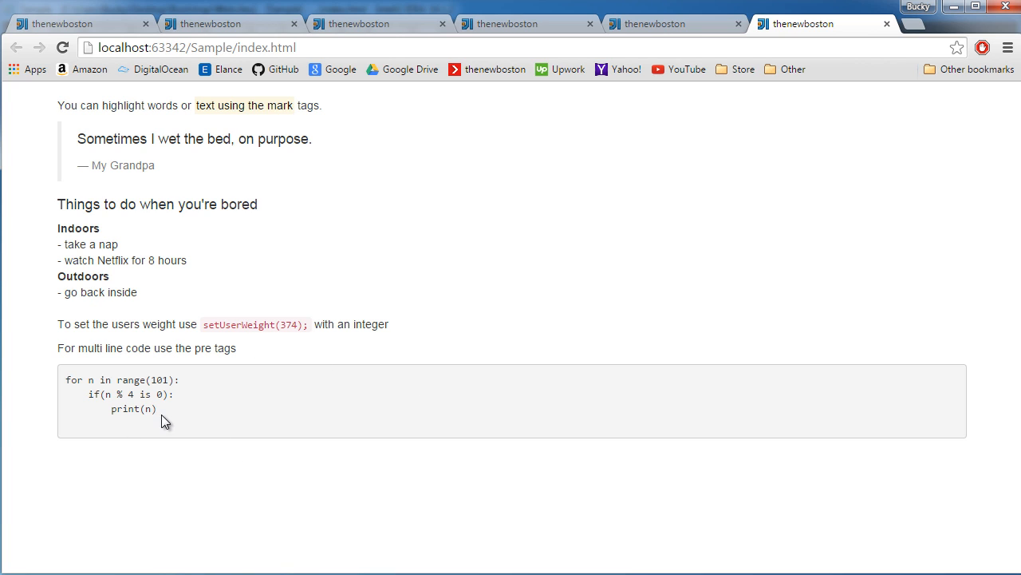
drag(66, 380, 157, 408)
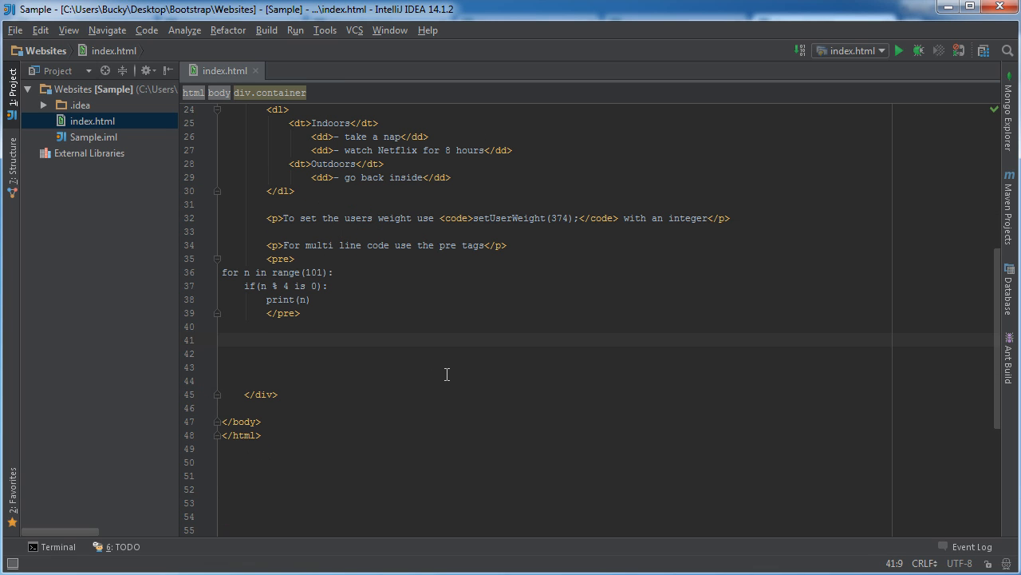
Start a new paragraph below the code block reading 'This is supposed to be keyboard input'.
click(269, 339)
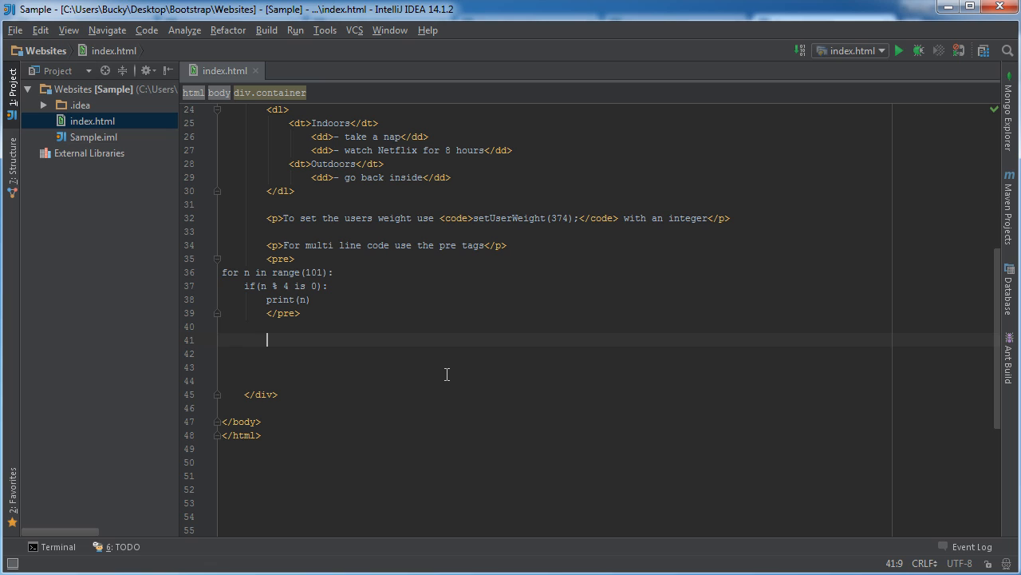
text(<p></p>)
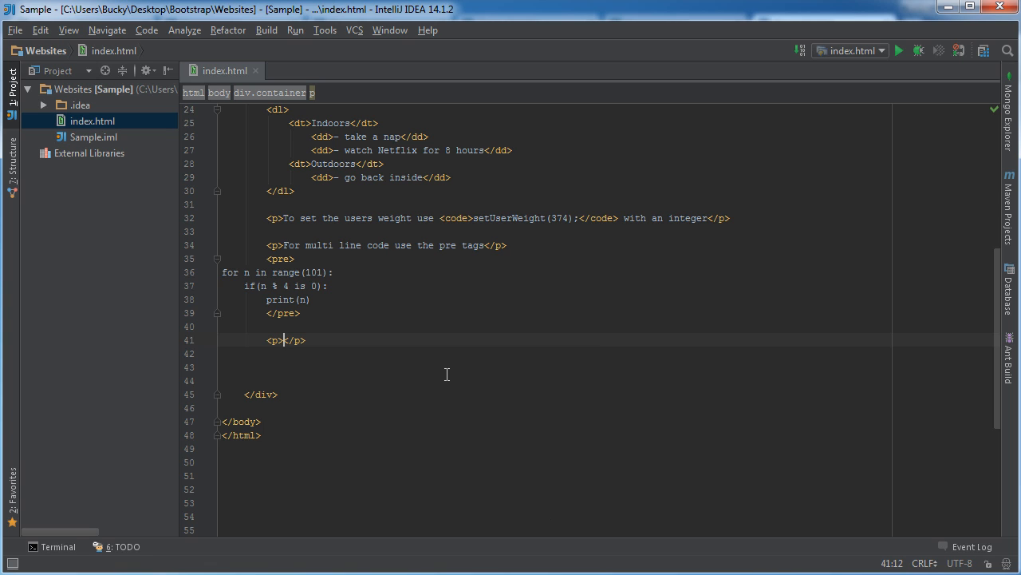
text(This is)
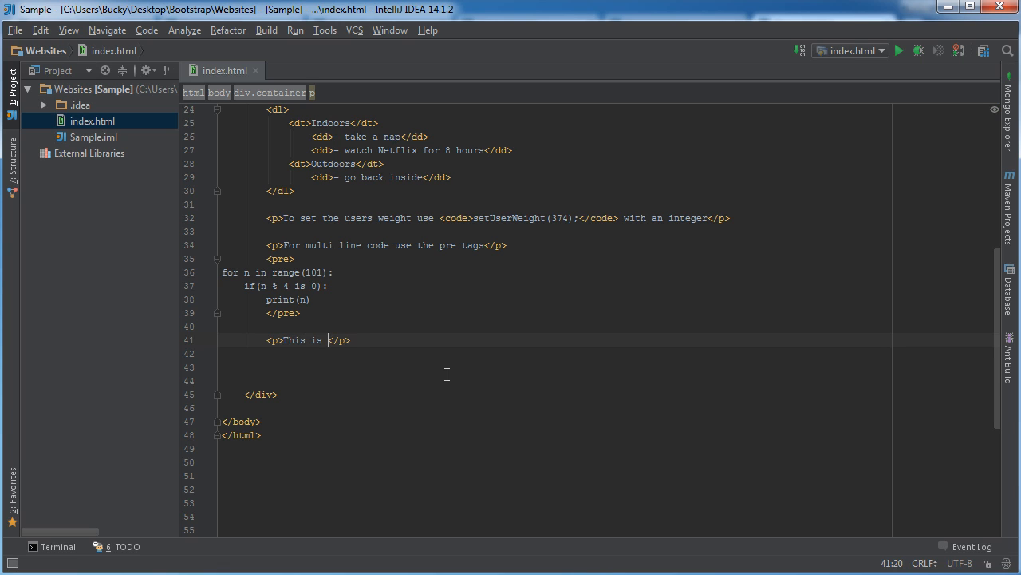
text(supposed to be)
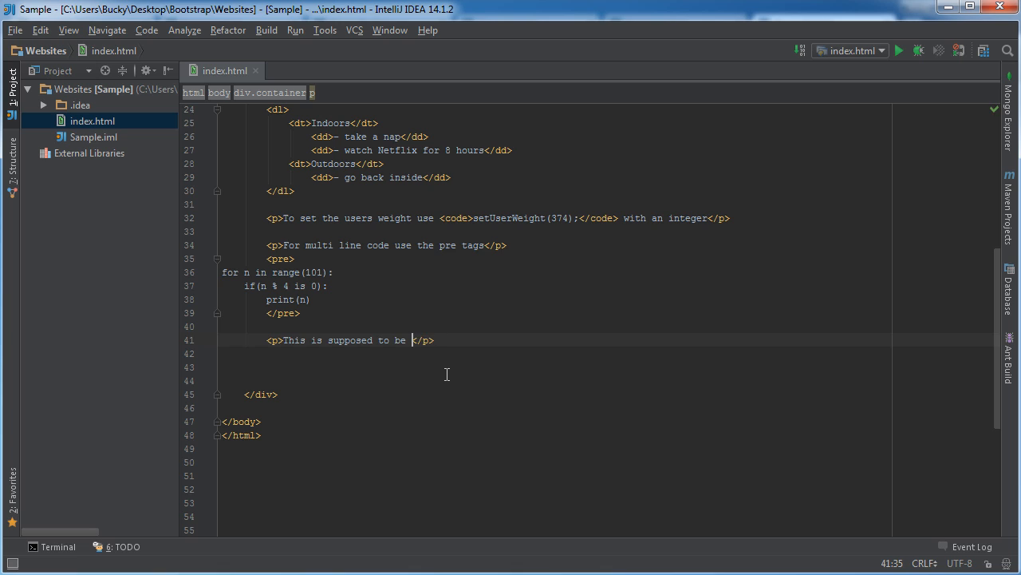
text(keyboard input)
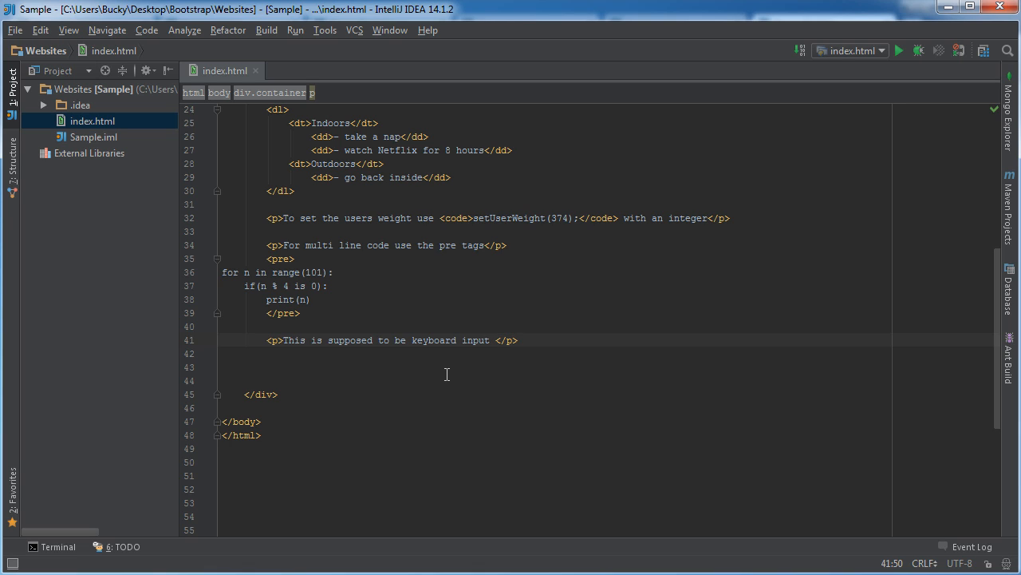
Finish the paragraph with 'Ctrl+Alt+Del' wrapped in a kbd element.
text(</kbd><)
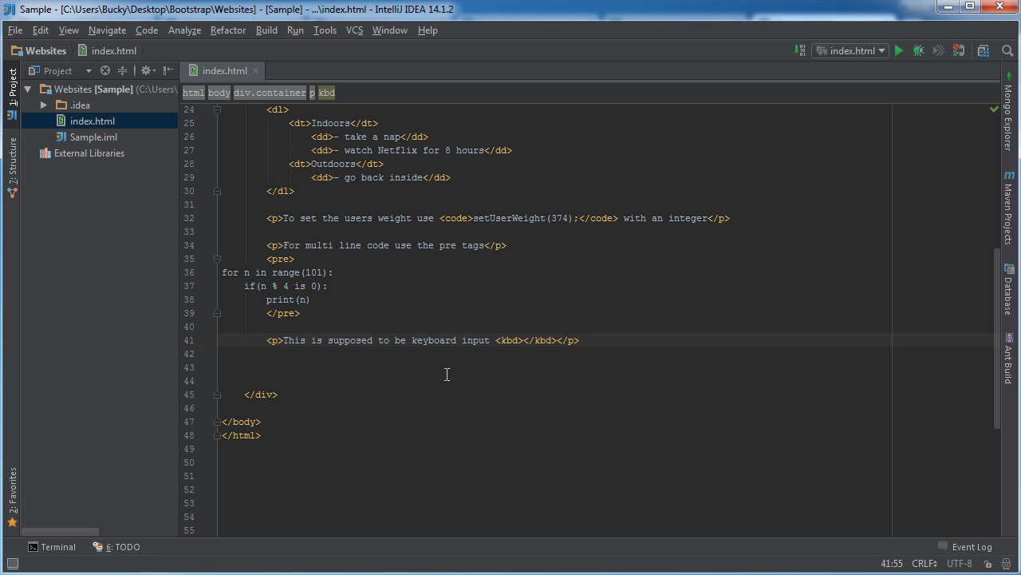
text(X)
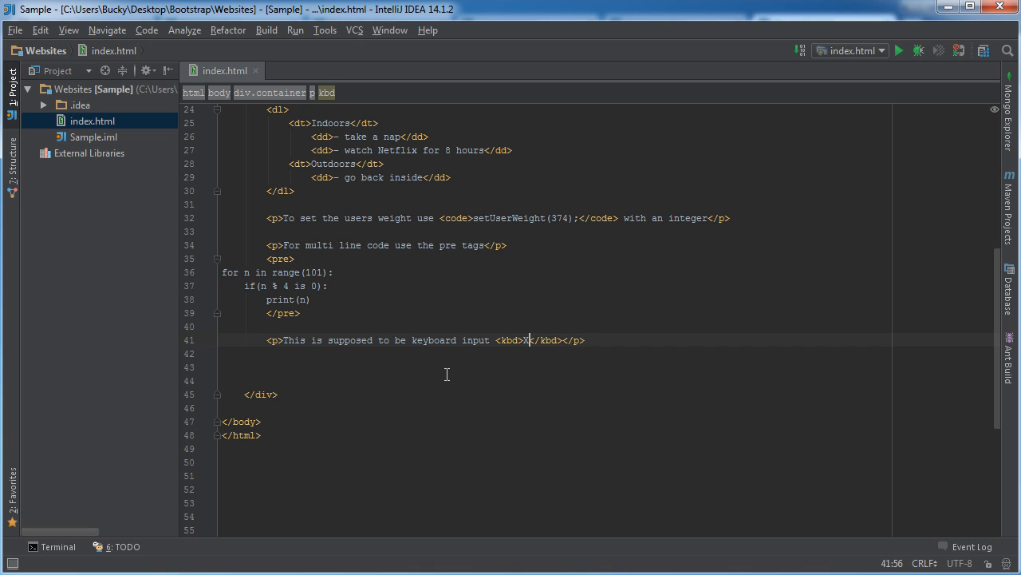
text(Ctrl+Alt)
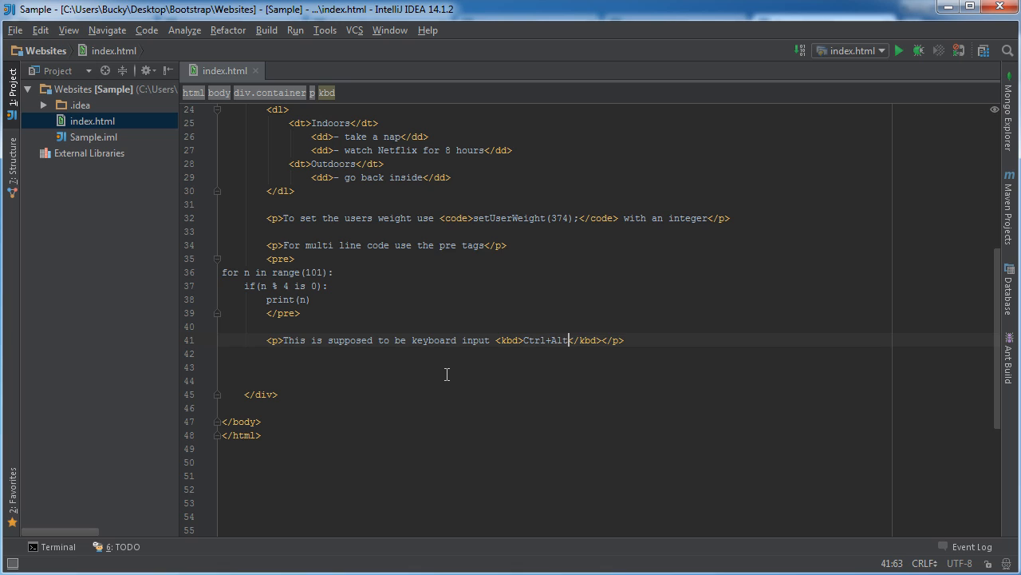
text(+)
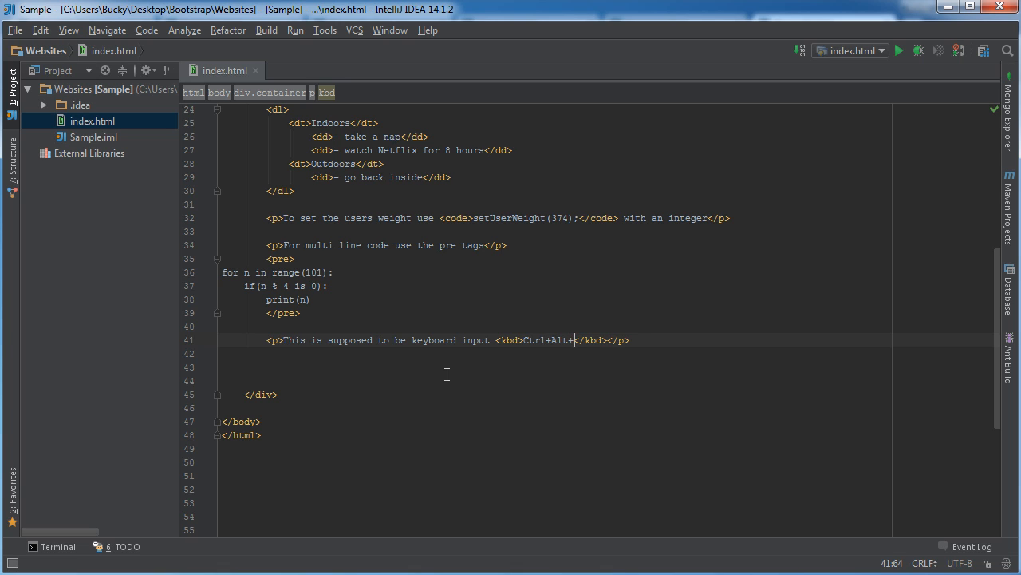
text(Del)
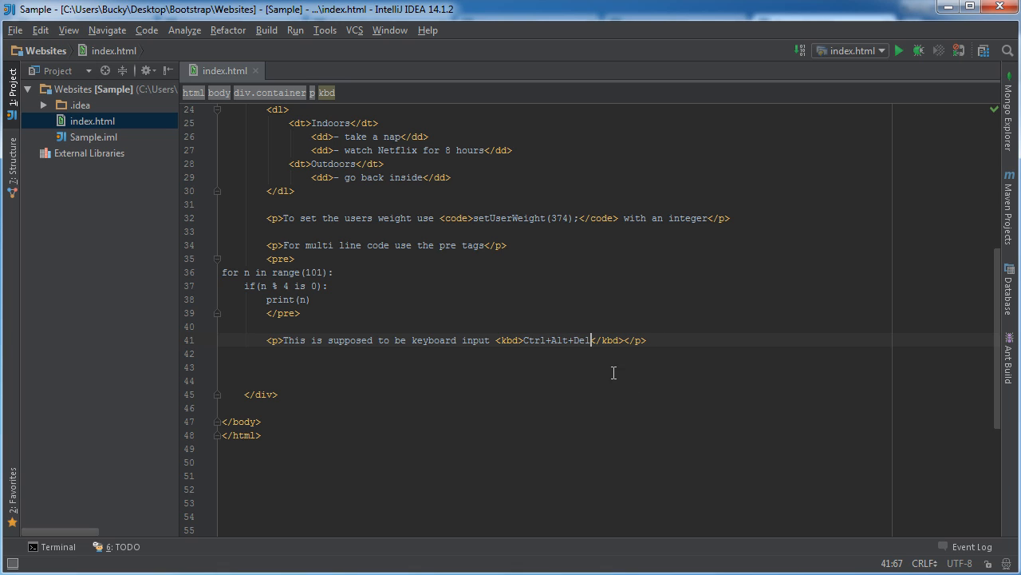
Preview index.html in Chrome and inspect the rendered Ctrl+Alt+Del keyboard-input styling.
right_click(638, 326)
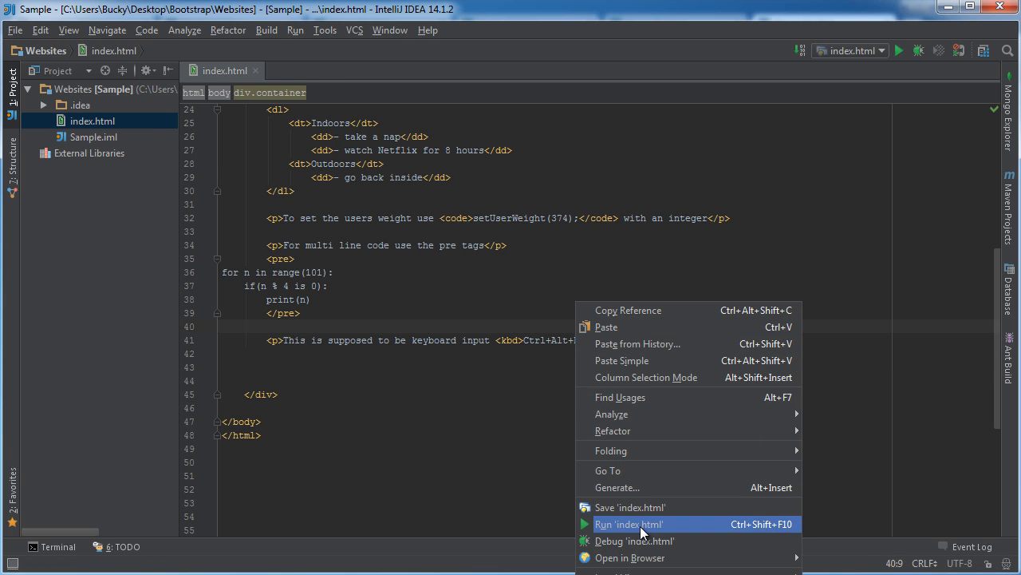
click(629, 524)
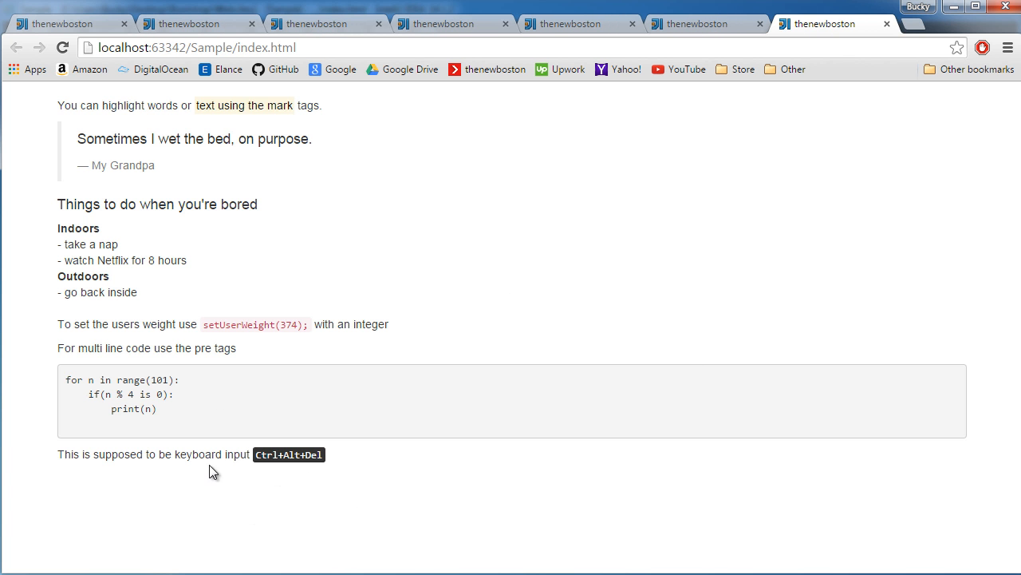
mouse_move(254, 478)
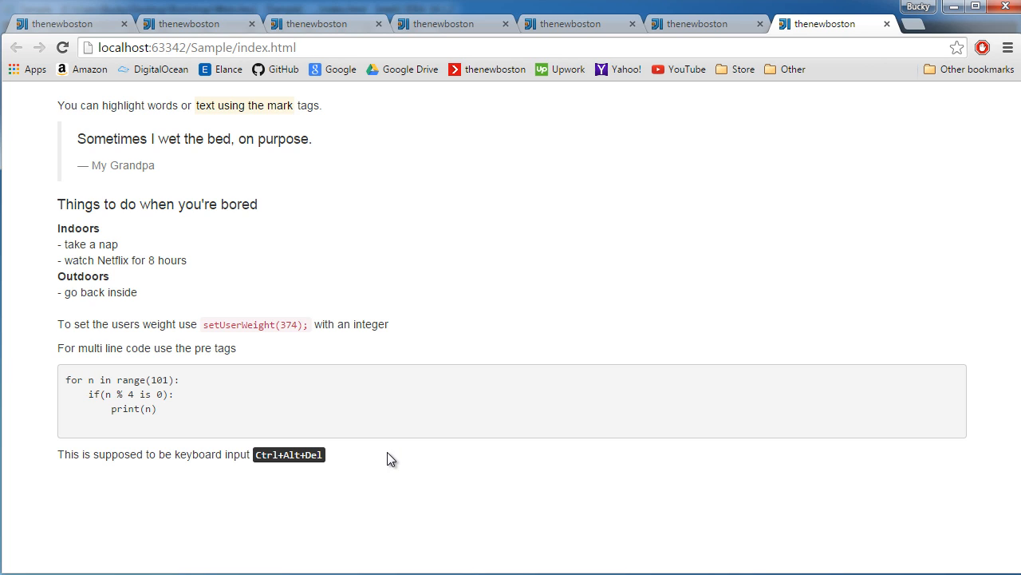
drag(190, 324, 345, 324)
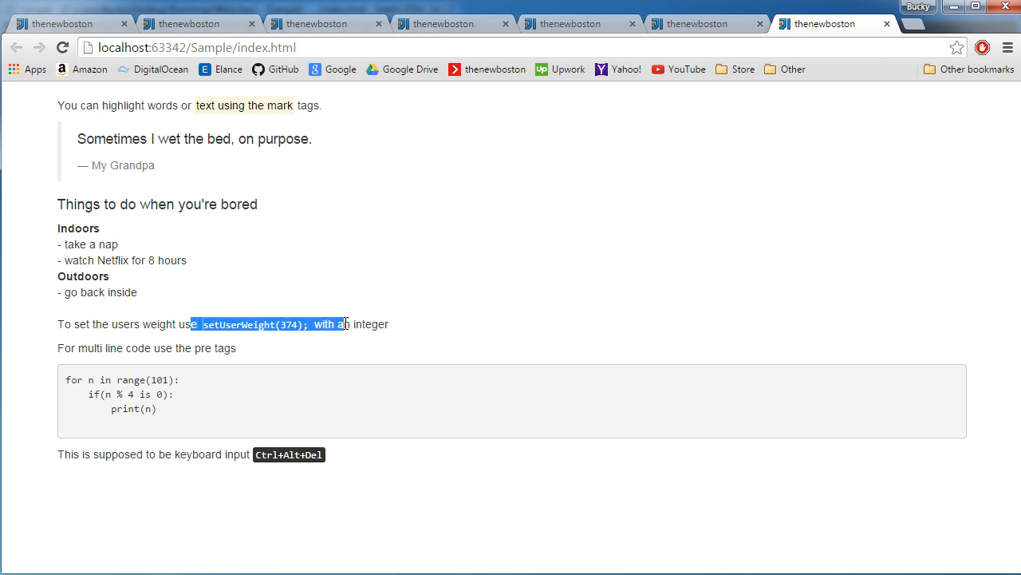
click(397, 338)
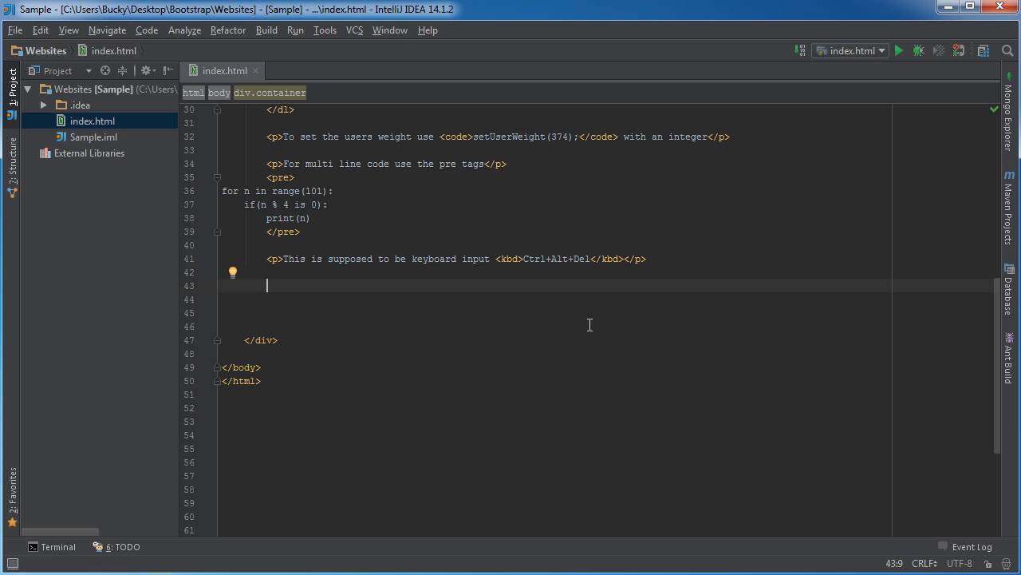
Add an h4 heading 'Build in color classes' after the kbd paragraph.
text(<)
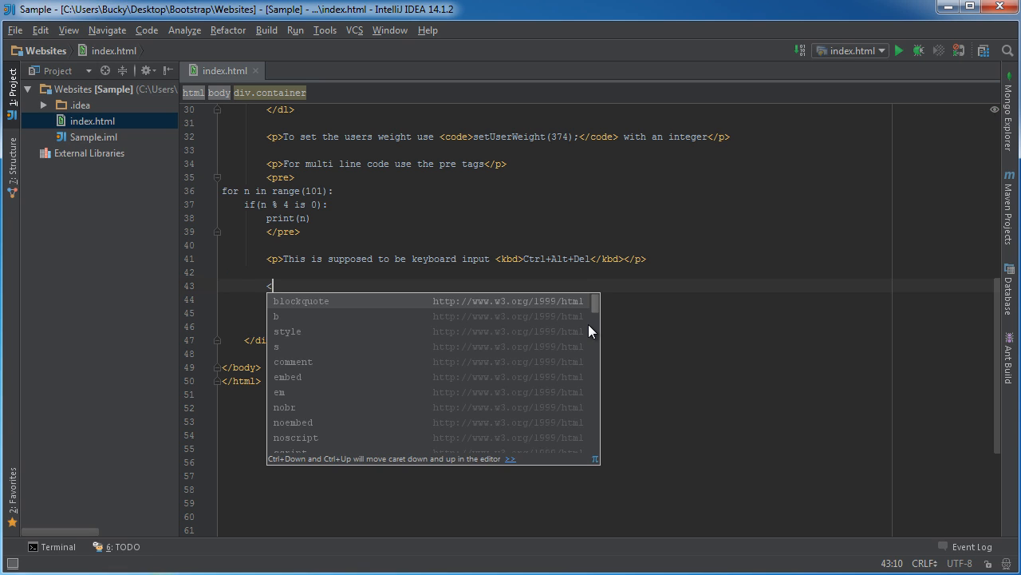
text(h4></h4>)
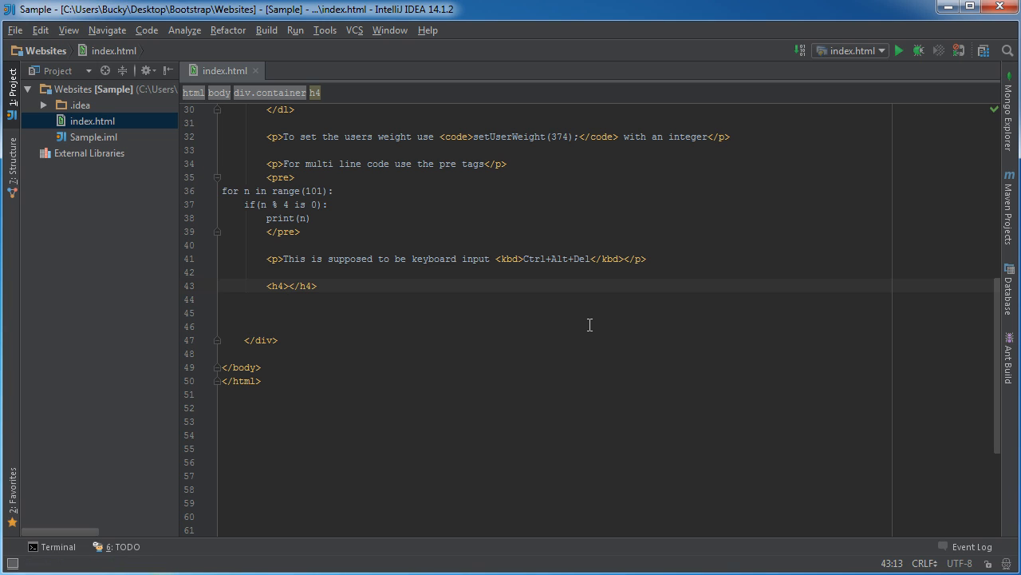
text(Build in color)
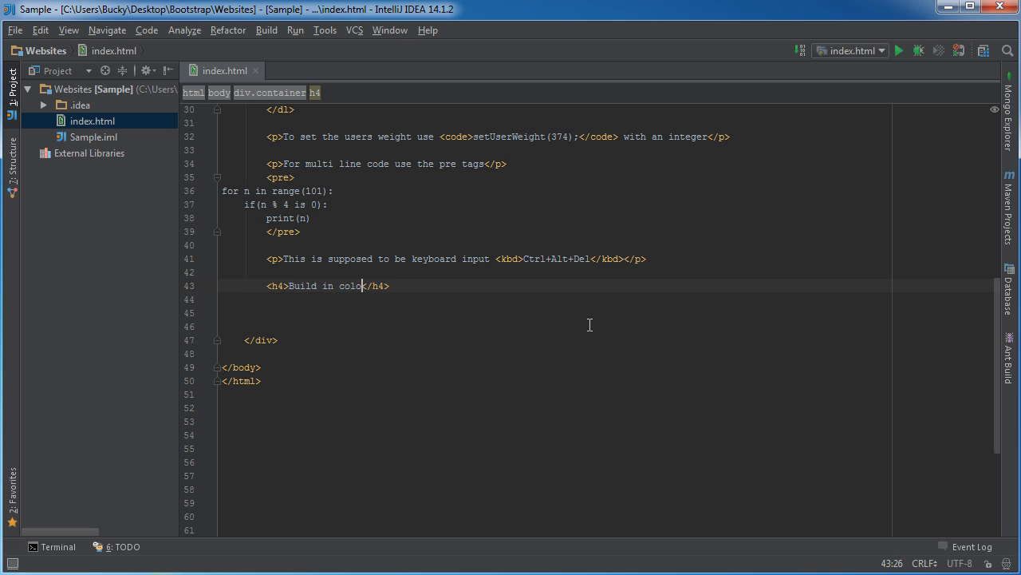
text(classes)
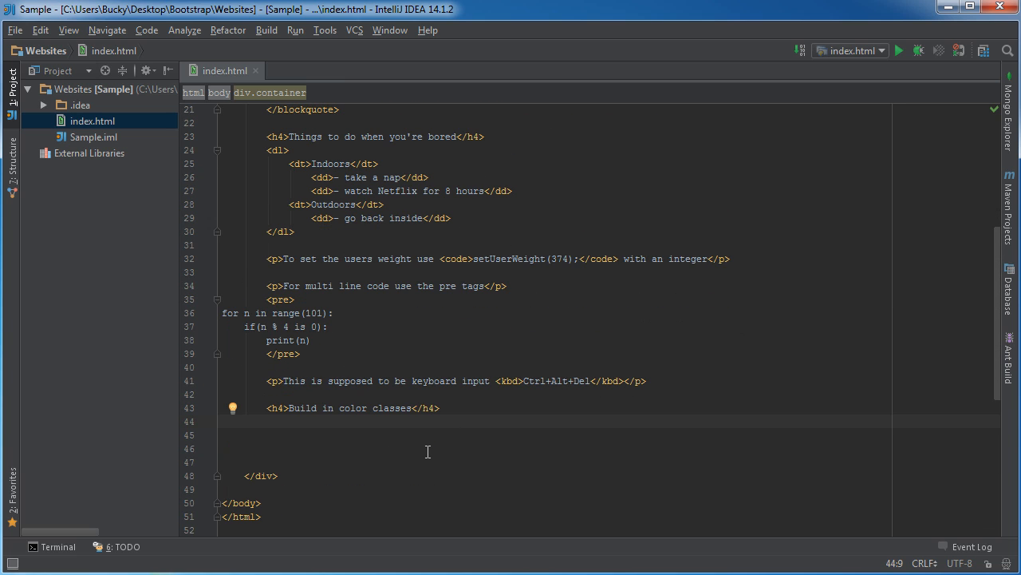
Add a text-muted paragraph reading 'Text muted' and duplicate it for editing.
text(<)
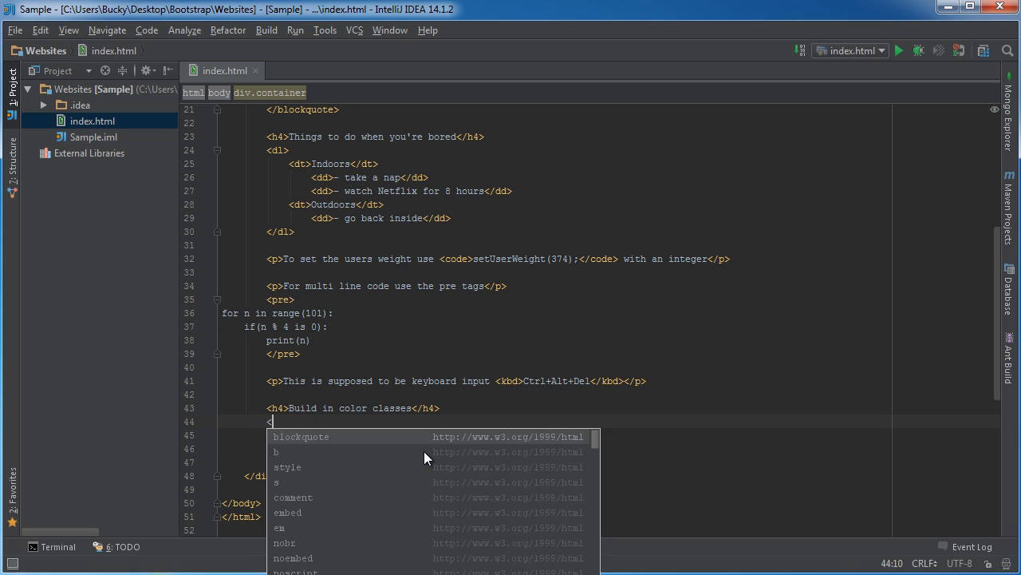
text(p class=""></p>)
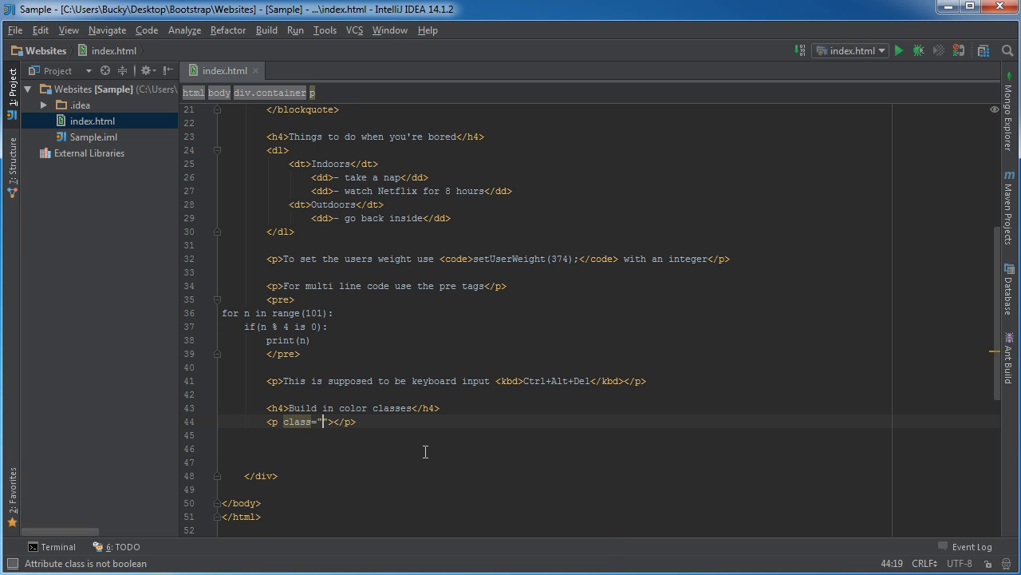
text(")
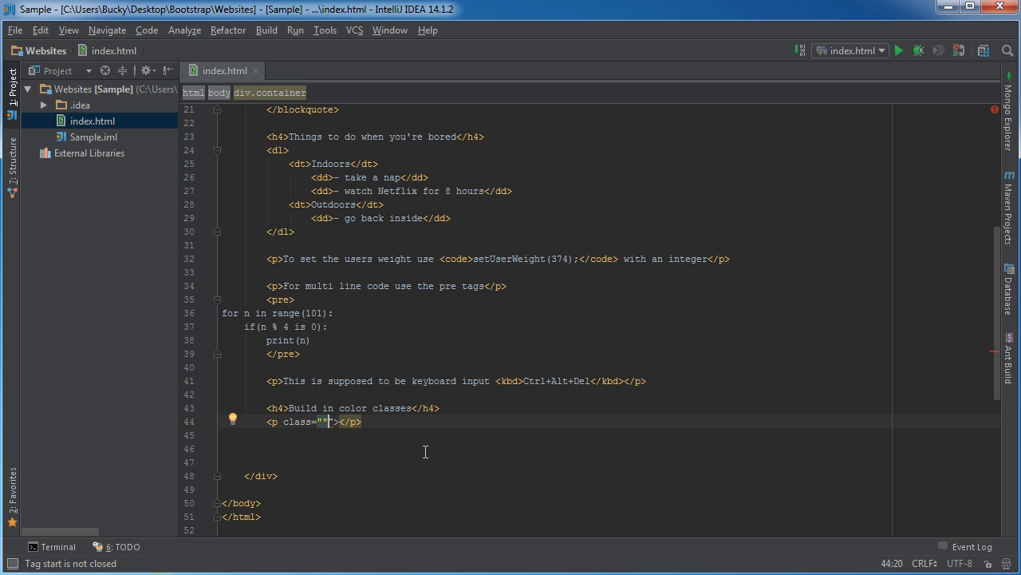
text(text-muted)
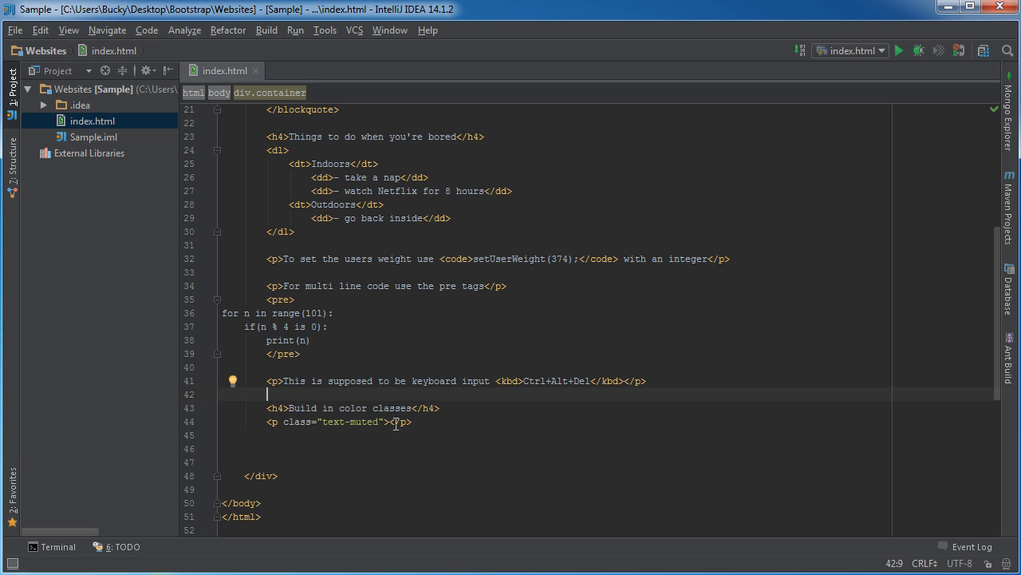
text(Text muted)
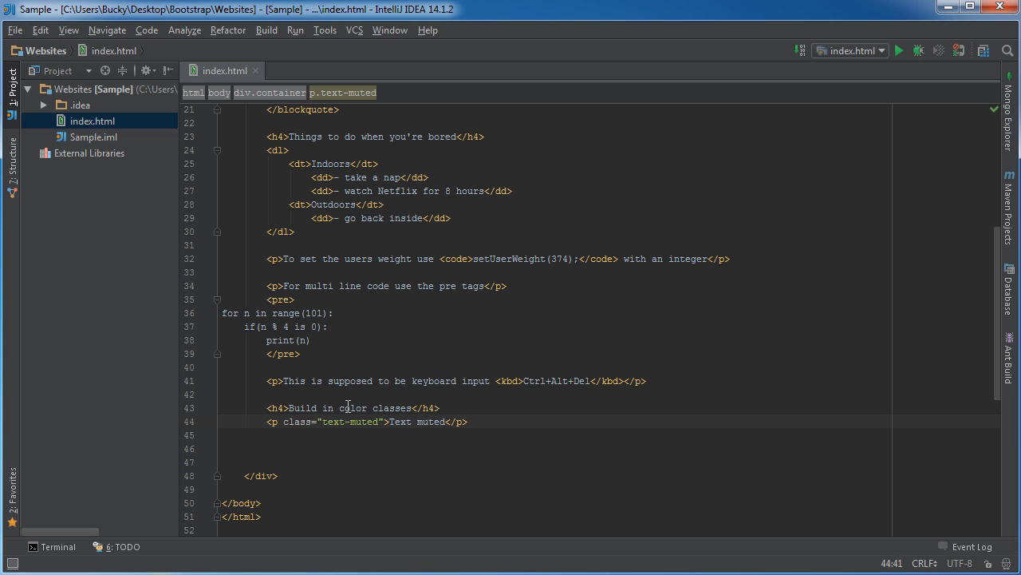
click(342, 409)
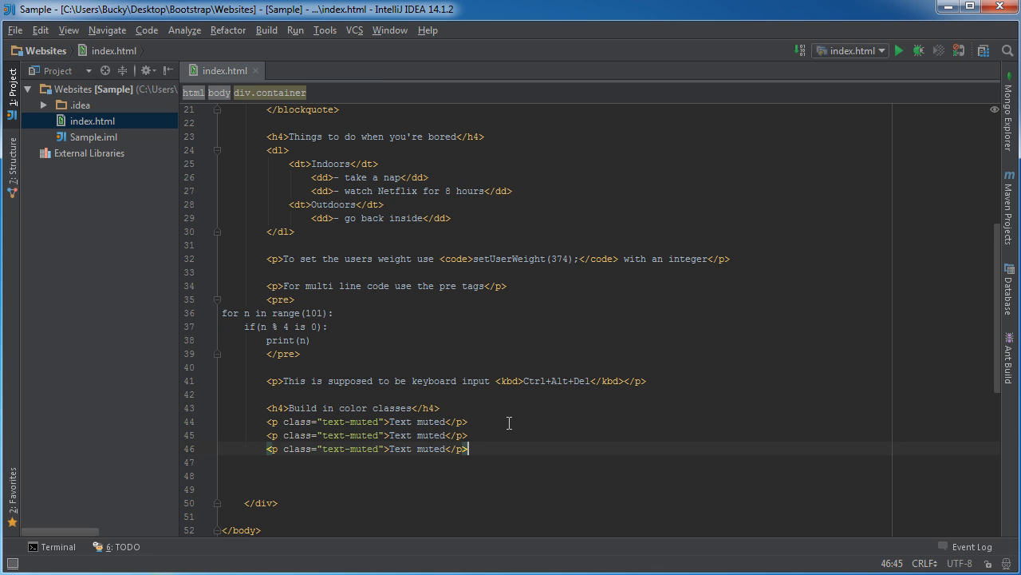
Turn the copies into a text-success 'Congrats you...' message and a text-danger 'Danger text' paragraph.
double_click(364, 434)
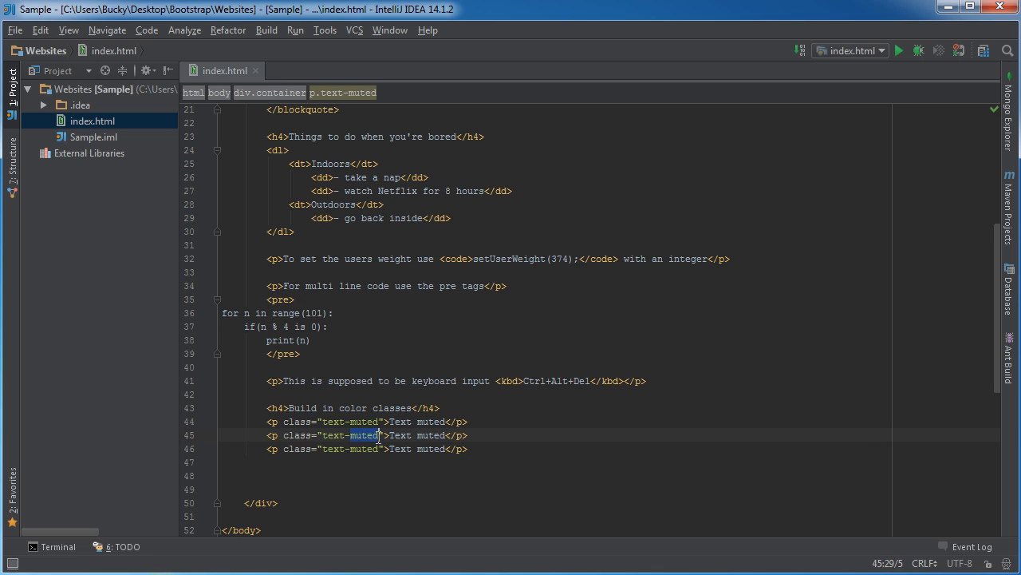
text(success)
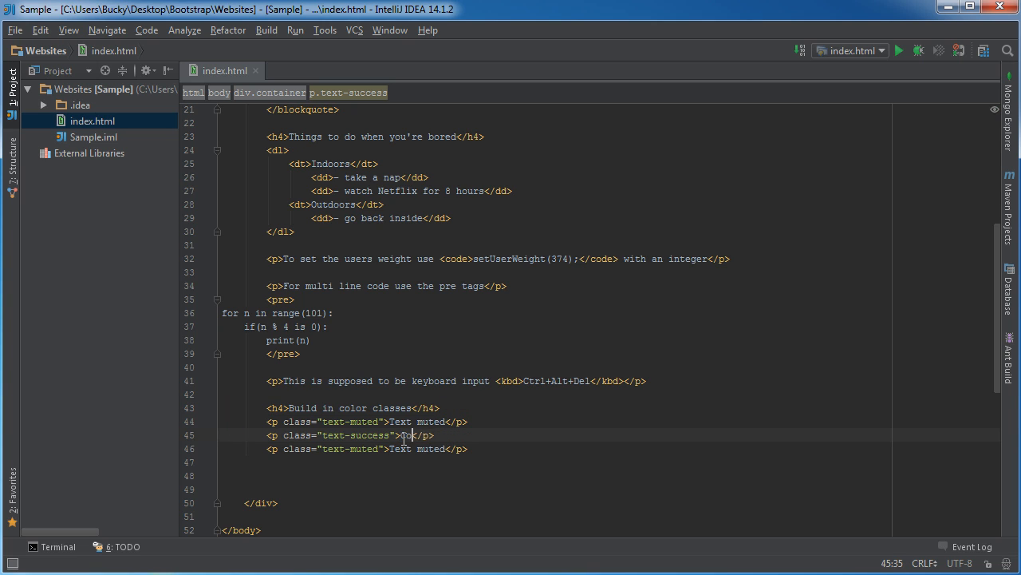
text(Congrats you r)
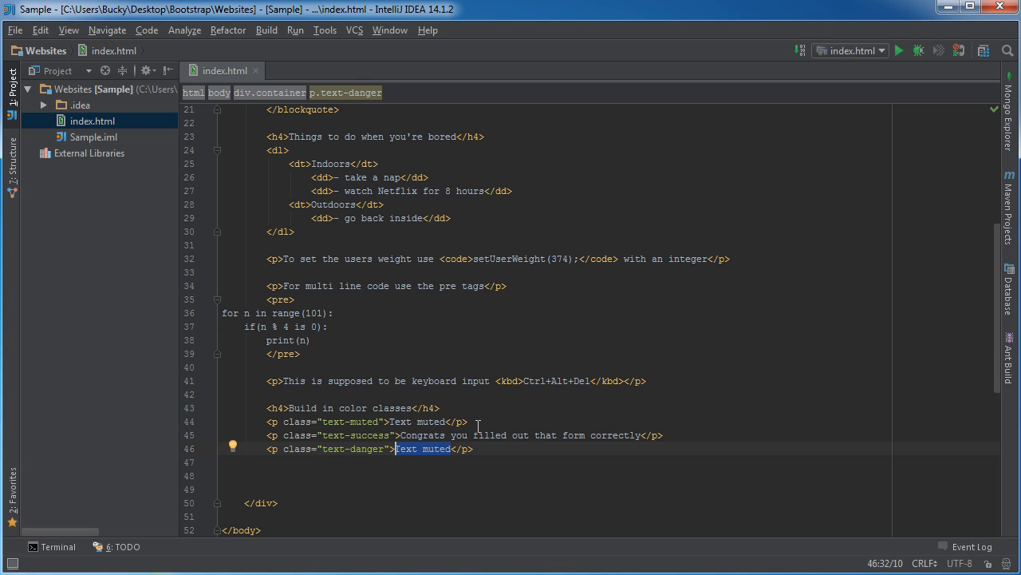
text(Danger)
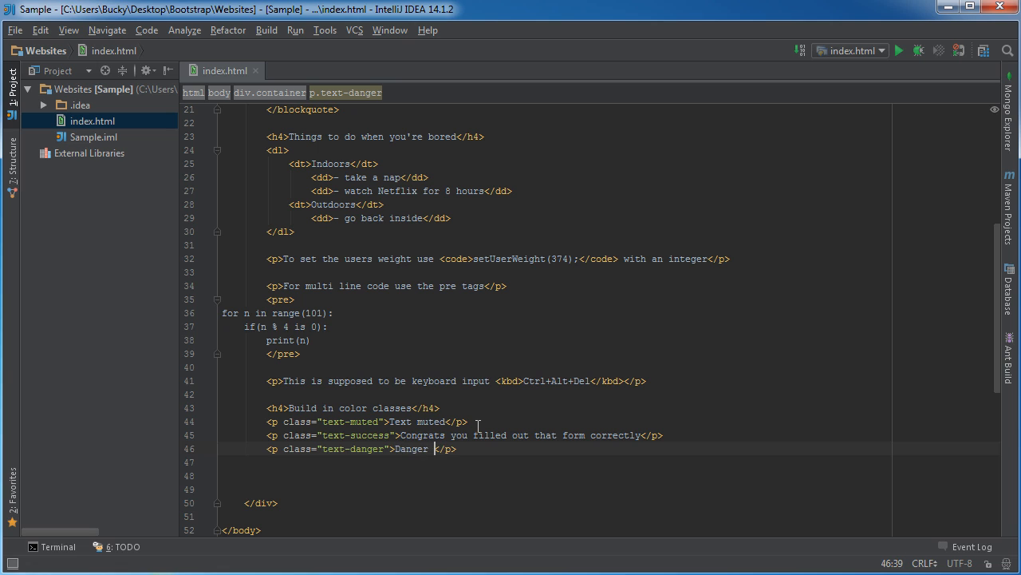
text(text)
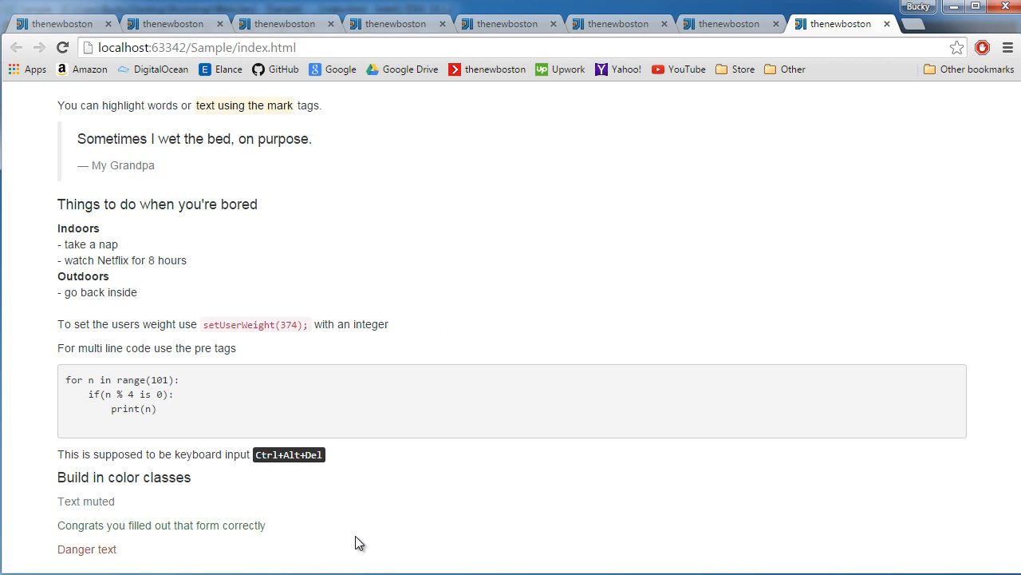
mouse_move(109, 514)
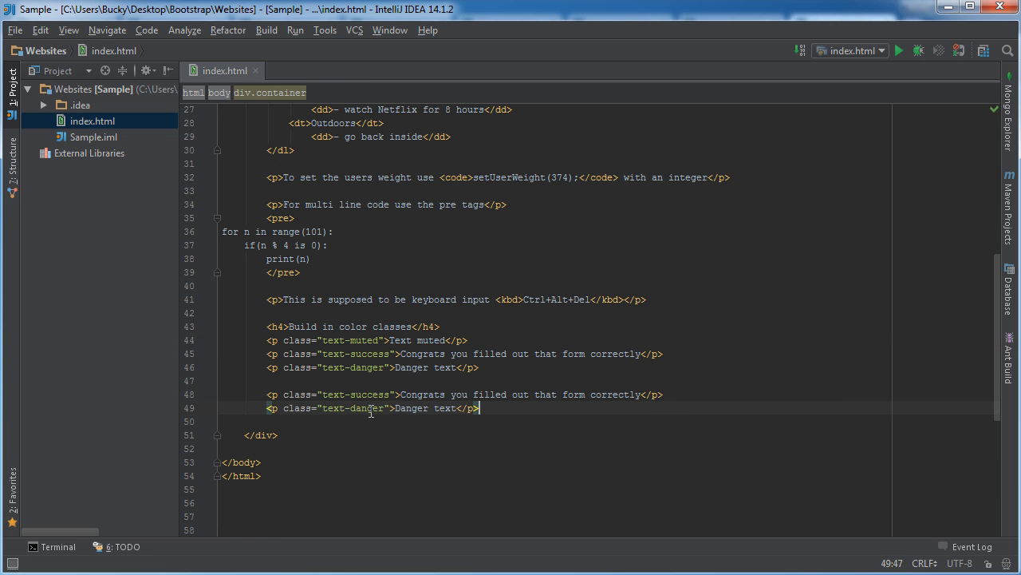
Change the copied success and danger paragraphs' classes from text- to bg-.
double_click(331, 392)
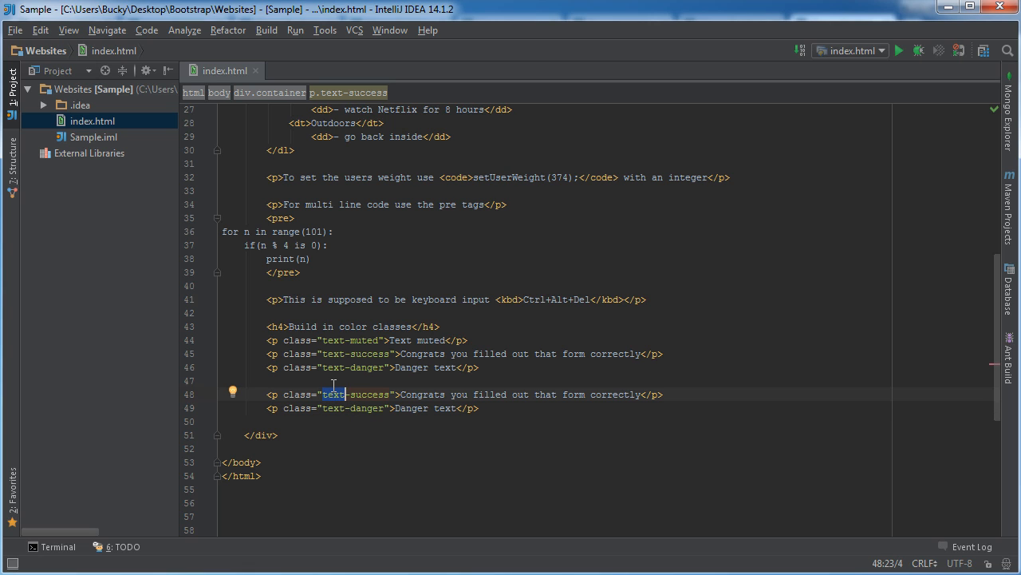
text(bg)
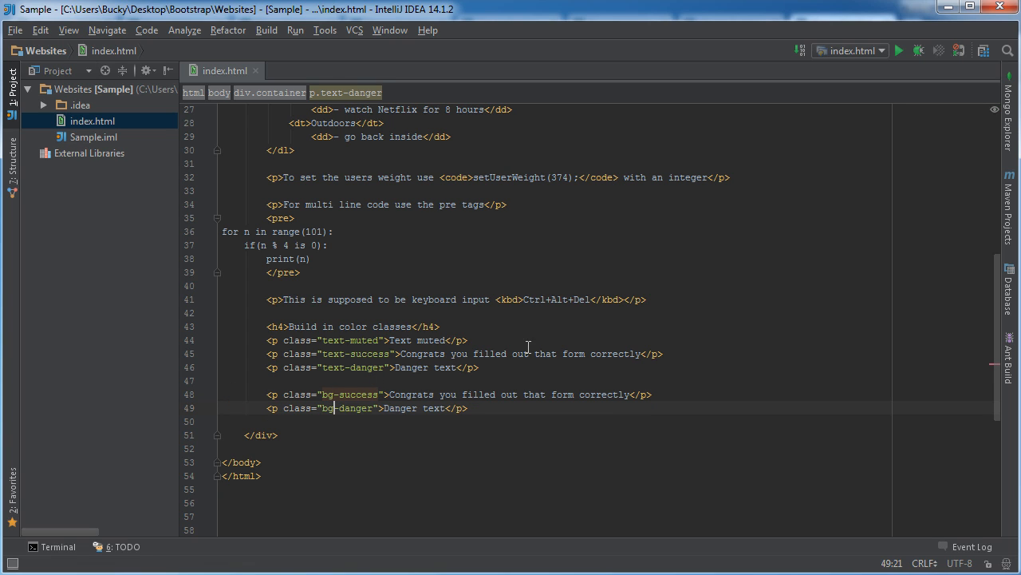
right_click(351, 394)
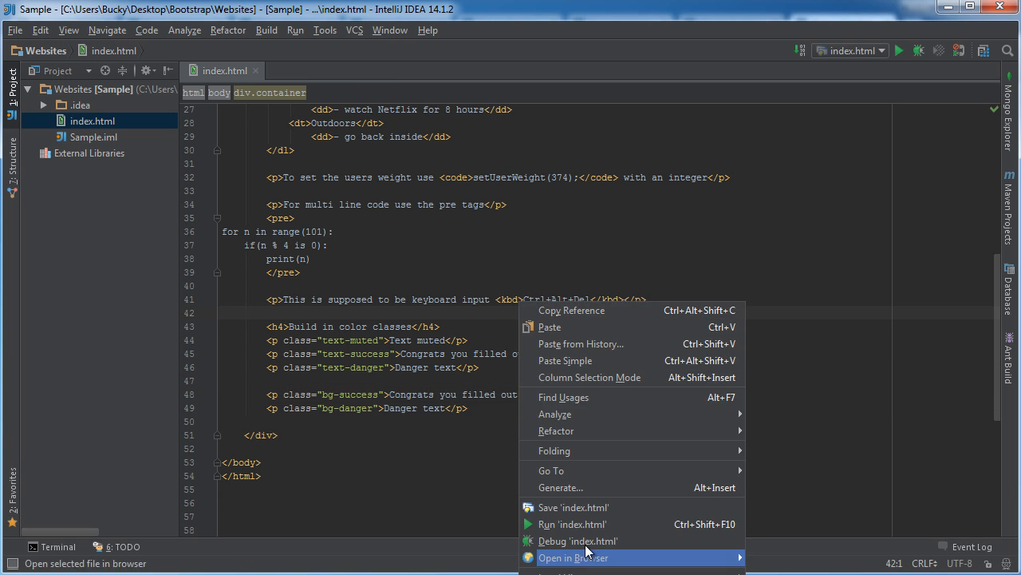
Preview the page in Chrome and scroll to the green and red background paragraphs.
click(573, 557)
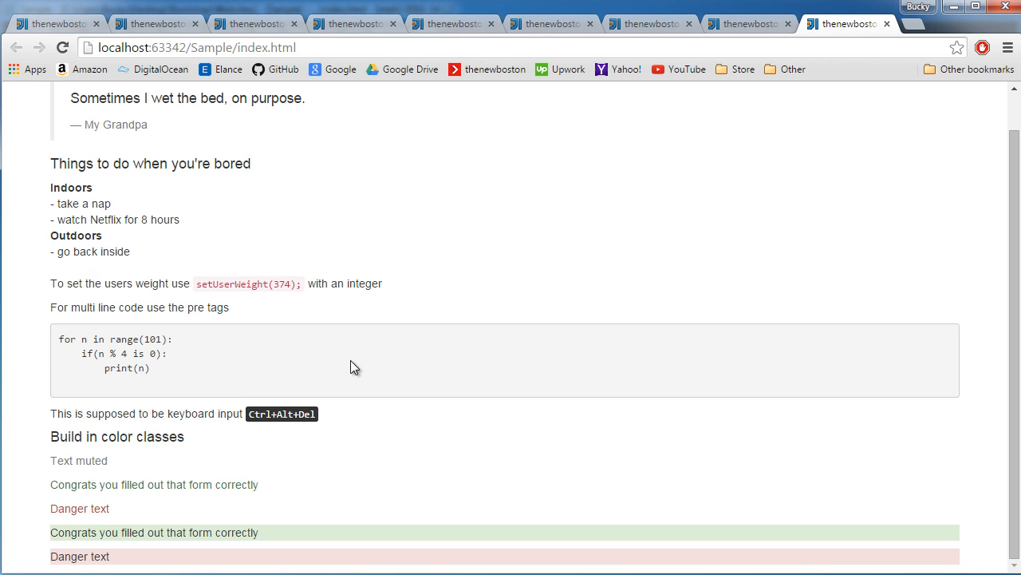
mouse_move(118, 557)
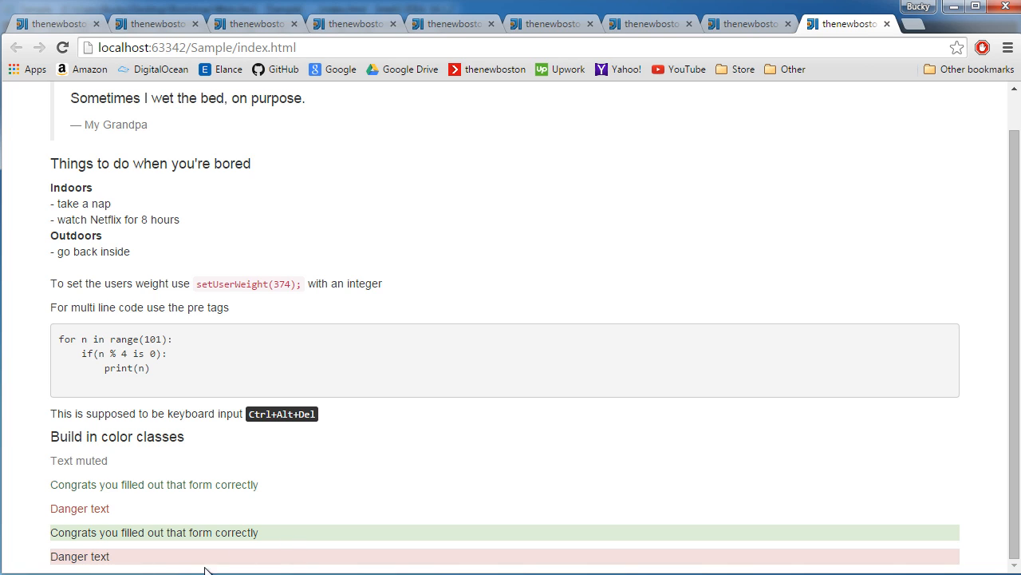
mouse_move(193, 526)
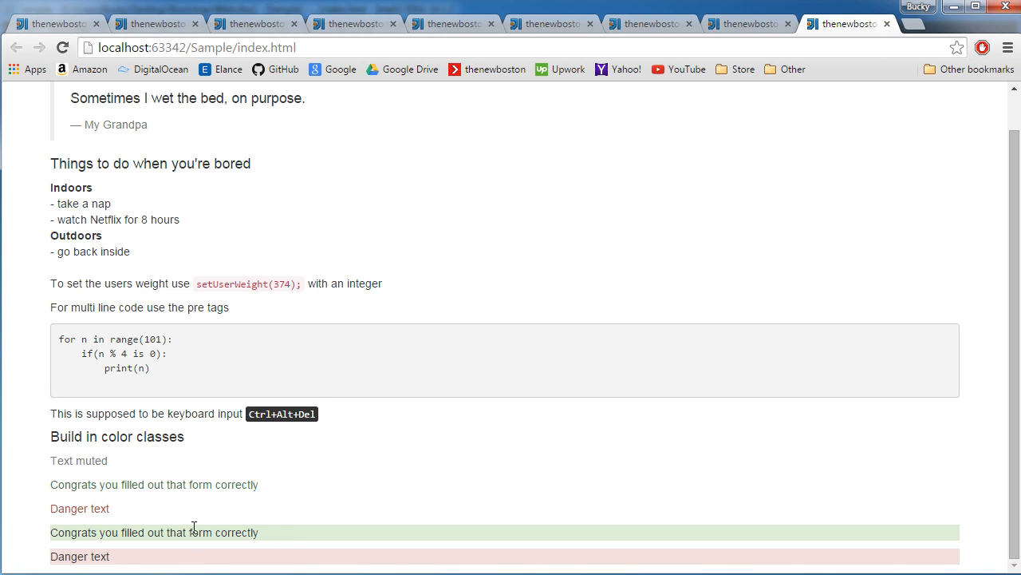
mouse_move(106, 530)
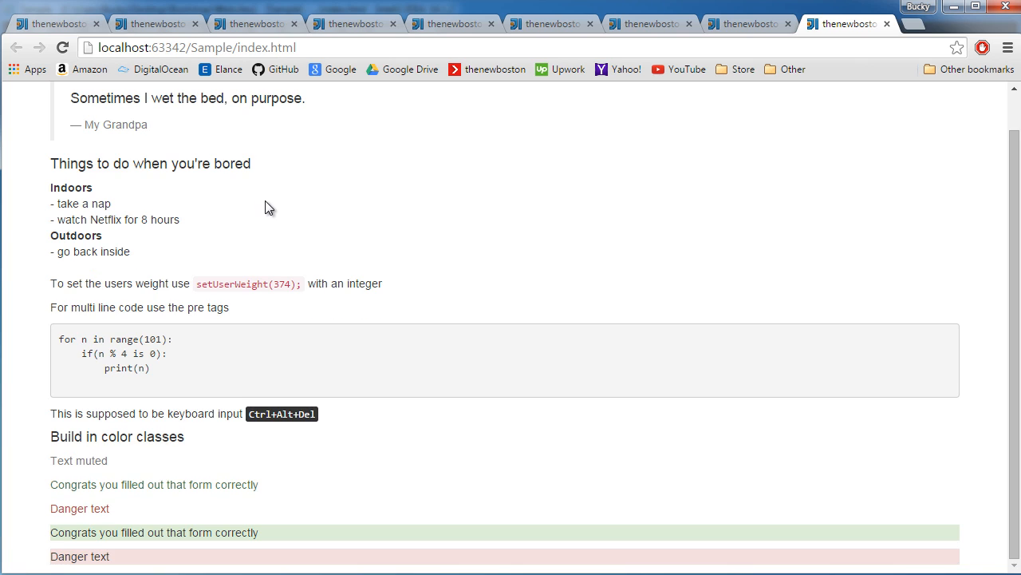
mouse_move(354, 269)
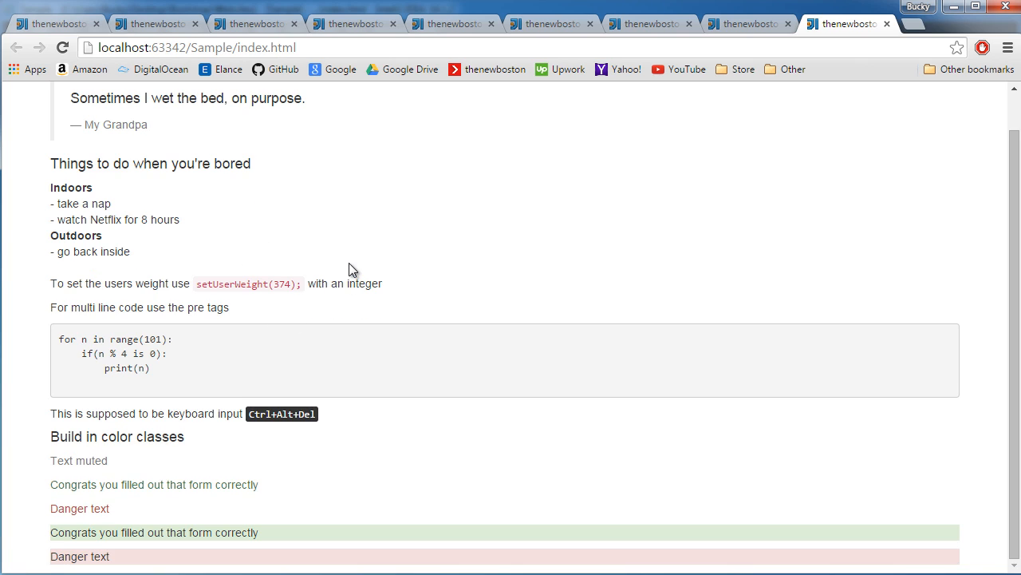
mouse_move(354, 281)
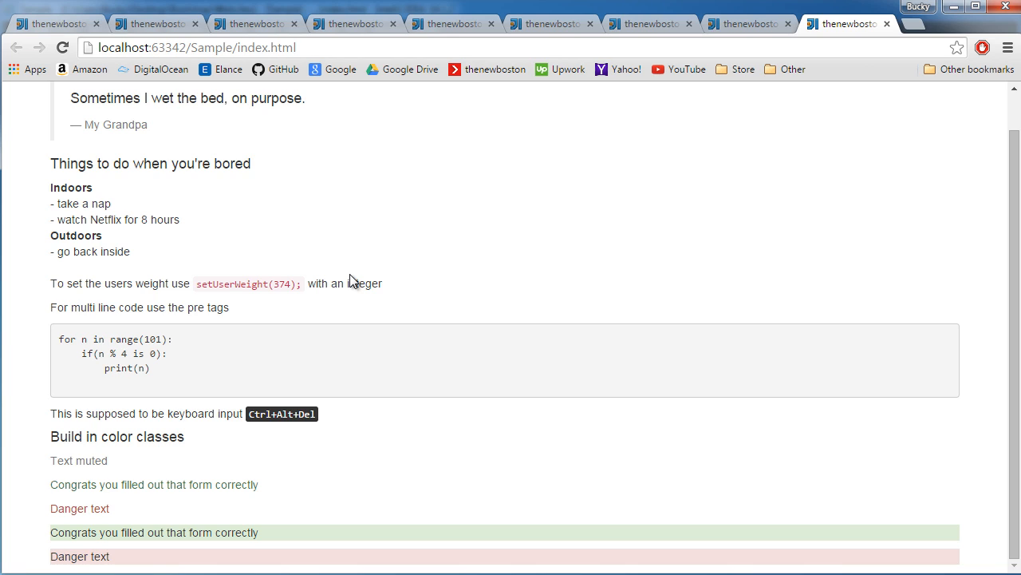
mouse_move(362, 310)
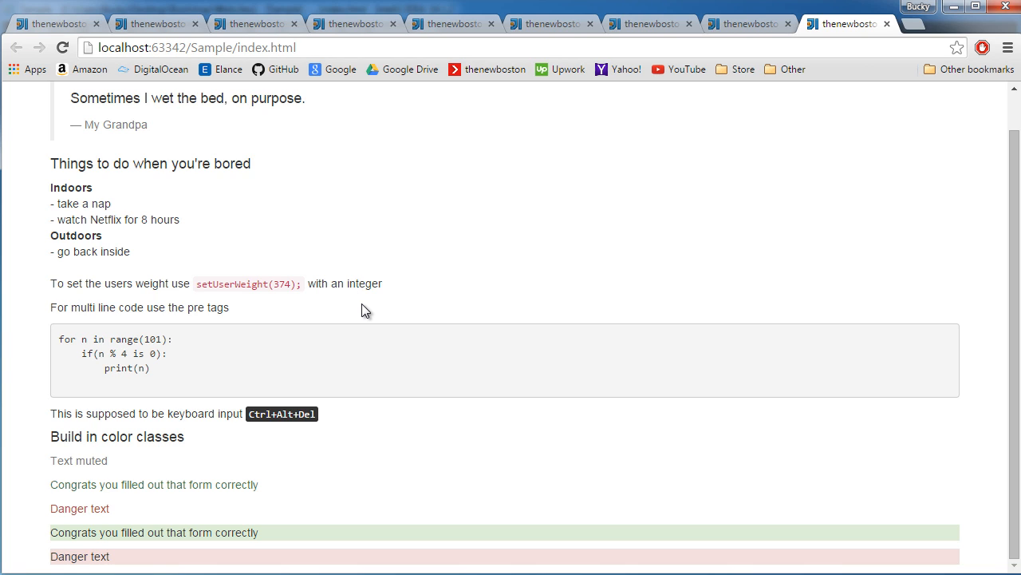
scroll(up, 3)
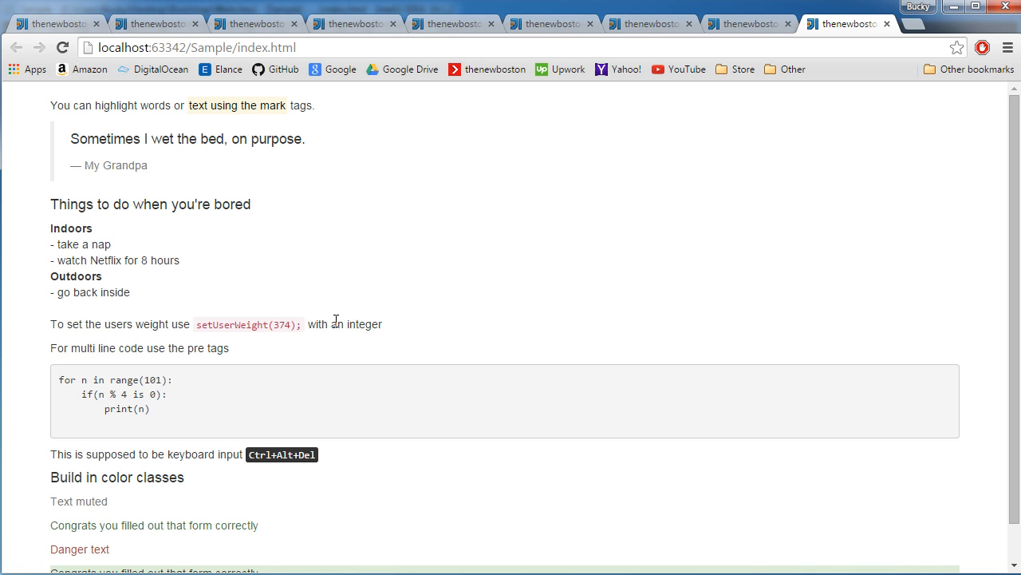
mouse_move(297, 262)
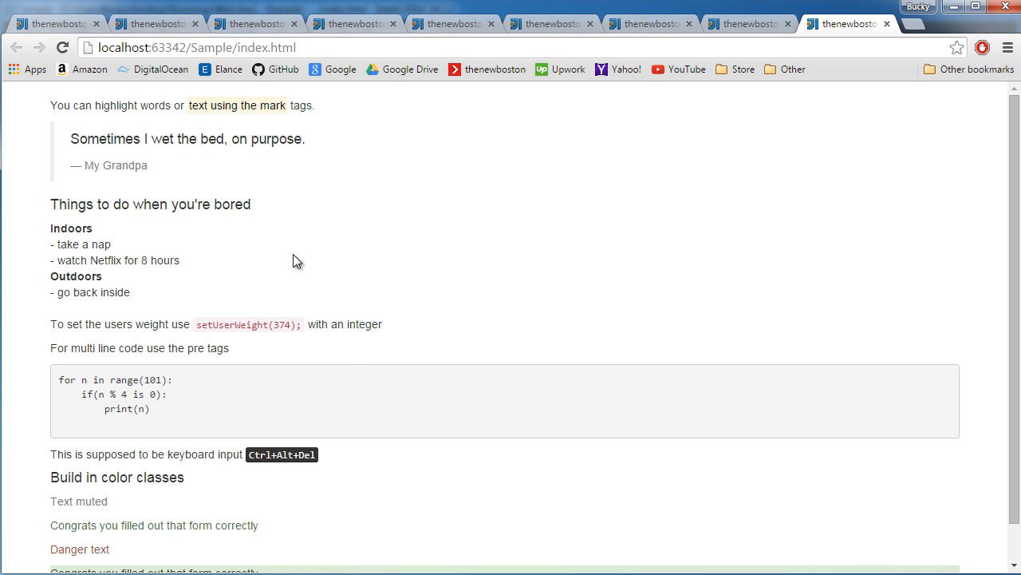